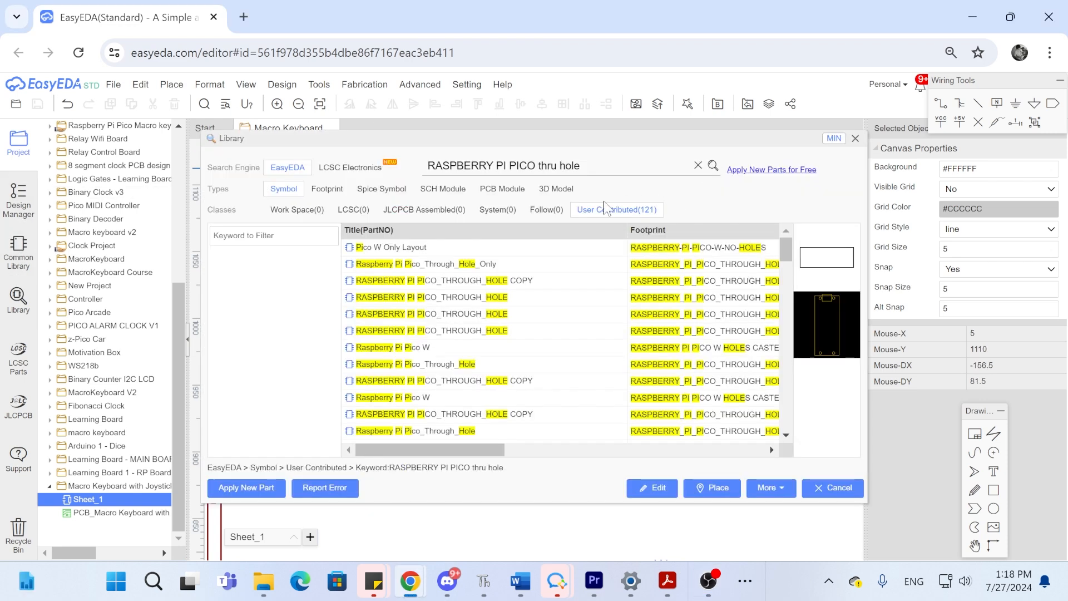
Place the User Contributed through-hole RASPBERRY-PI-PICO symbol on the schematic.
{"action": "left_click", "coordinate": [454, 297]}
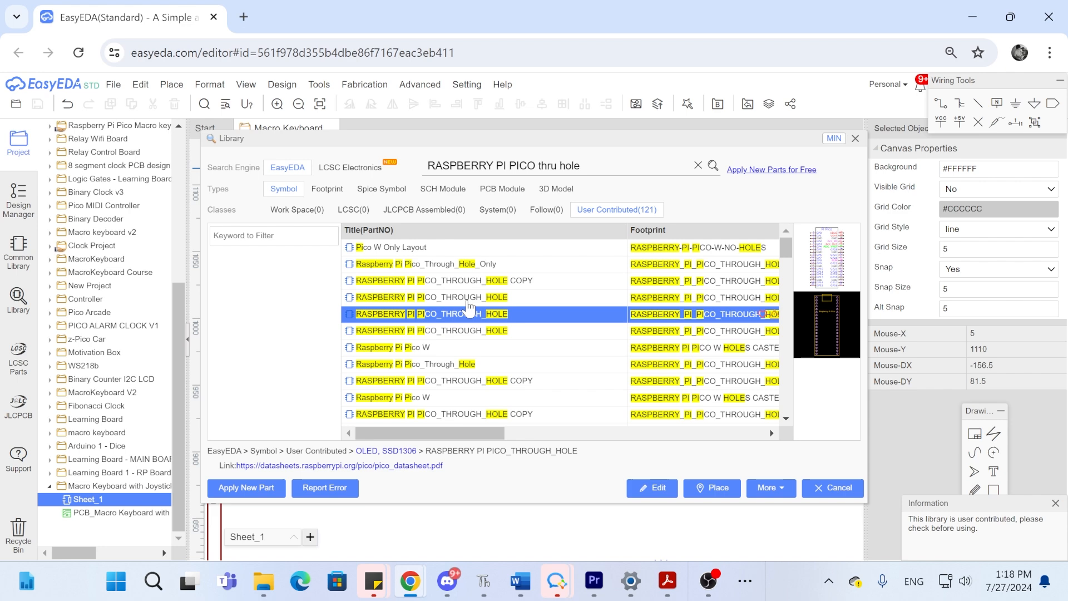
{"action": "left_click", "coordinate": [833, 488]}
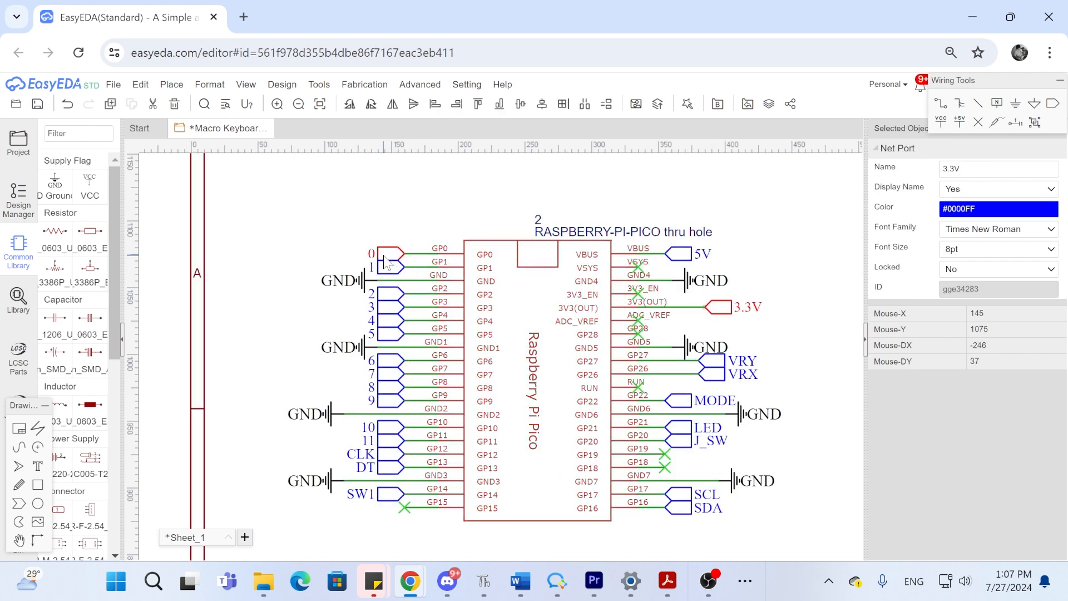
Inspect the net ports on the Pico's GP2, GP3, GP6 and GP7 pins.
{"action": "left_click", "coordinate": [385, 309]}
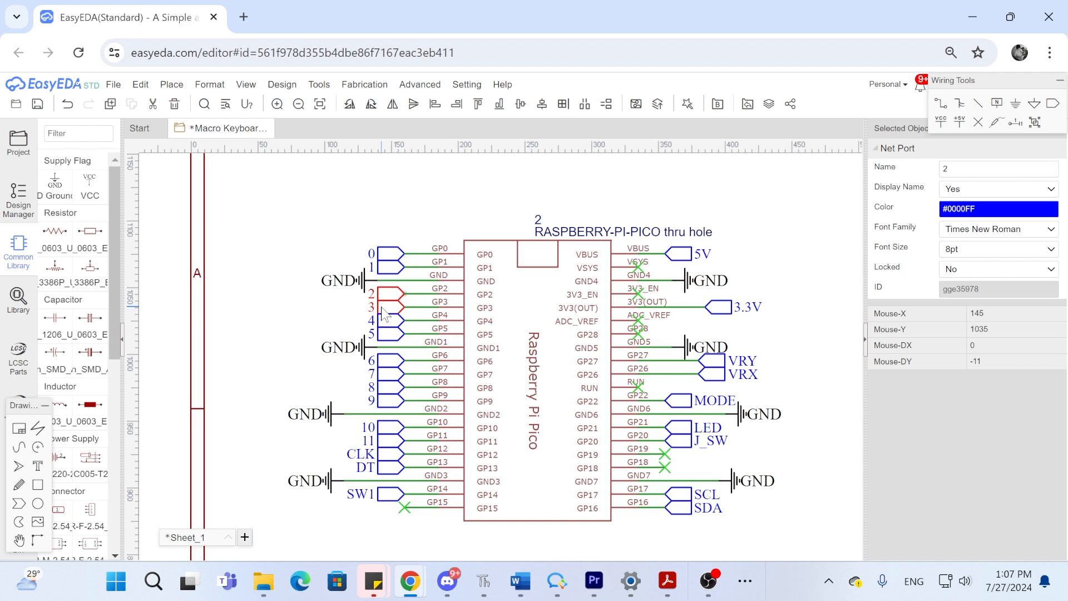
{"action": "left_click", "coordinate": [386, 360]}
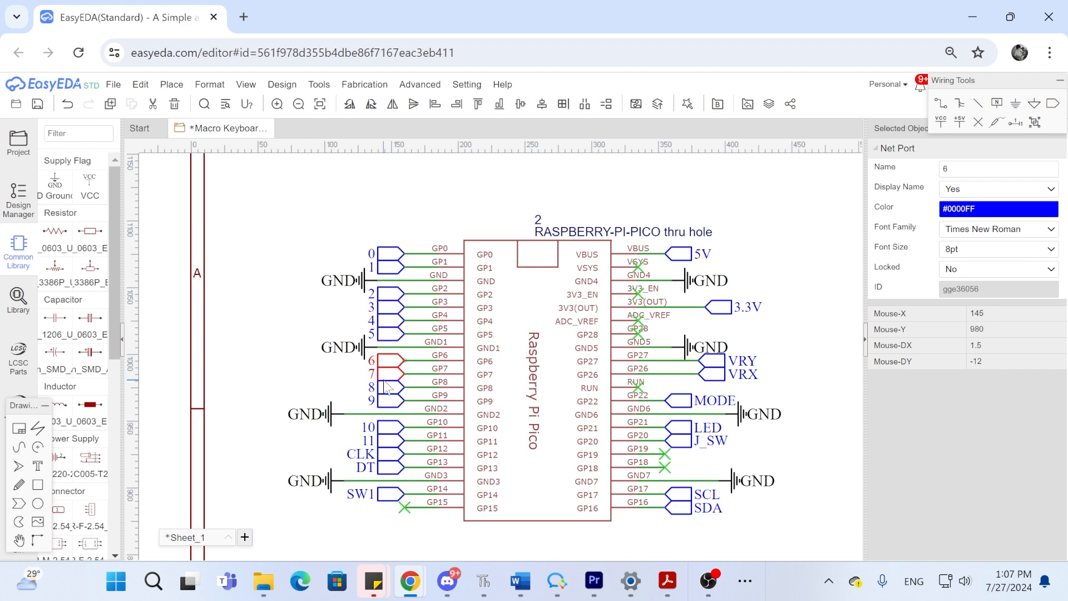
{"action": "left_click", "coordinate": [388, 427]}
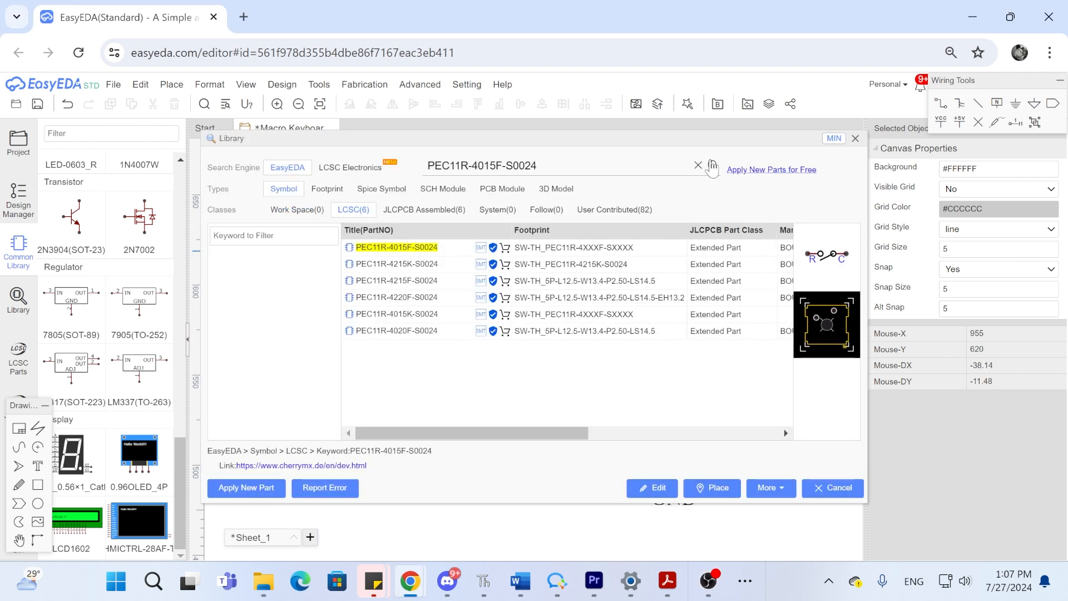
Place the PEC11R-4015F-S0024 encoder and choose the R_AXIAL-0.4_US resistor package.
{"action": "left_click", "coordinate": [417, 248]}
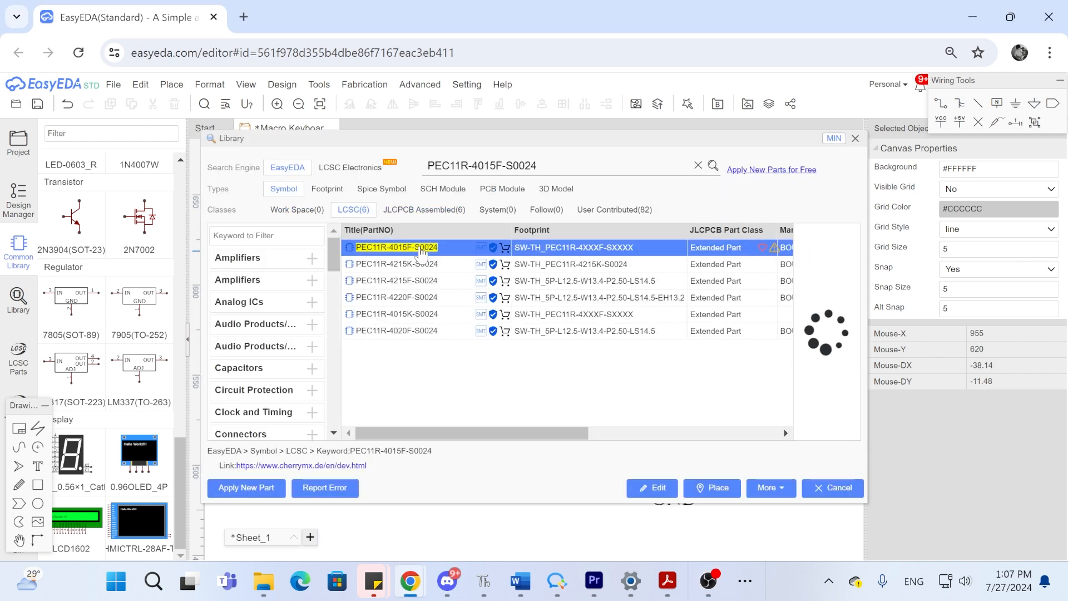
{"action": "left_click", "coordinate": [713, 488]}
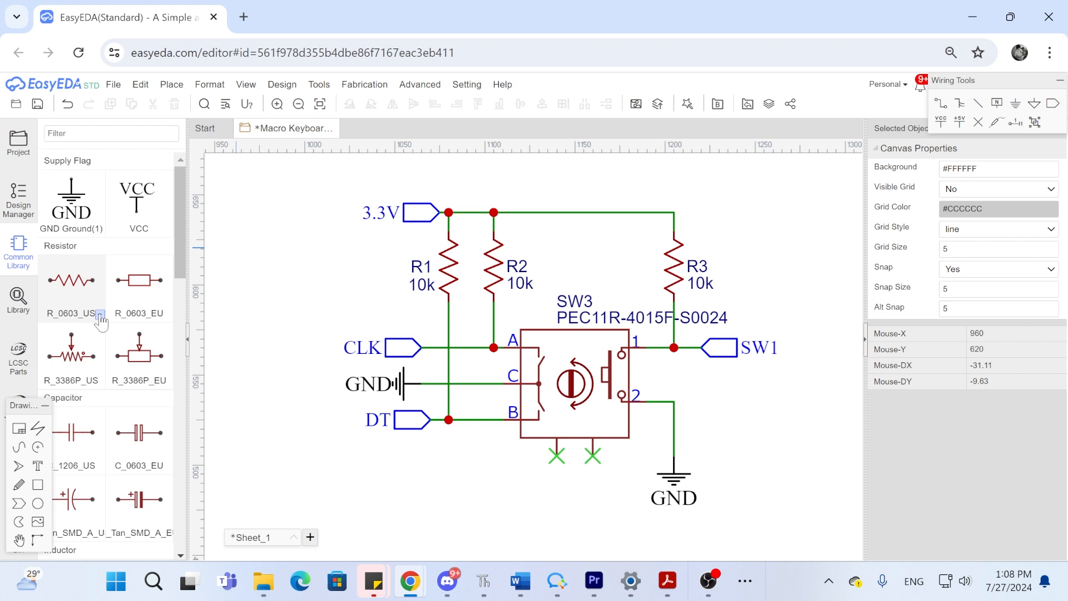
{"action": "left_click", "coordinate": [102, 320]}
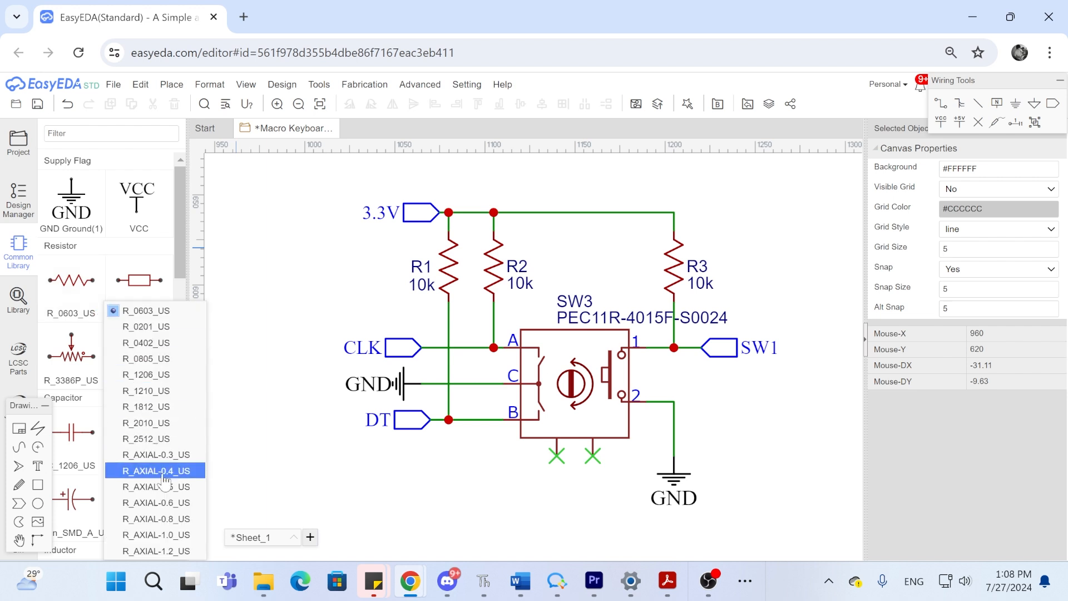
{"action": "left_click", "coordinate": [147, 471]}
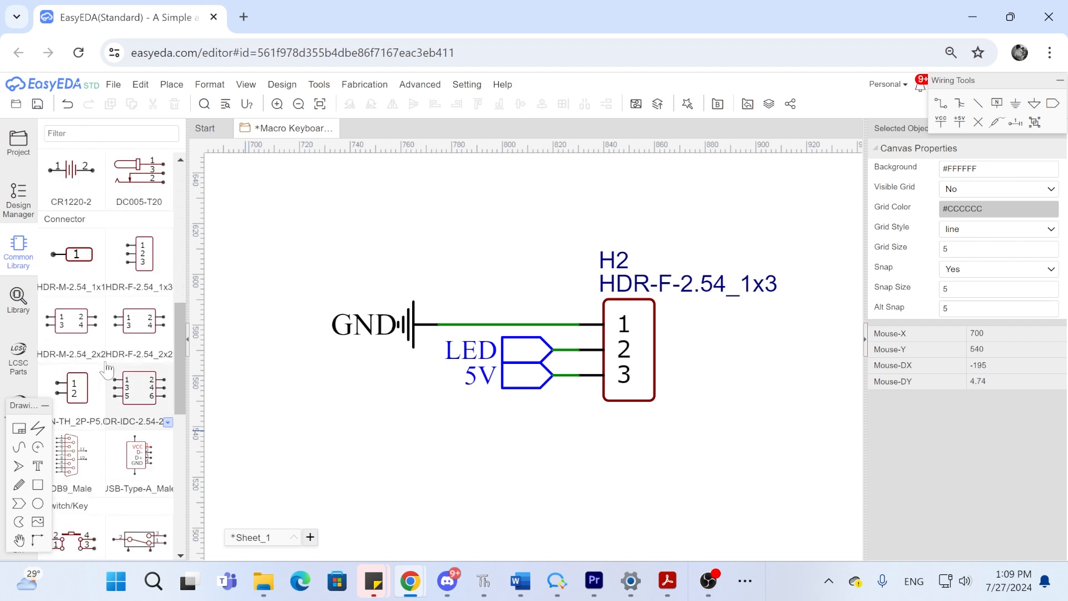
{"action": "mouse_move", "coordinate": [143, 268]}
{"action": "type", "text": "PS2 JOYSTICK"}
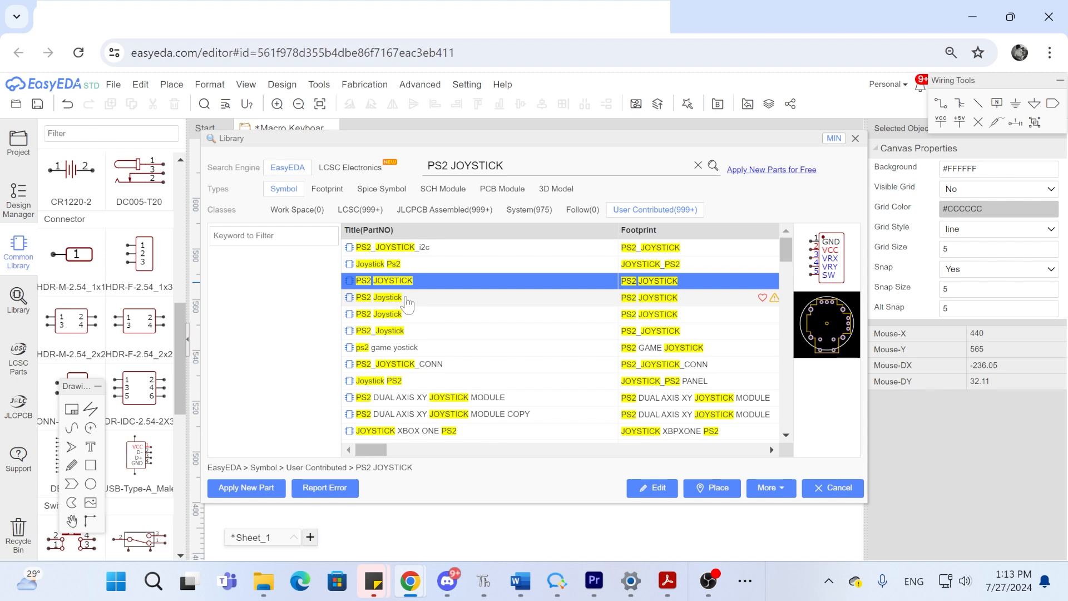
{"action": "mouse_move", "coordinate": [404, 290]}
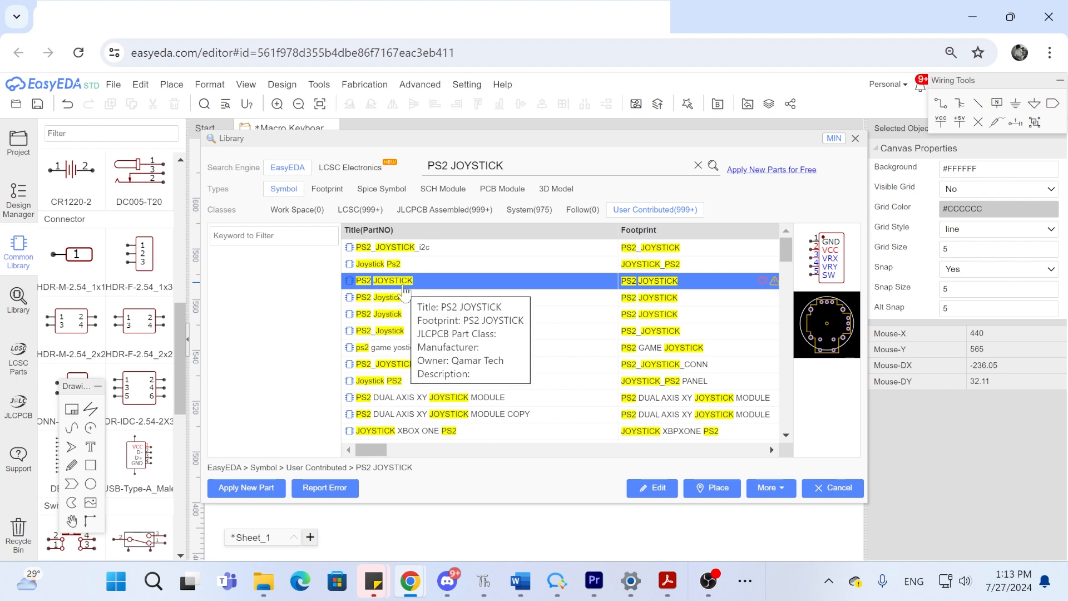
Place the PS2 JOYSTICK and SSD_1306_JO display symbols on the schematic.
{"action": "left_click", "coordinate": [712, 488]}
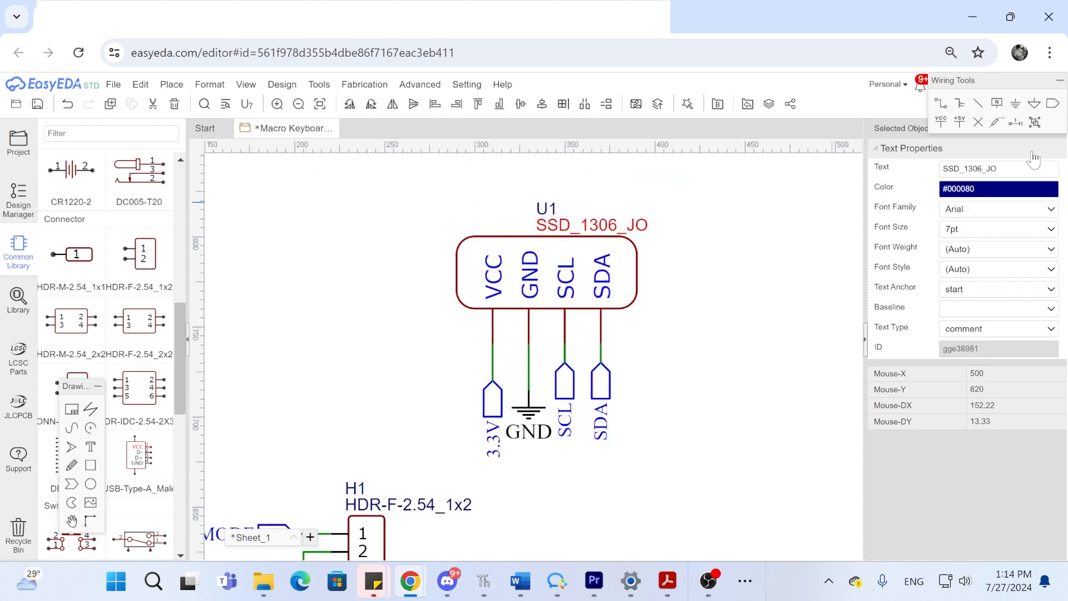
{"action": "left_click", "coordinate": [362, 273]}
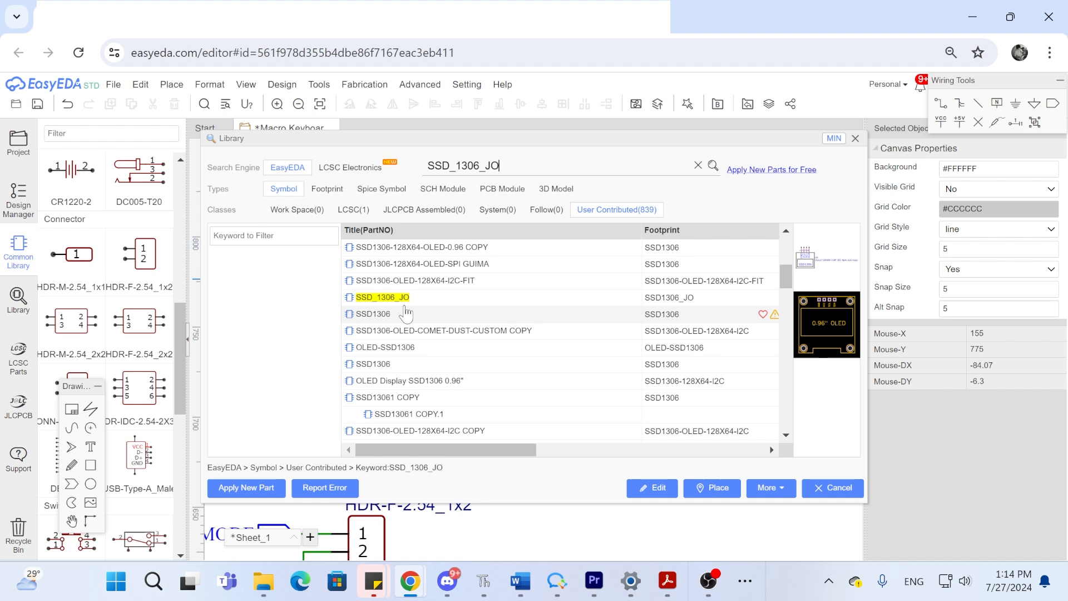
{"action": "left_click", "coordinate": [712, 488]}
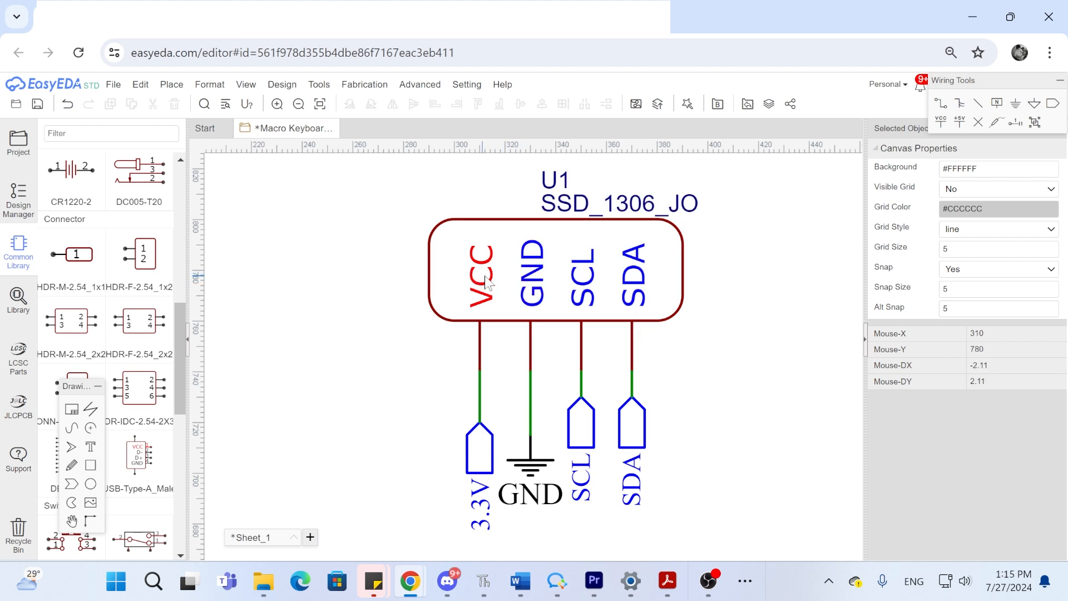
{"action": "mouse_move", "coordinate": [498, 285]}
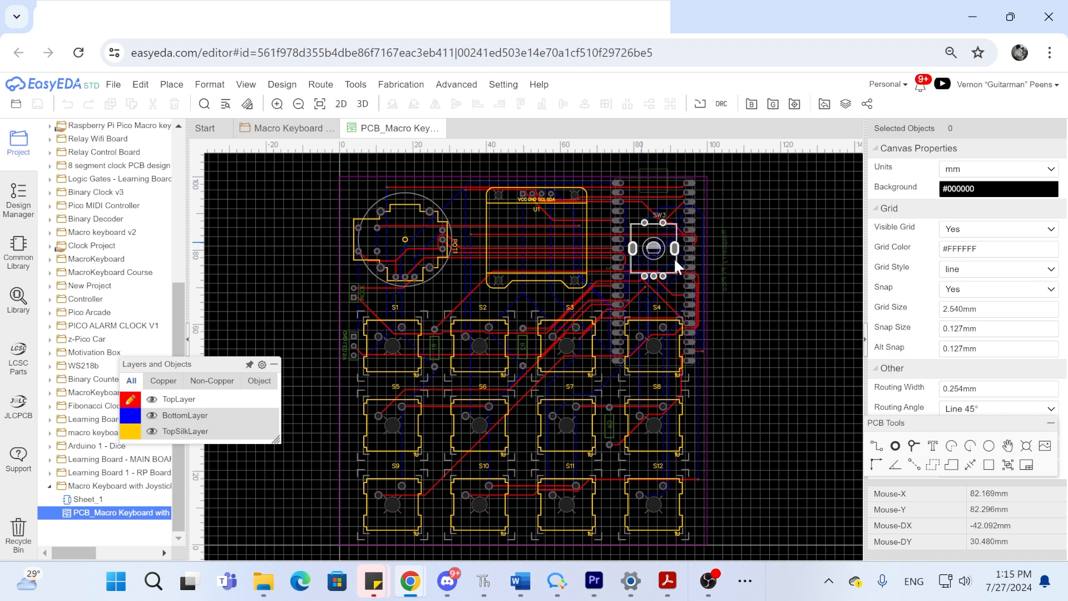
Auto-route all board connections using Route > Auto Route.
{"action": "left_click", "coordinate": [321, 84]}
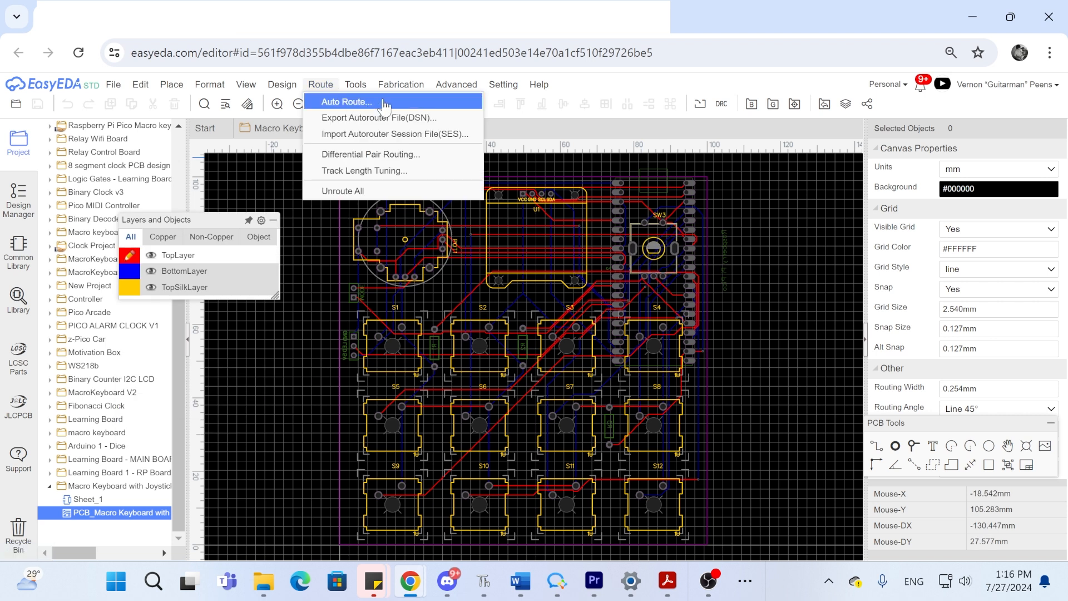
{"action": "left_click", "coordinate": [598, 128]}
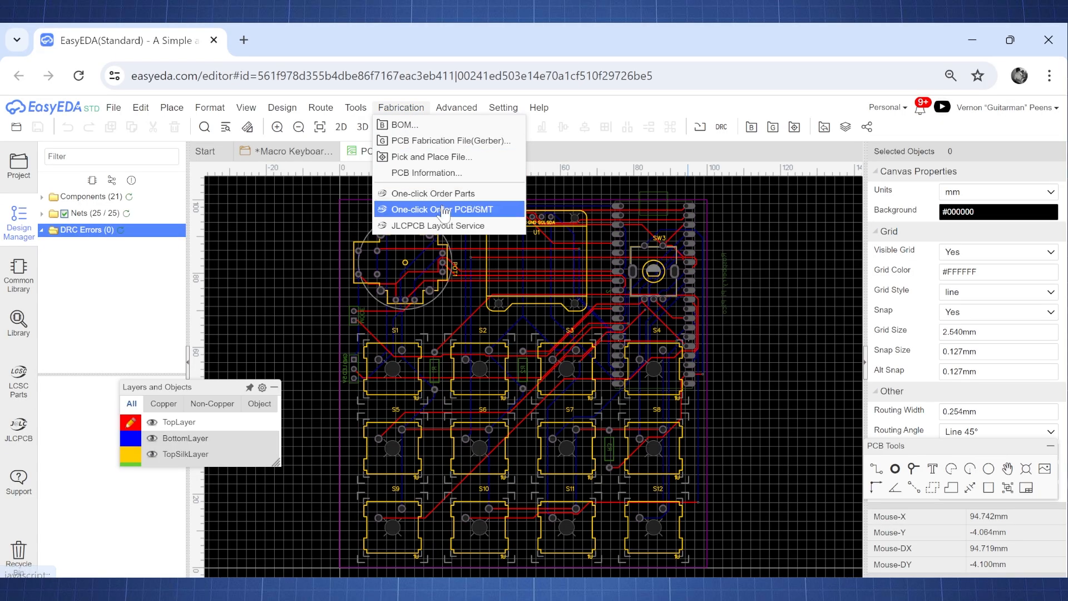
Send the routed board to JLCPCB with One-click Order PCB/SMT.
{"action": "left_click", "coordinate": [442, 208]}
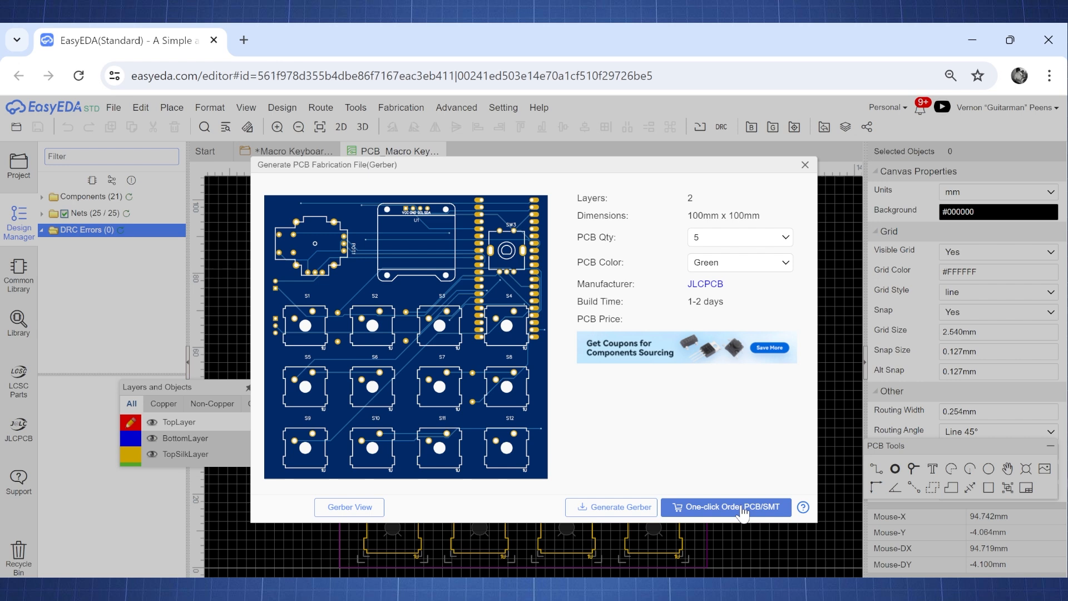
{"action": "left_click", "coordinate": [726, 507]}
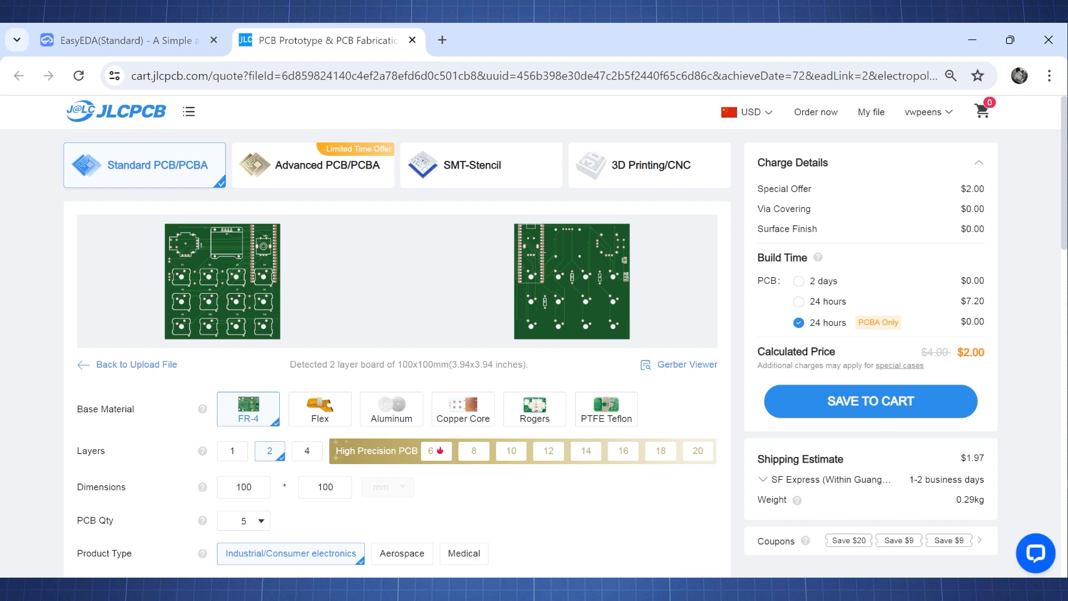
Save the 5 blue 1.6 mm boards to the cart and go to Secure Checkout.
{"action": "scroll", "scroll_direction": "down", "scroll_amount": 3}
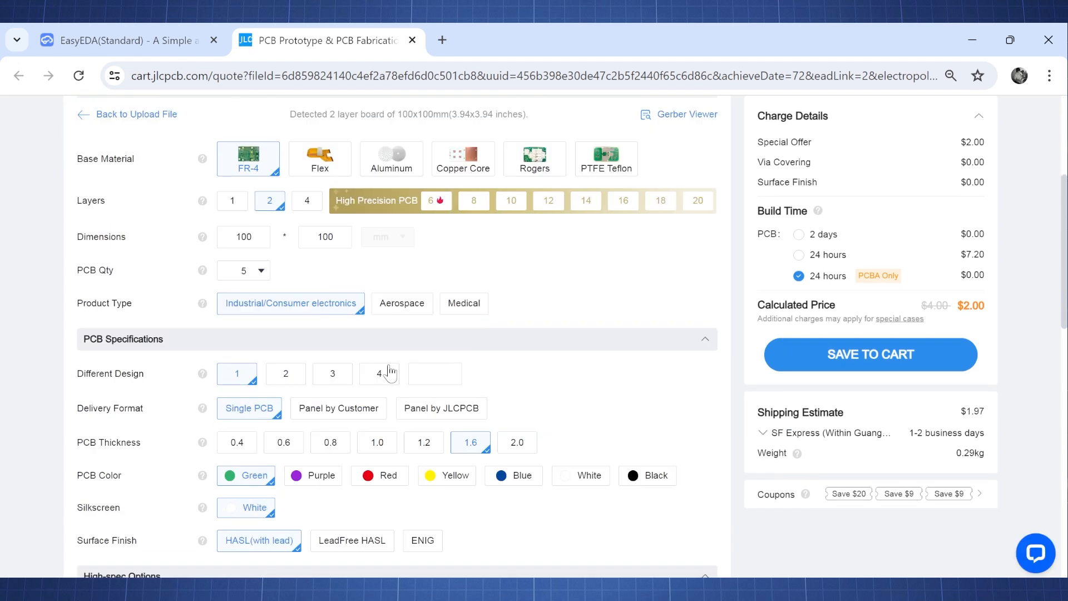
{"action": "scroll", "scroll_direction": "down", "scroll_amount": 3}
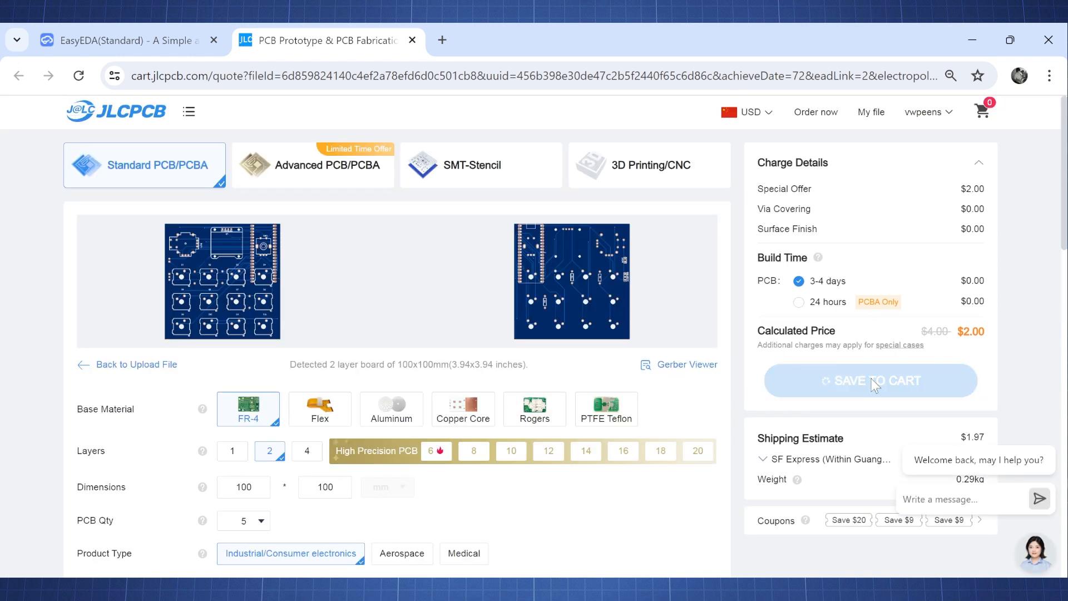
{"action": "left_click", "coordinate": [871, 381]}
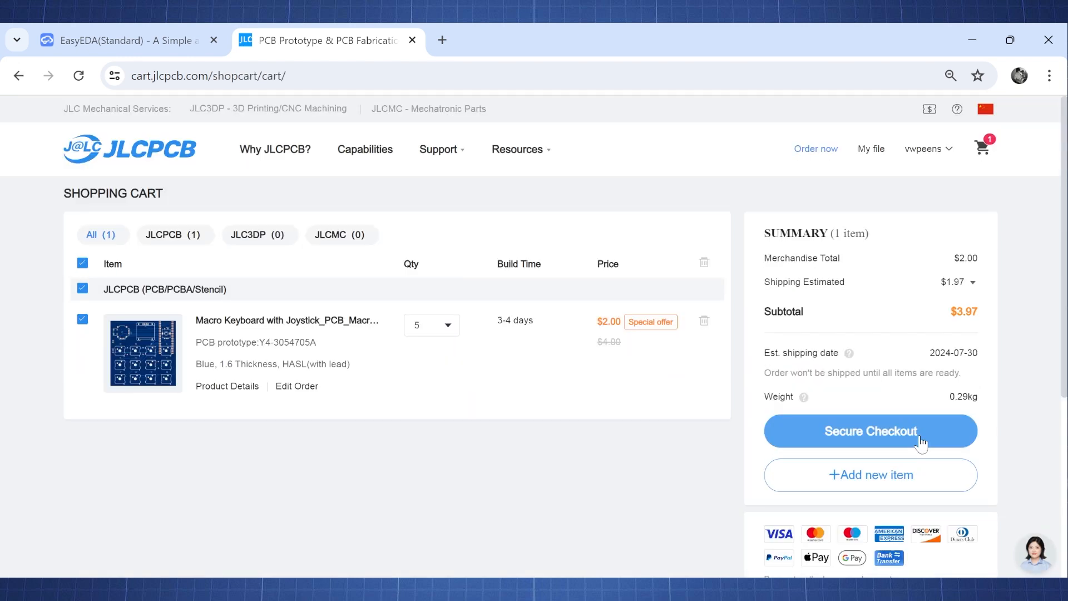
{"action": "left_click", "coordinate": [872, 432]}
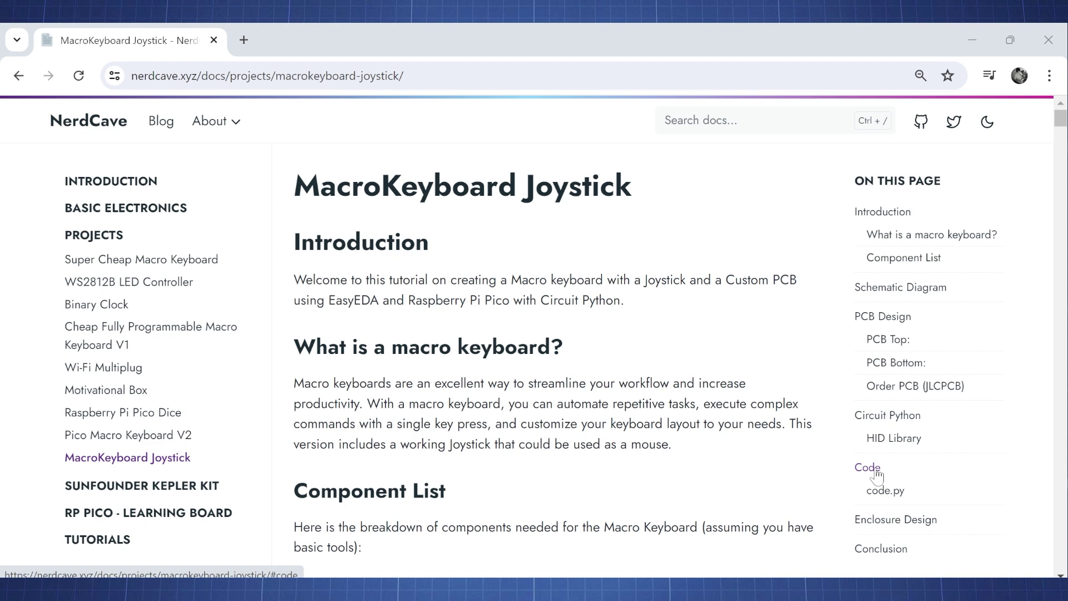
Jump to the tutorial's Code section and open the project's GitHub folder.
{"action": "left_click", "coordinate": [868, 468]}
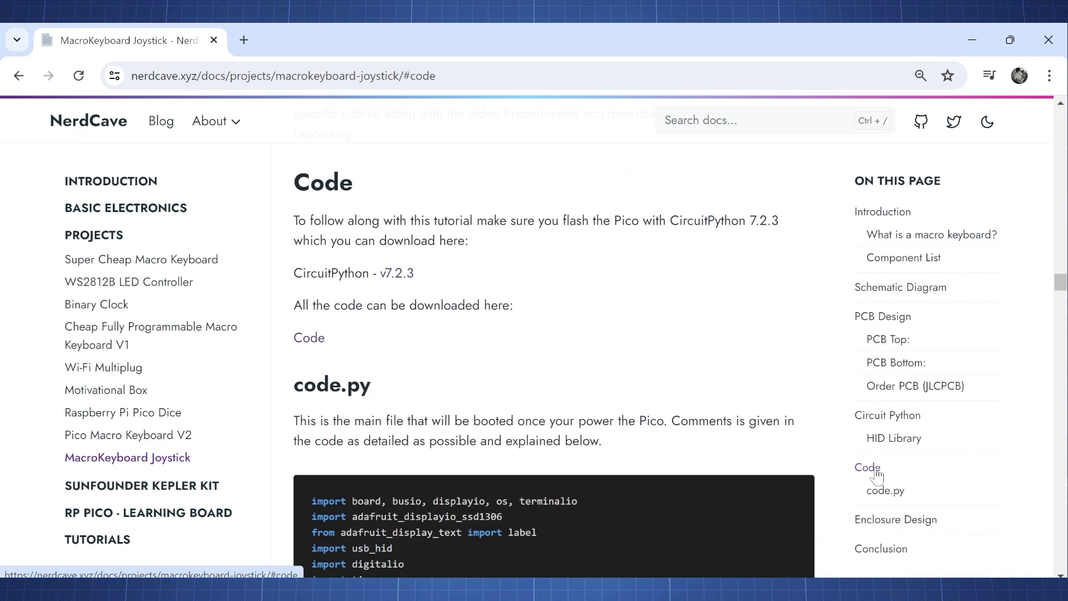
{"action": "mouse_move", "coordinate": [396, 273]}
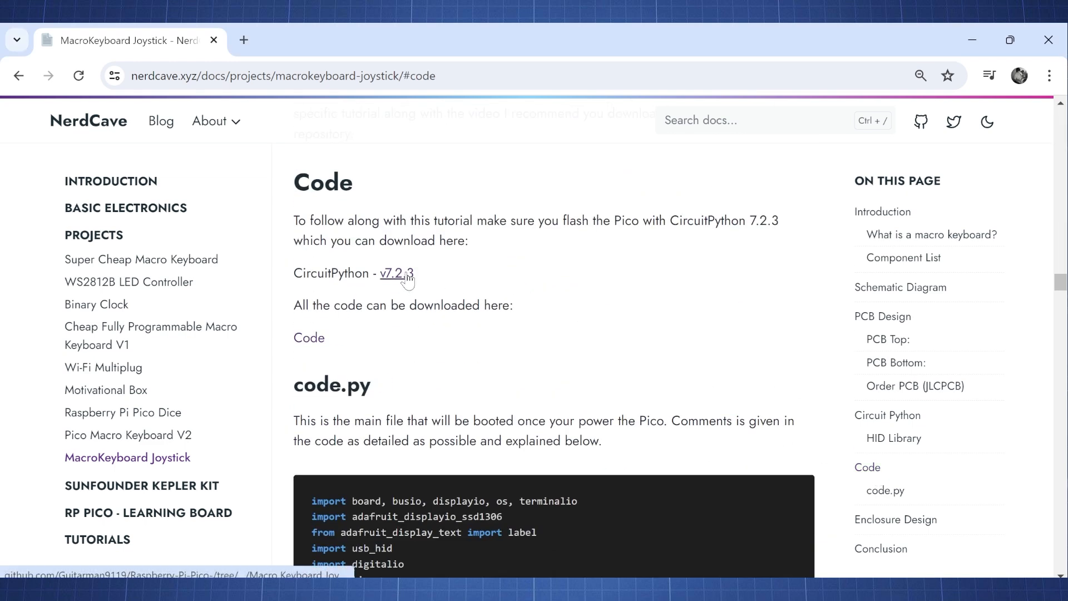
{"action": "left_click", "coordinate": [308, 338]}
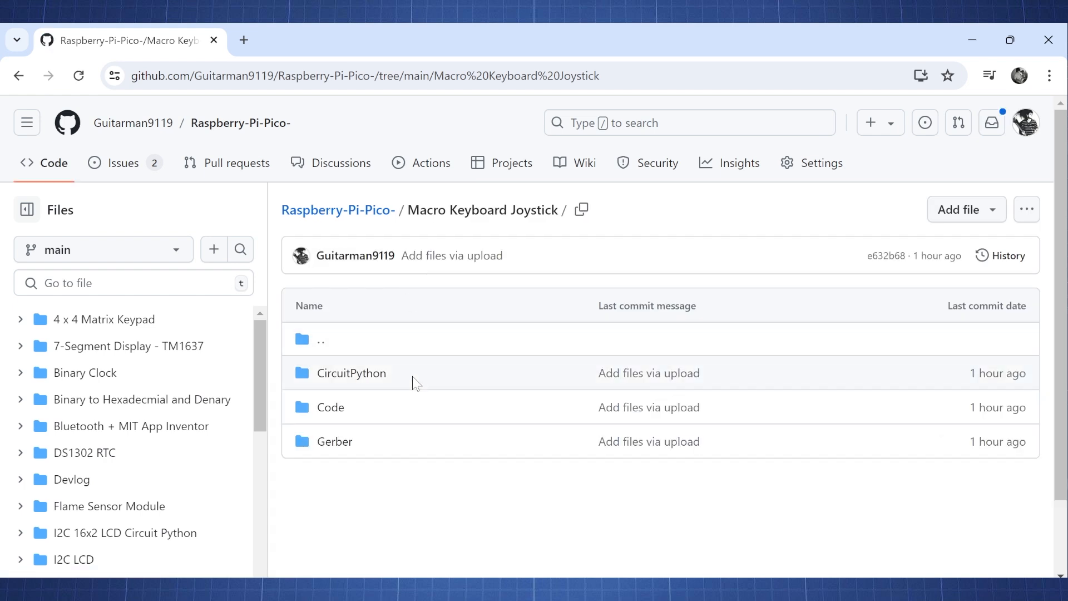
Download the raw CircuitPython 7.2.3 firmware and the Macro Keyboard Code.rar archive.
{"action": "double_click", "coordinate": [330, 408]}
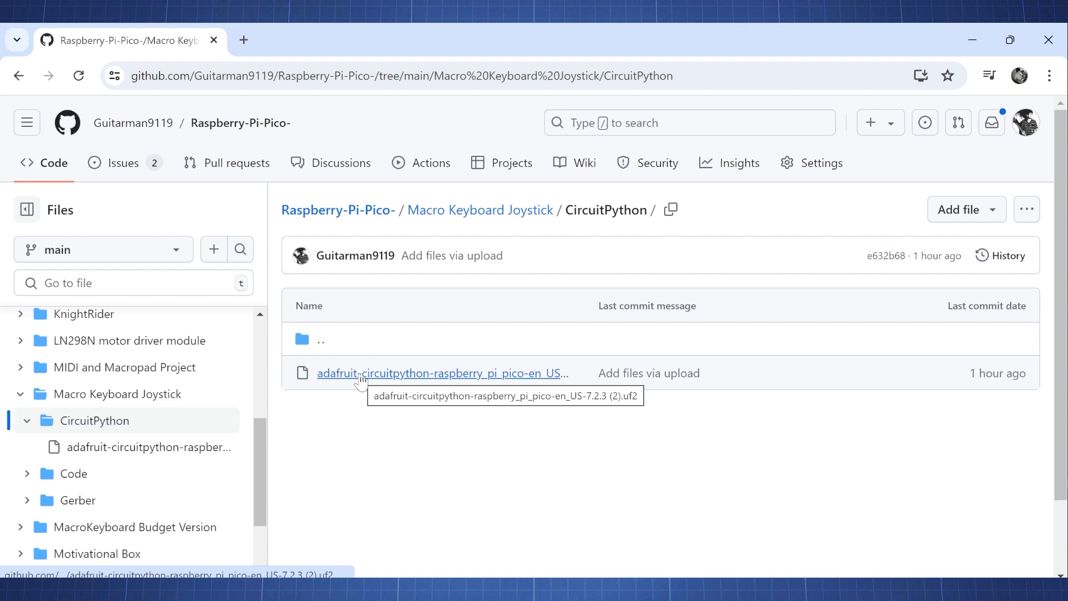
{"action": "left_click", "coordinate": [435, 374]}
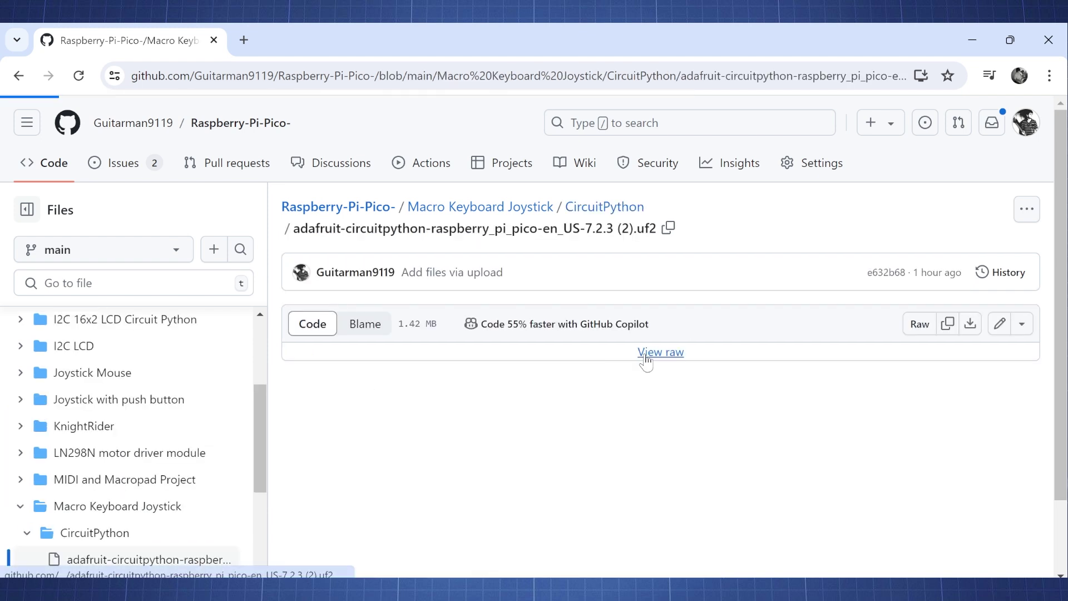
{"action": "left_click", "coordinate": [660, 352]}
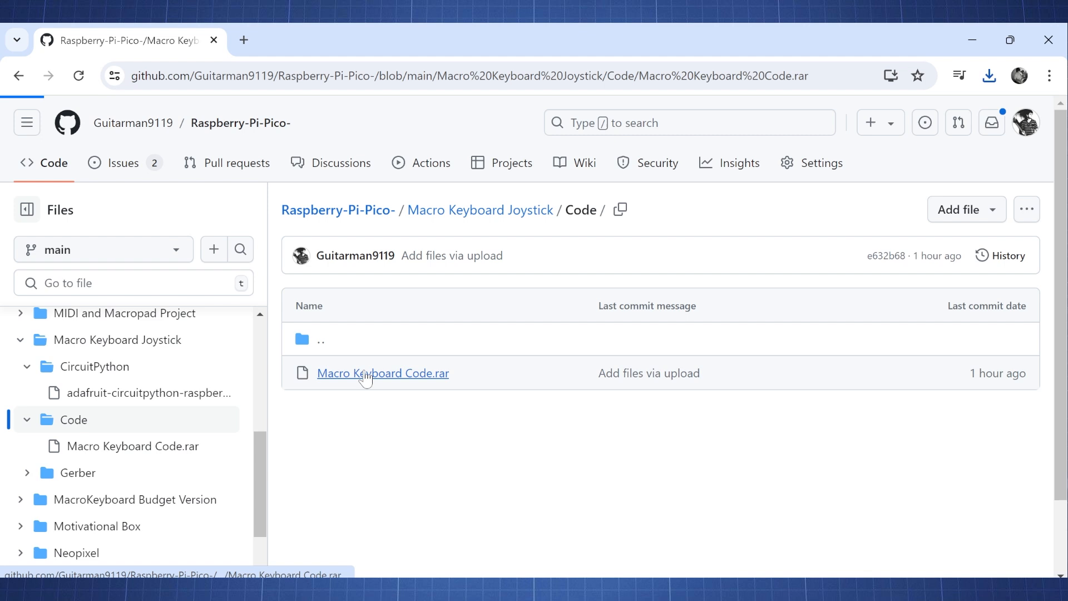
{"action": "left_click", "coordinate": [383, 373]}
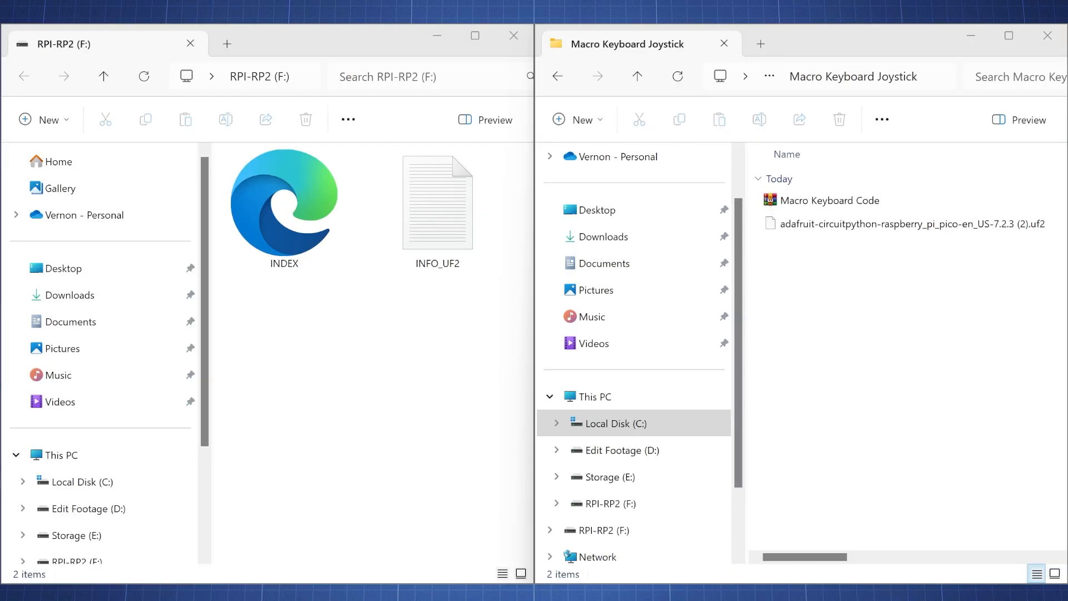
{"action": "mouse_move", "coordinate": [625, 284]}
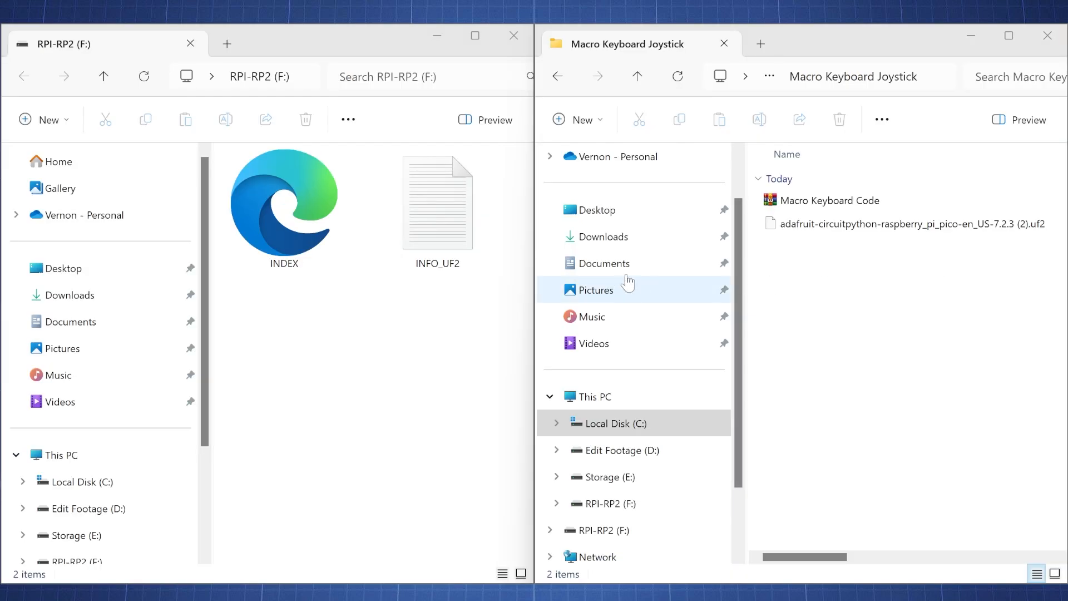
Copy the CircuitPython .uf2 firmware file onto the RPI-RP2 drive.
{"action": "left_click", "coordinate": [906, 224]}
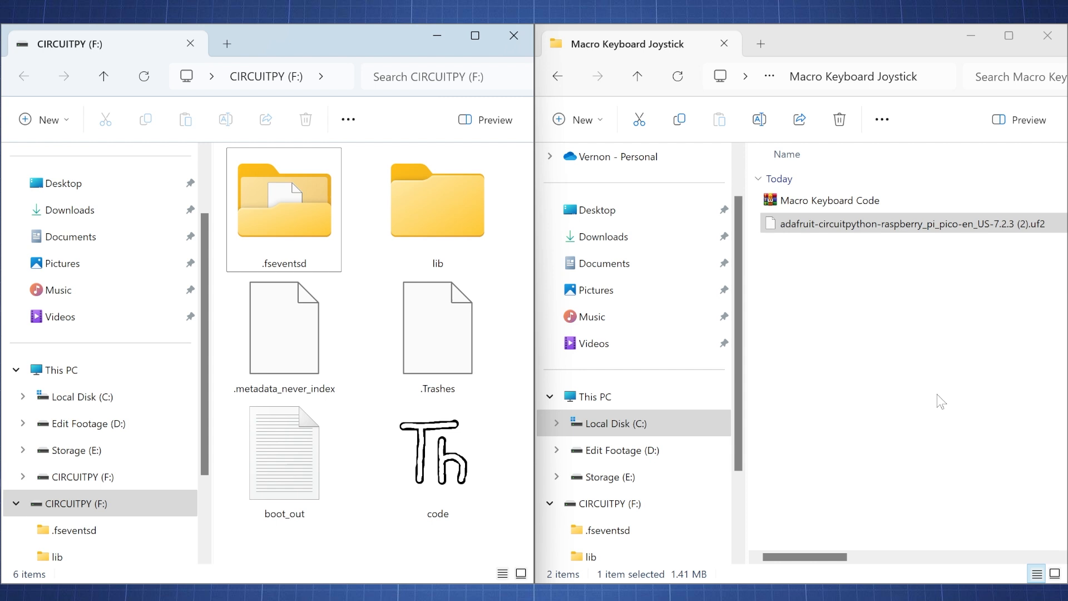
{"action": "mouse_move", "coordinate": [276, 103]}
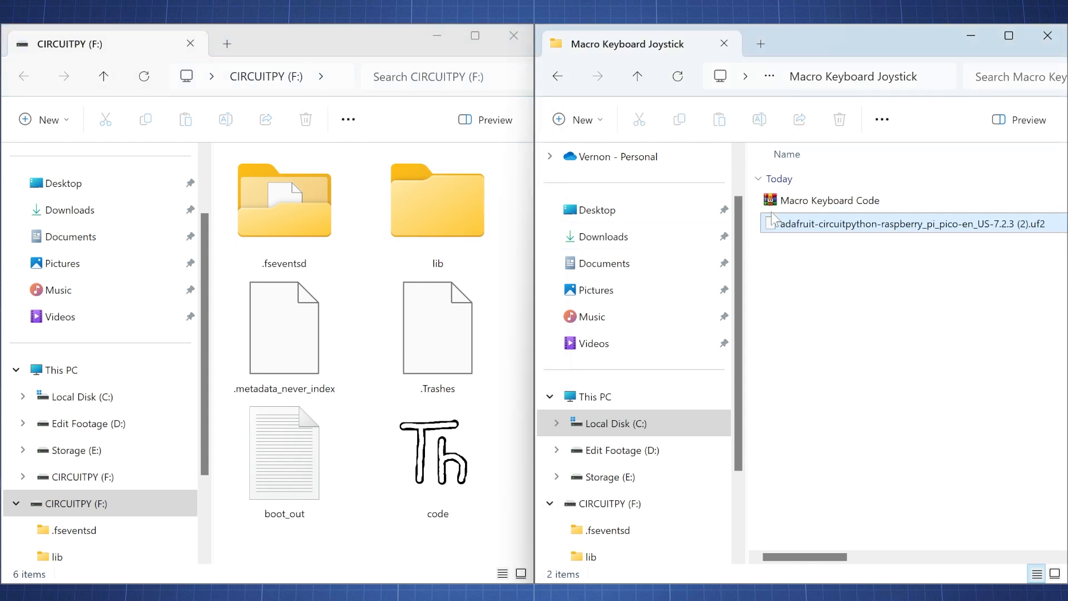
{"action": "left_click", "coordinate": [756, 369]}
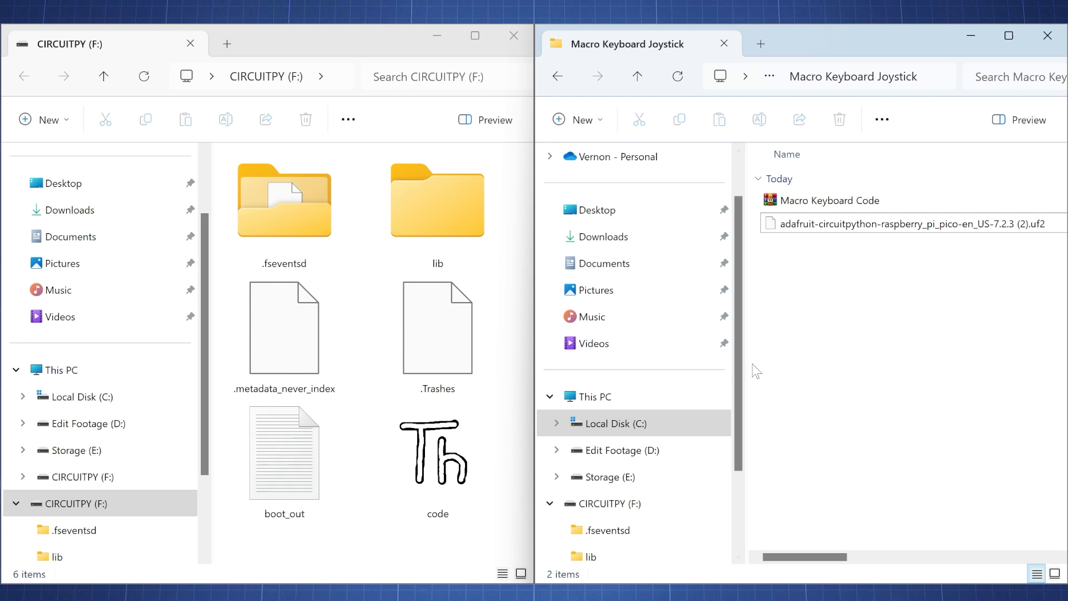
{"action": "mouse_move", "coordinate": [849, 209]}
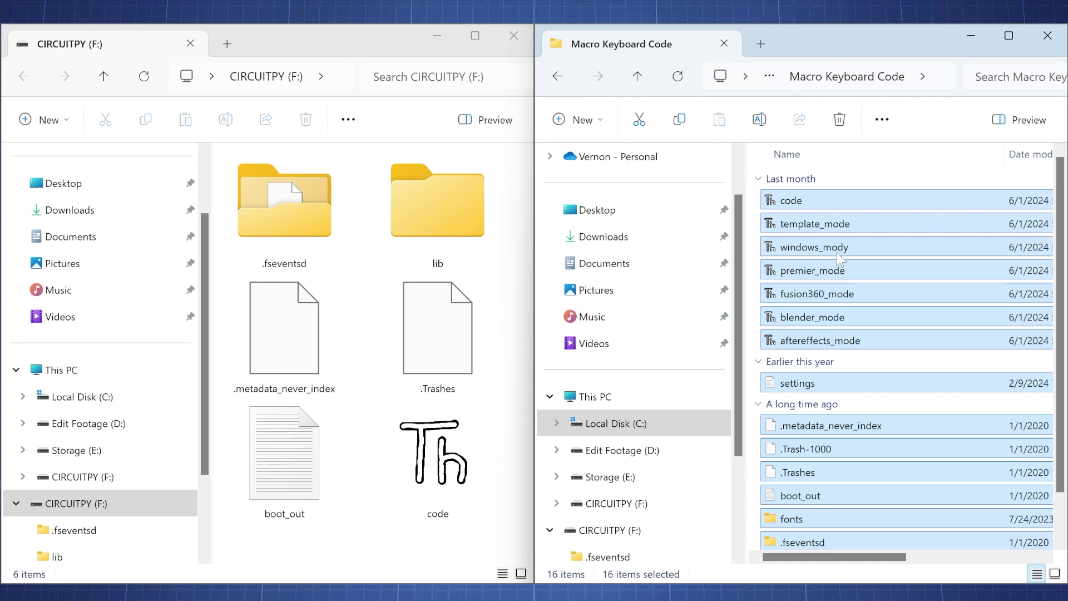
Switch to the CIRCUITPY (F:) drive window.
{"action": "left_click", "coordinate": [283, 203]}
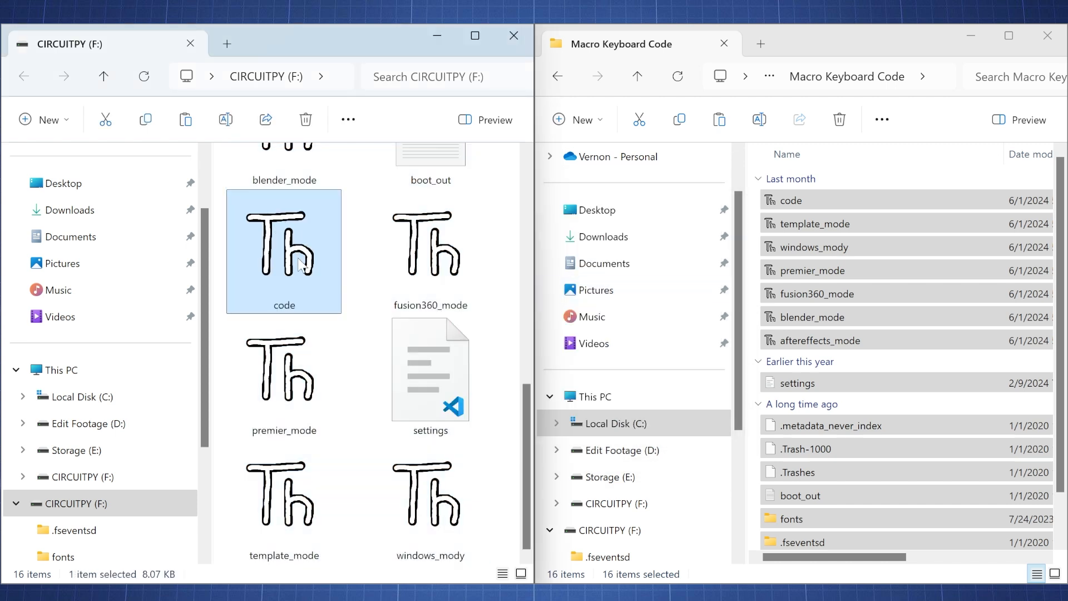
{"action": "mouse_move", "coordinate": [301, 266]}
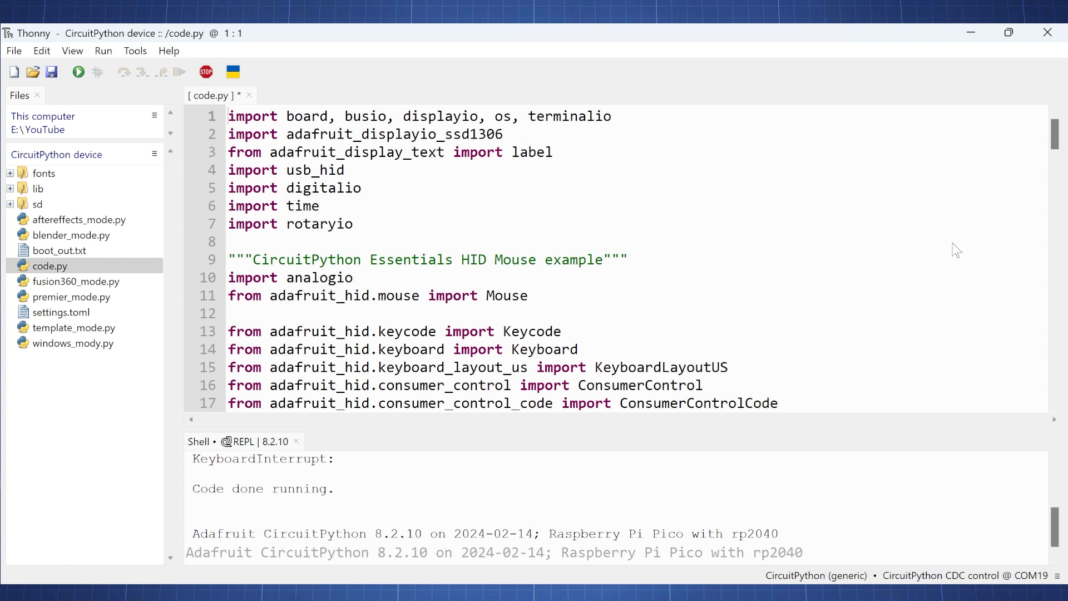
{"action": "mouse_move", "coordinate": [495, 271]}
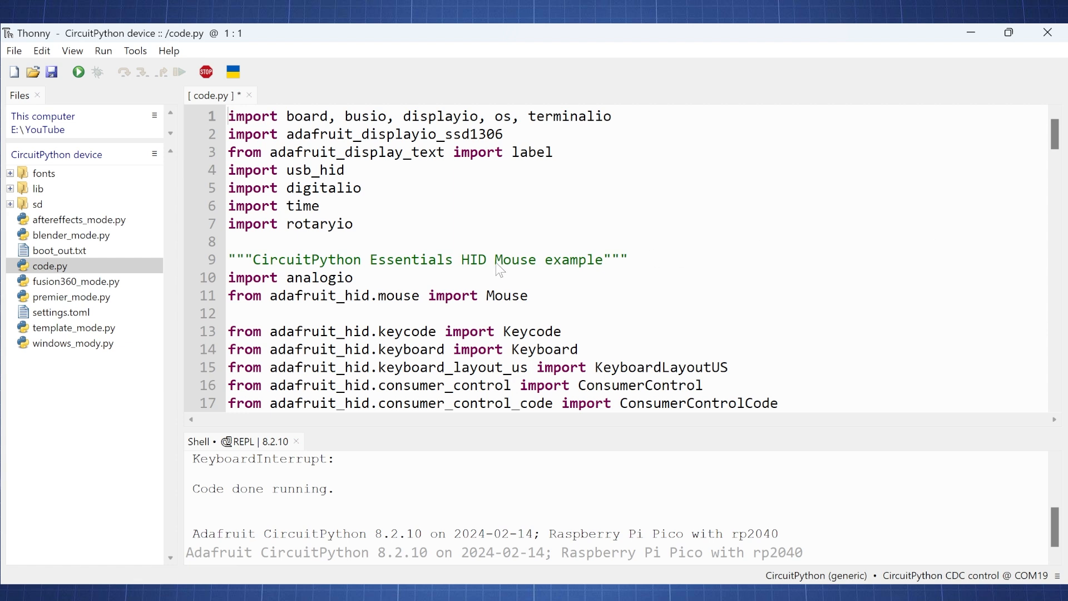
{"action": "mouse_move", "coordinate": [373, 296]}
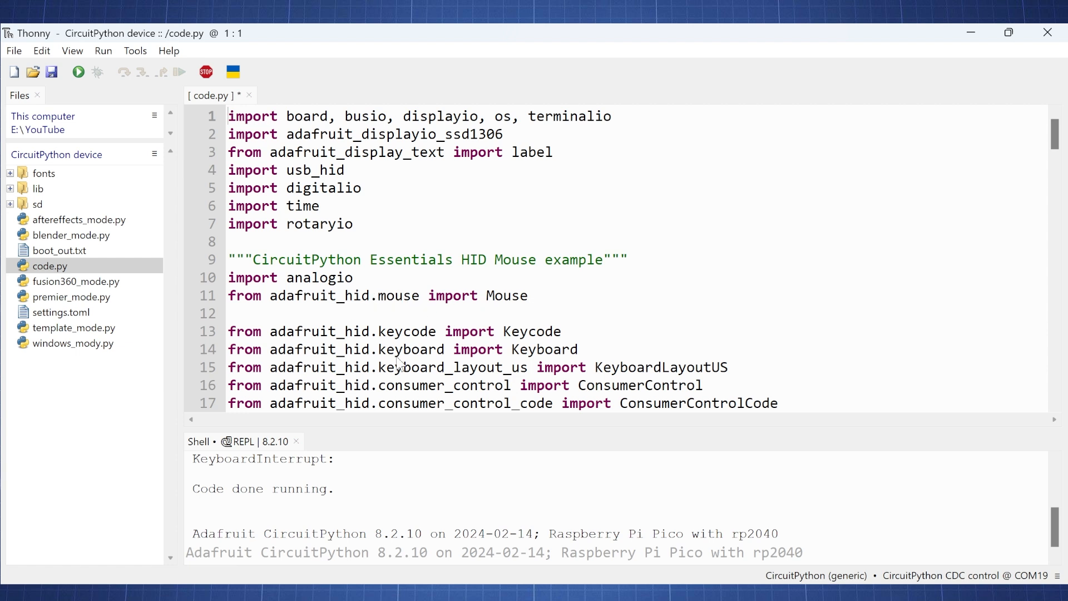
Highlight and review the five mode handler import lines in the device's code.py.
{"action": "scroll", "scroll_direction": "down", "scroll_amount": 3}
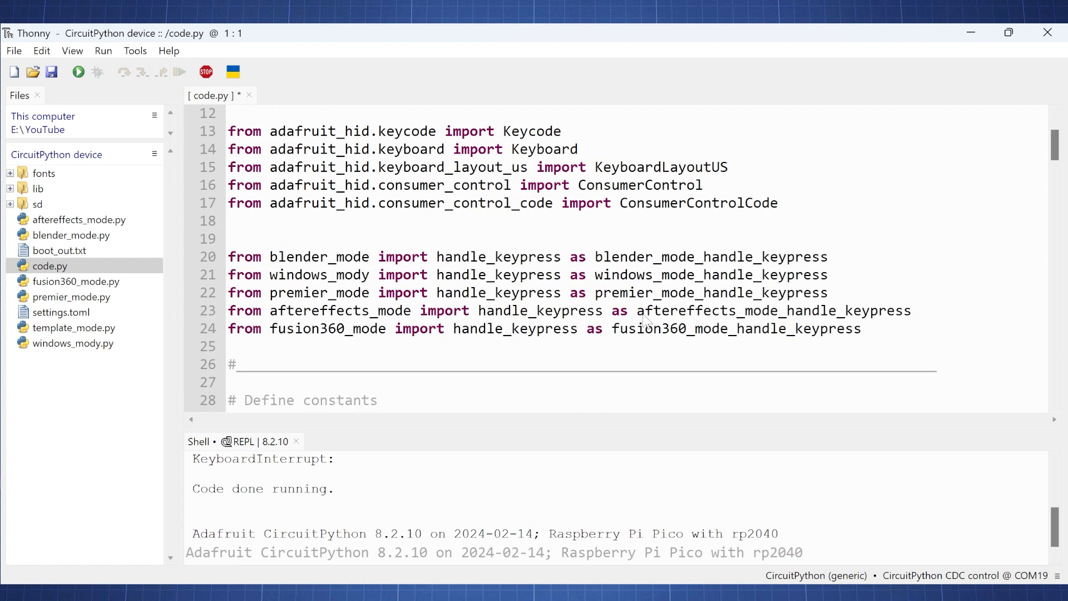
{"action": "left_click_drag", "start_coordinate": [228, 256], "coordinate": [862, 328]}
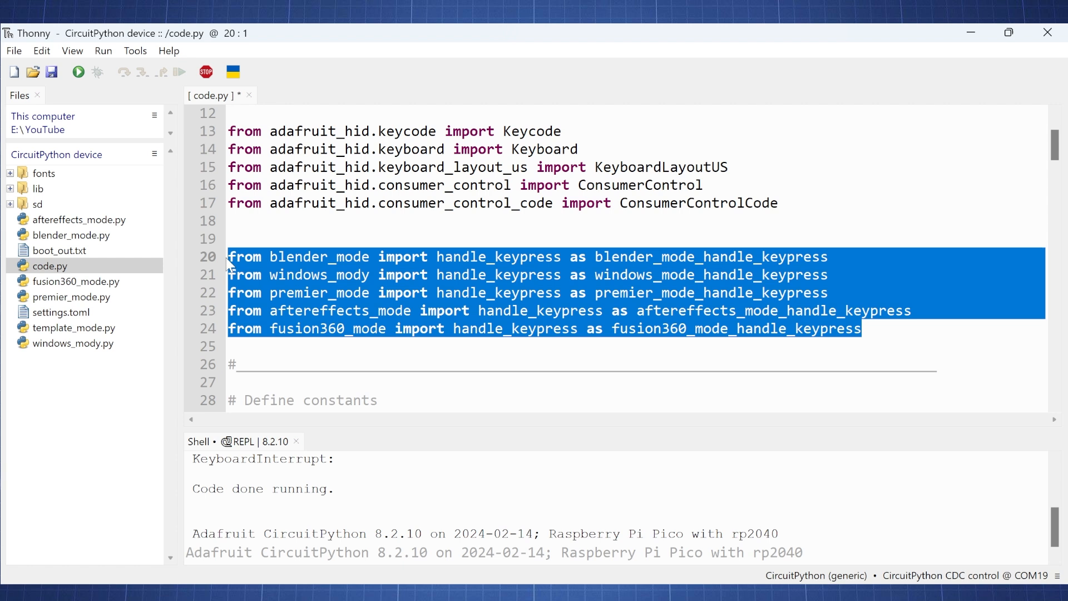
{"action": "left_click", "coordinate": [335, 257]}
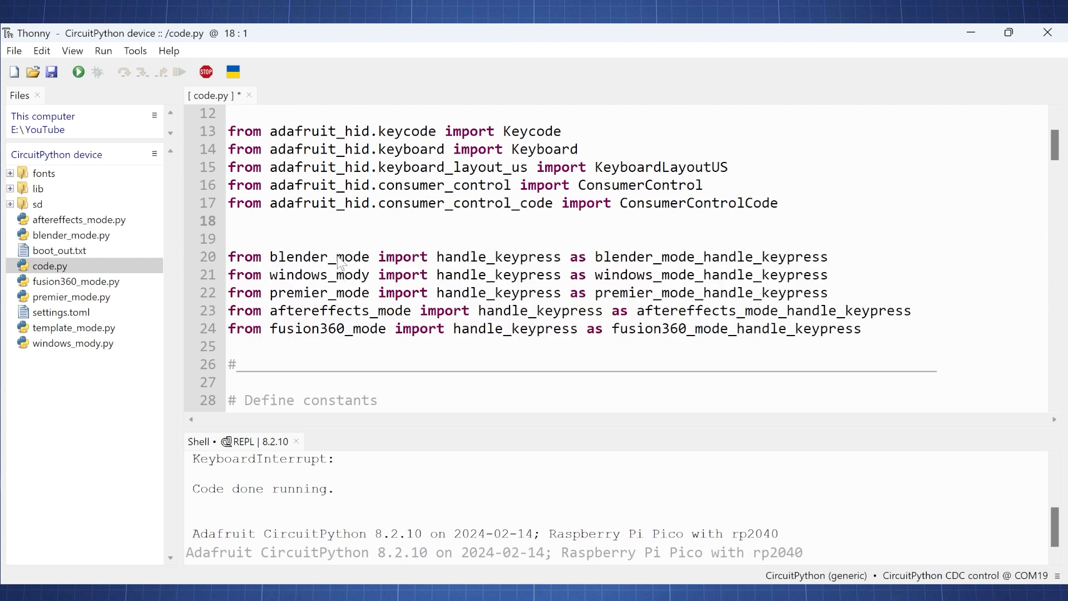
{"action": "mouse_move", "coordinate": [318, 314]}
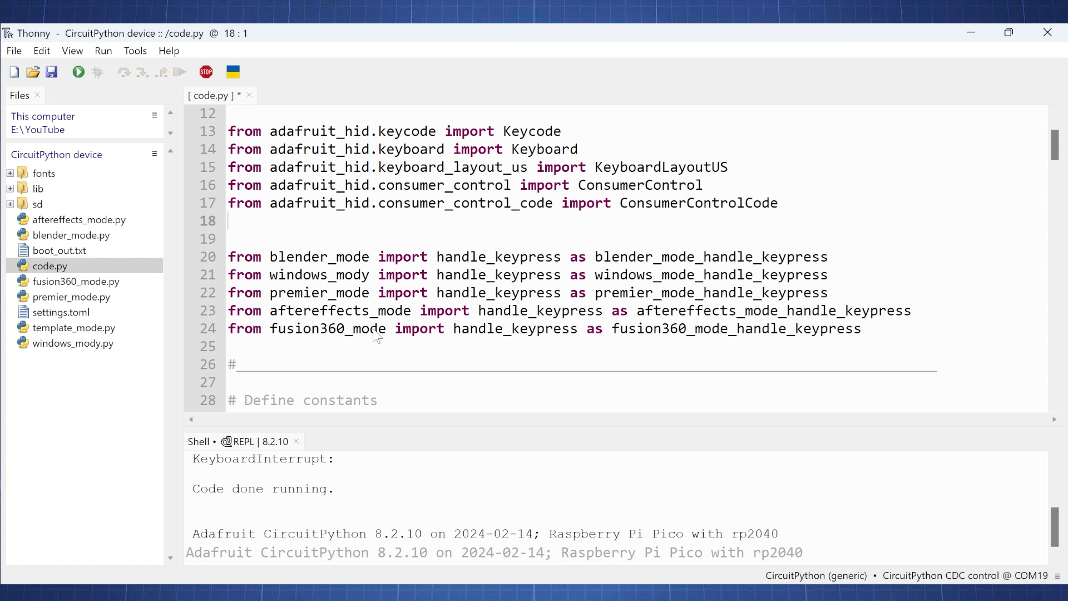
{"action": "mouse_move", "coordinate": [77, 336]}
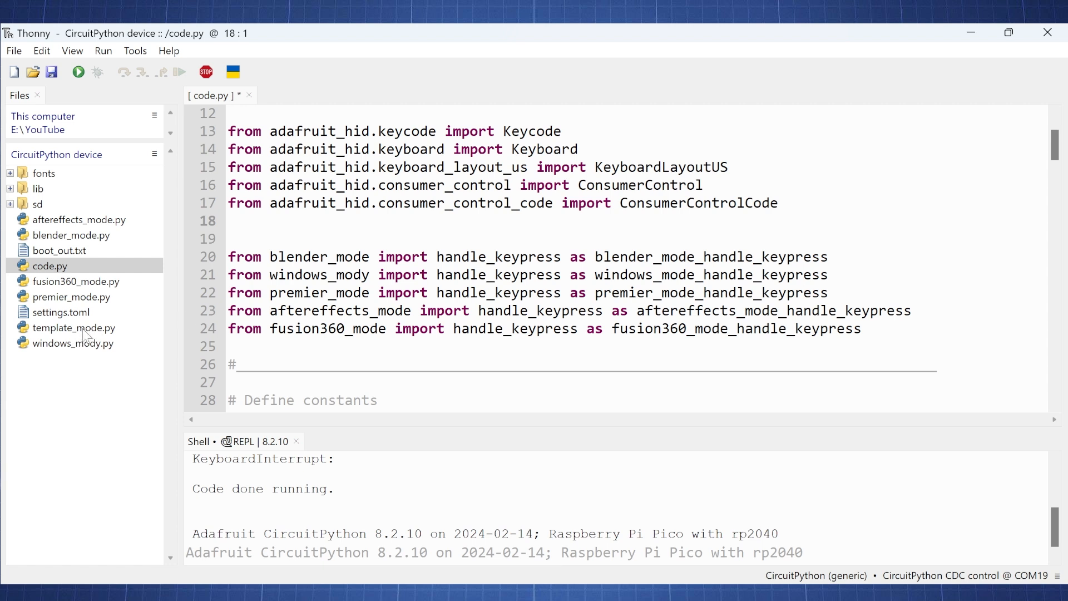
{"action": "mouse_move", "coordinate": [68, 361]}
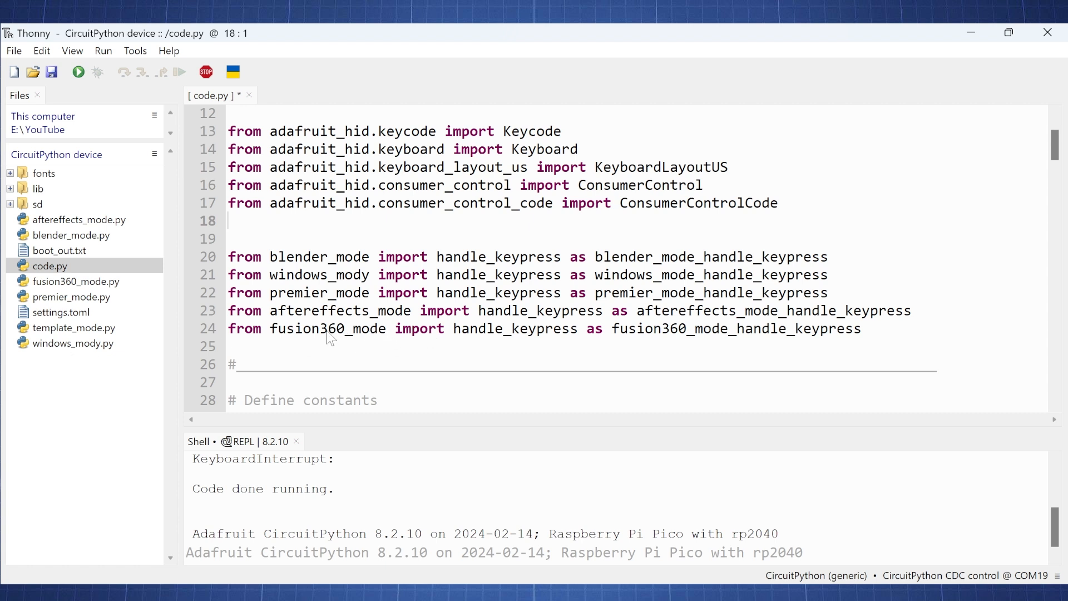
{"action": "mouse_move", "coordinate": [311, 344]}
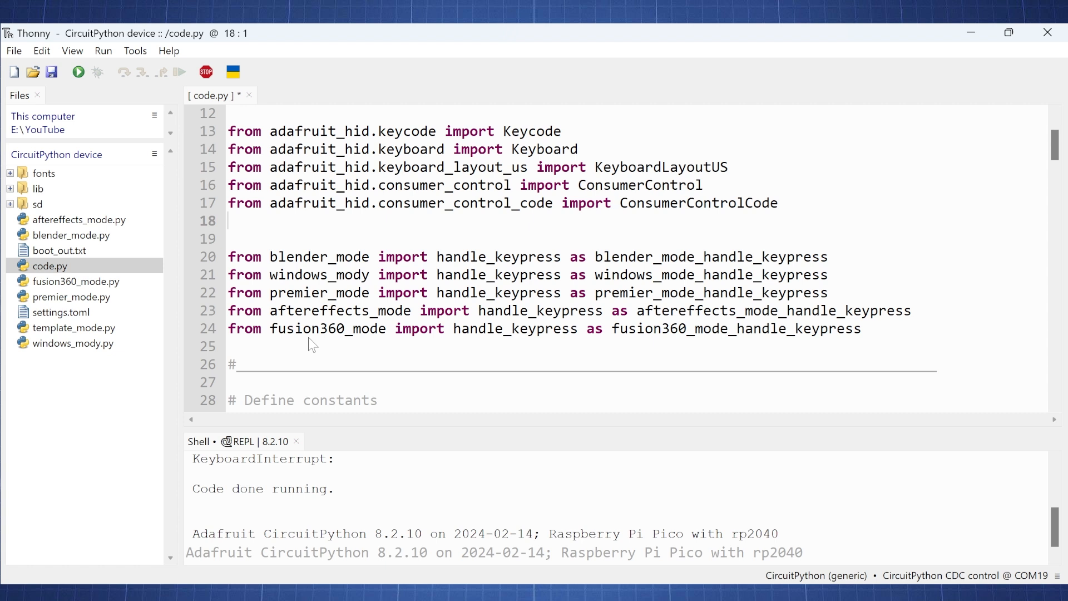
{"action": "mouse_move", "coordinate": [296, 338]}
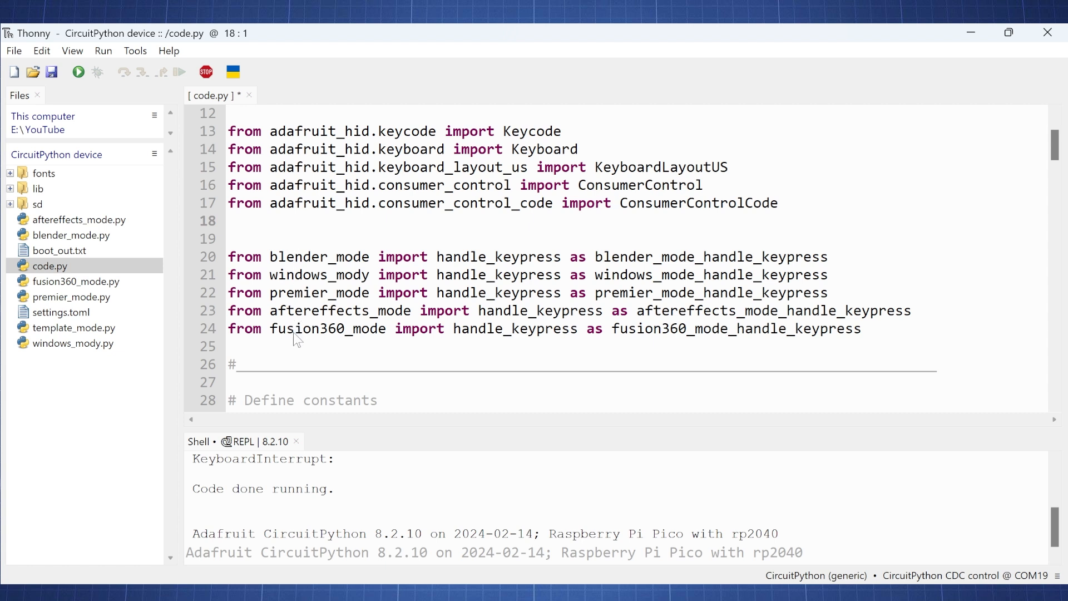
{"action": "mouse_move", "coordinate": [324, 332]}
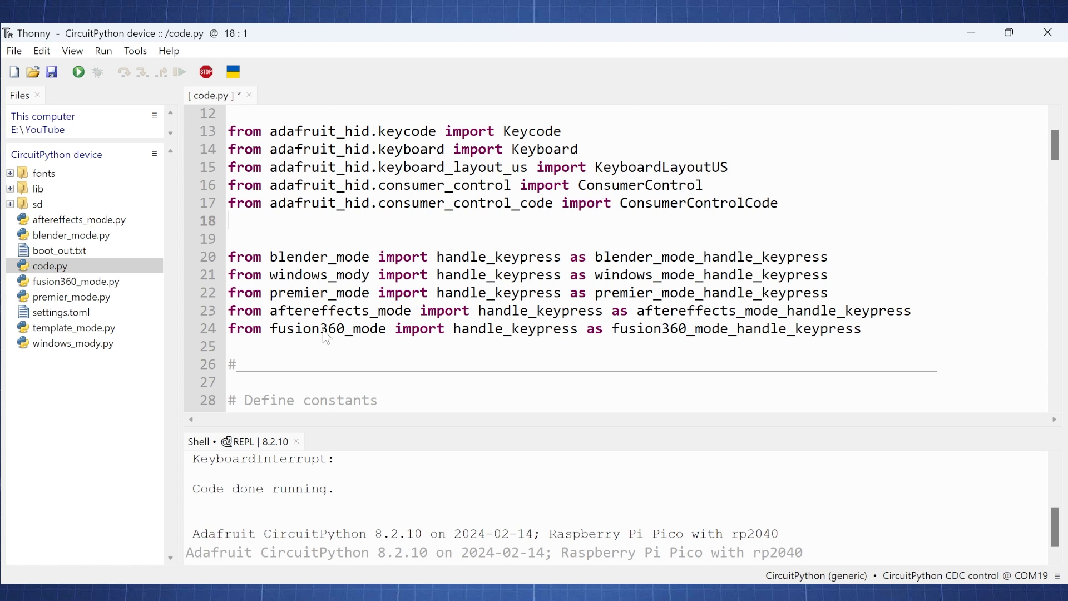
{"action": "mouse_move", "coordinate": [339, 321]}
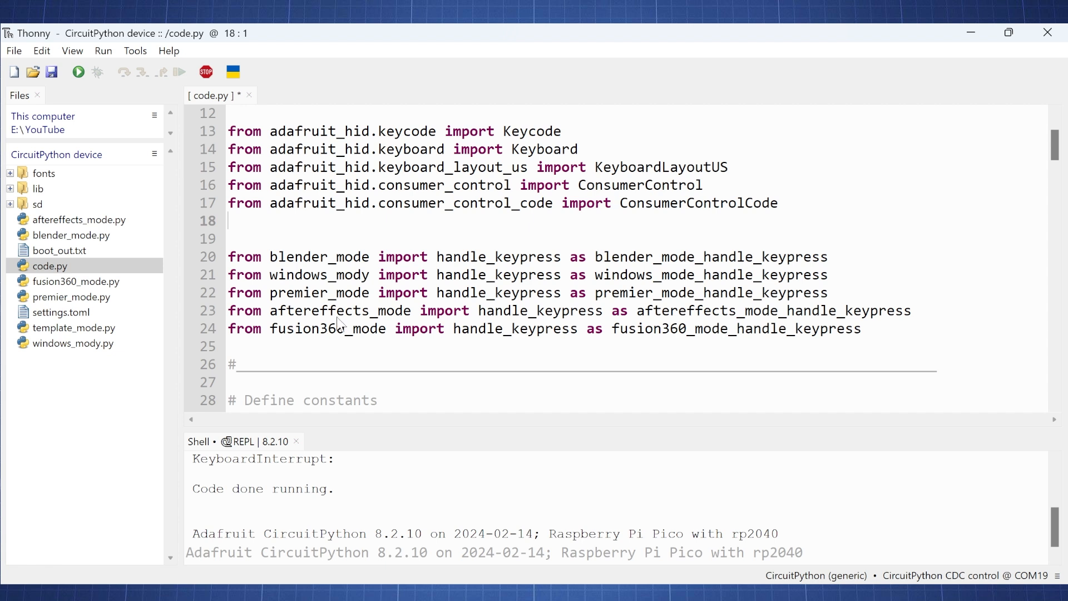
{"action": "mouse_move", "coordinate": [313, 328]}
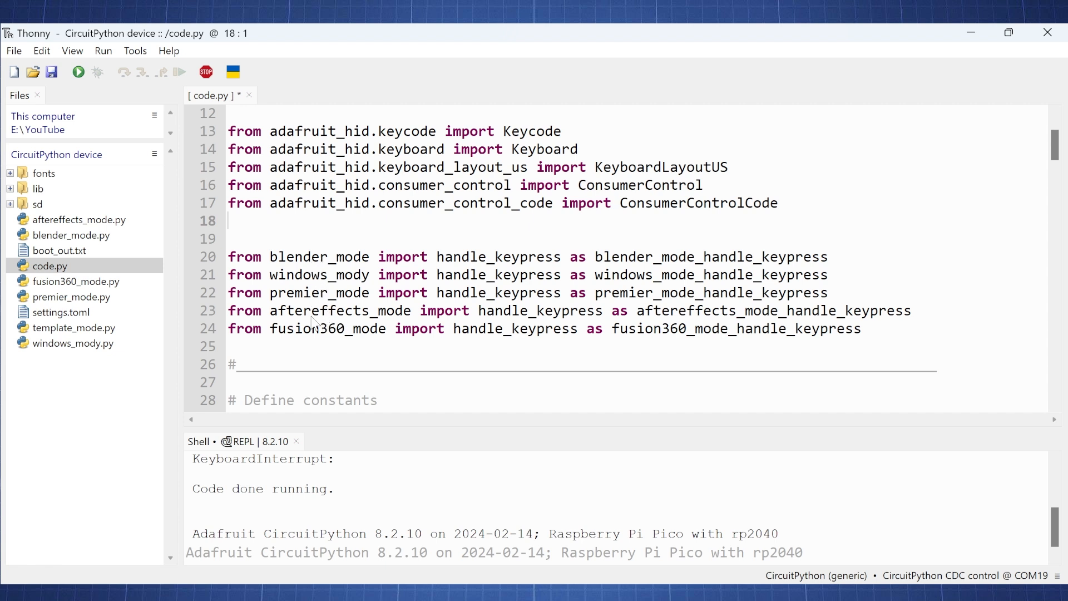
{"action": "scroll", "scroll_direction": "down", "scroll_amount": 3}
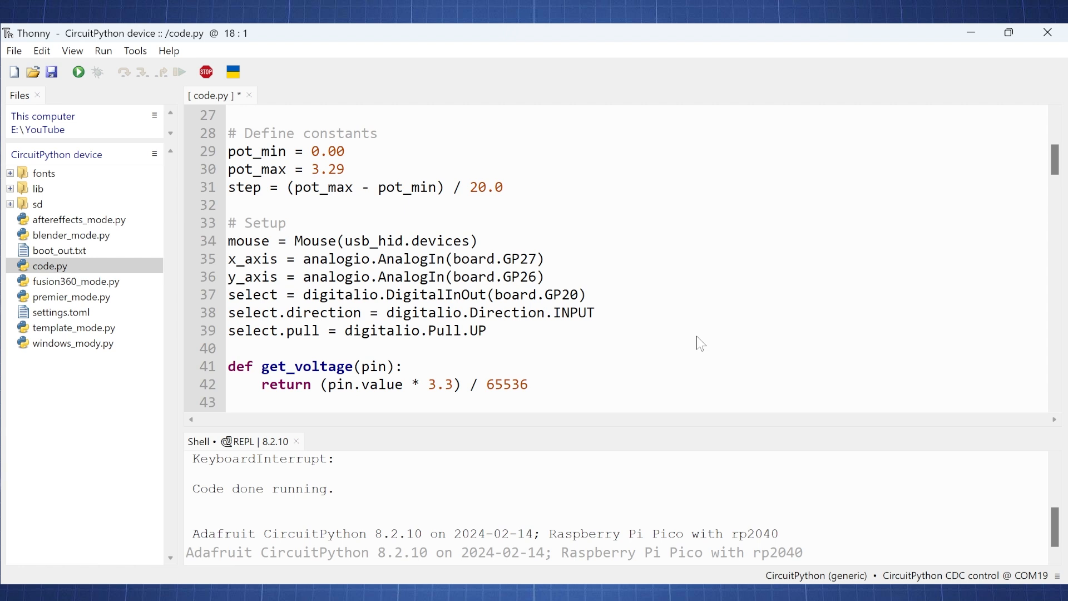
{"action": "mouse_move", "coordinate": [344, 177]}
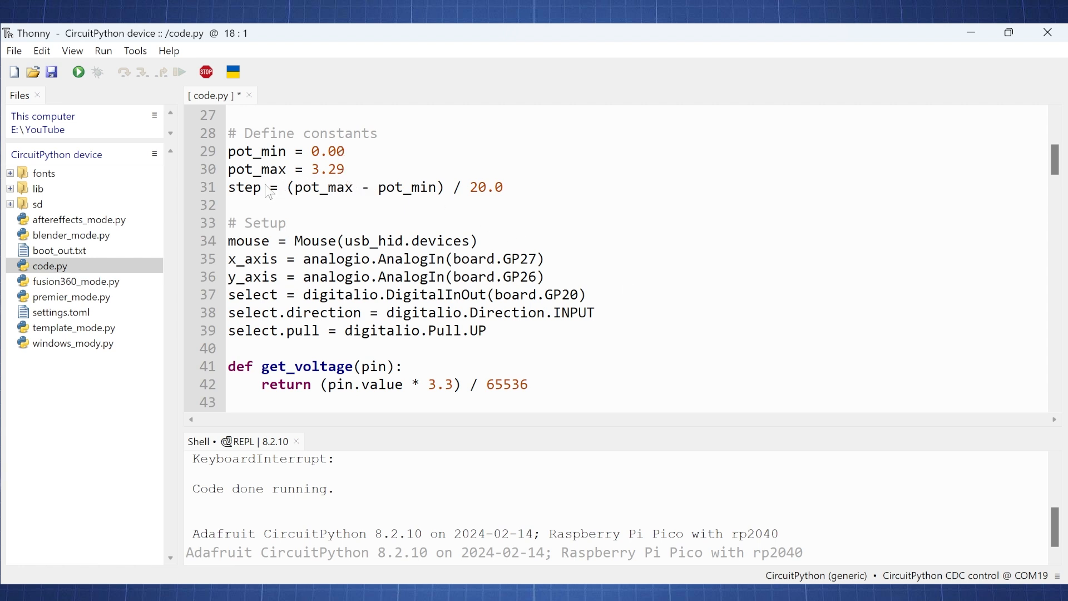
{"action": "mouse_move", "coordinate": [547, 199]}
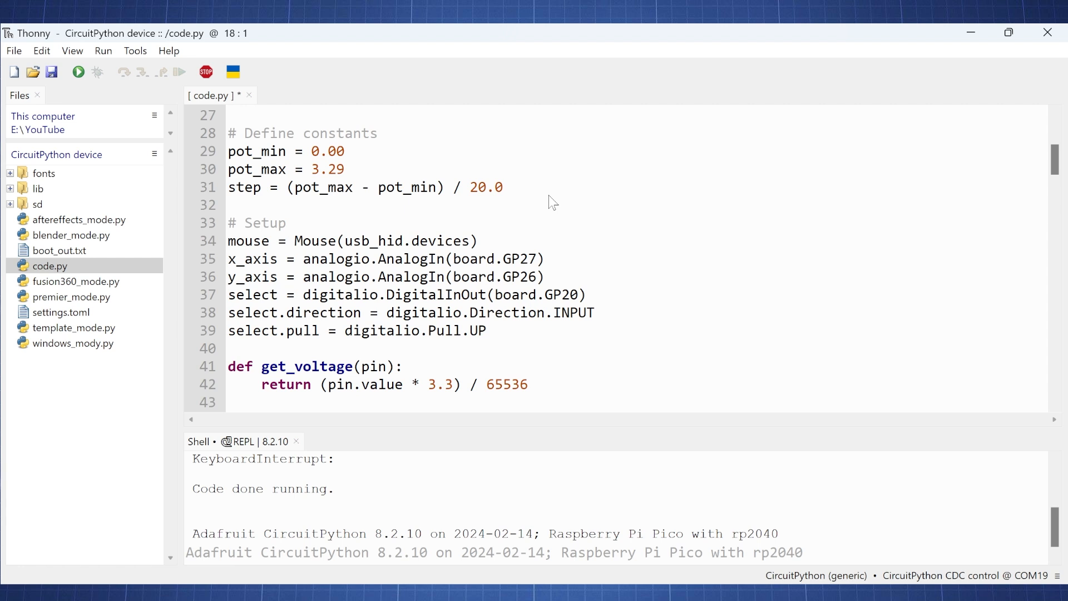
{"action": "mouse_move", "coordinate": [267, 255]}
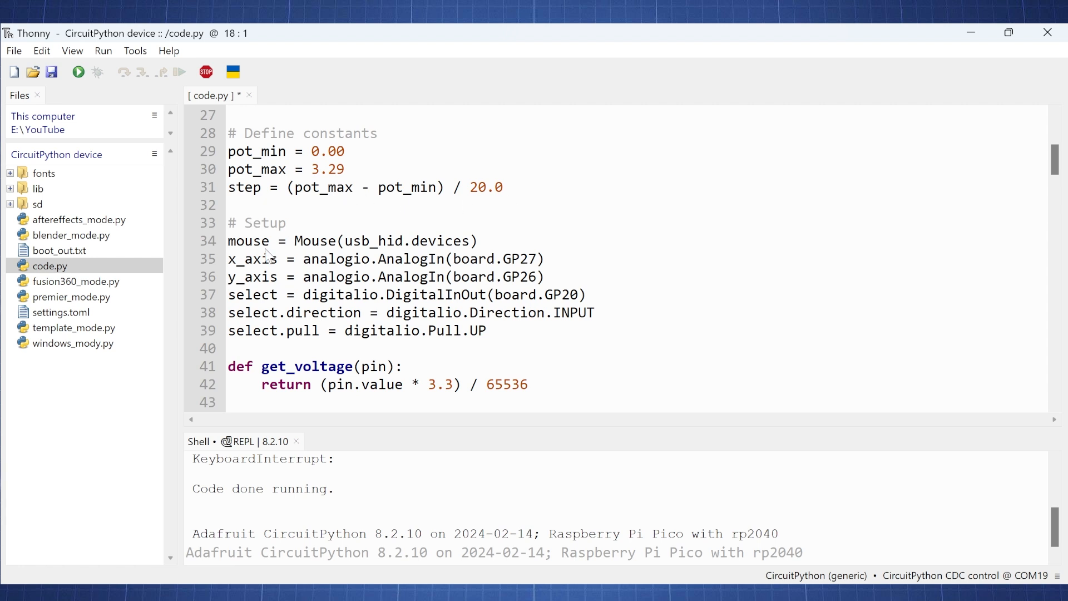
{"action": "mouse_move", "coordinate": [279, 272]}
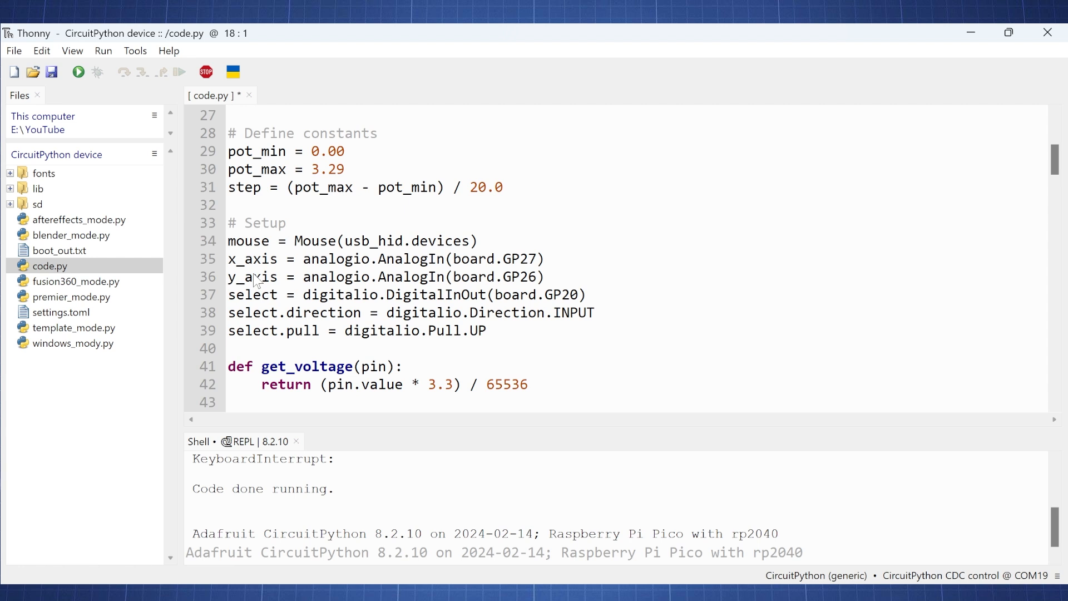
{"action": "mouse_move", "coordinate": [266, 291]}
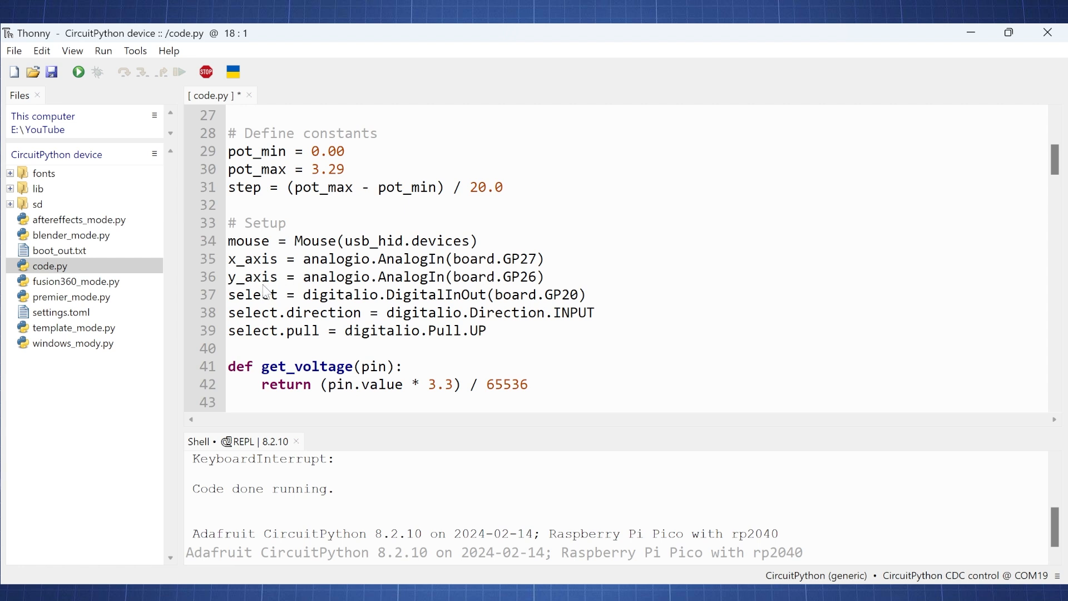
{"action": "mouse_move", "coordinate": [261, 302]}
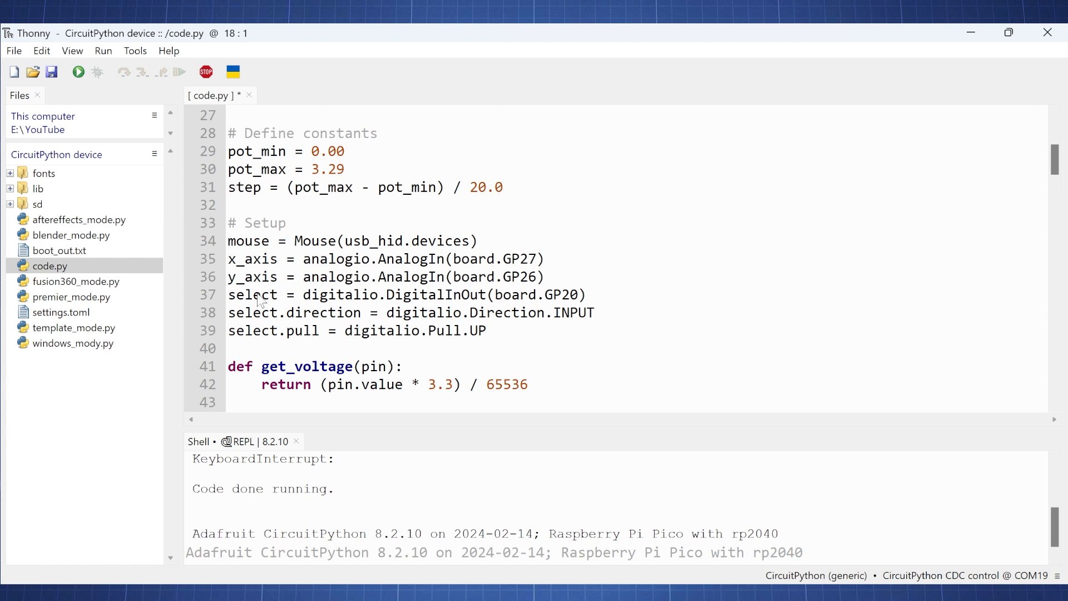
{"action": "mouse_move", "coordinate": [582, 300]}
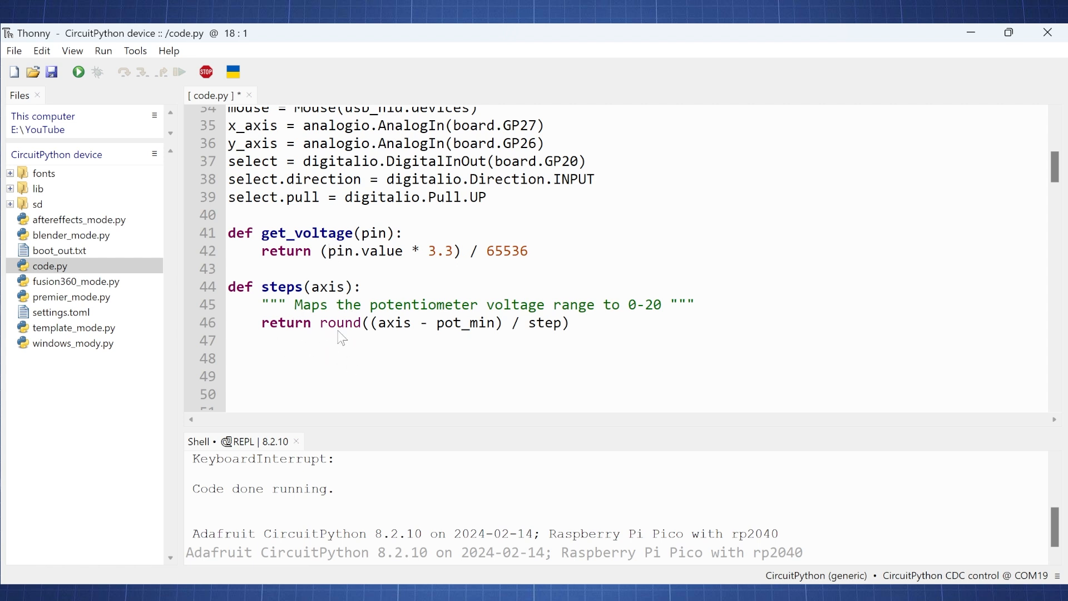
{"action": "scroll", "scroll_direction": "down", "scroll_amount": 3}
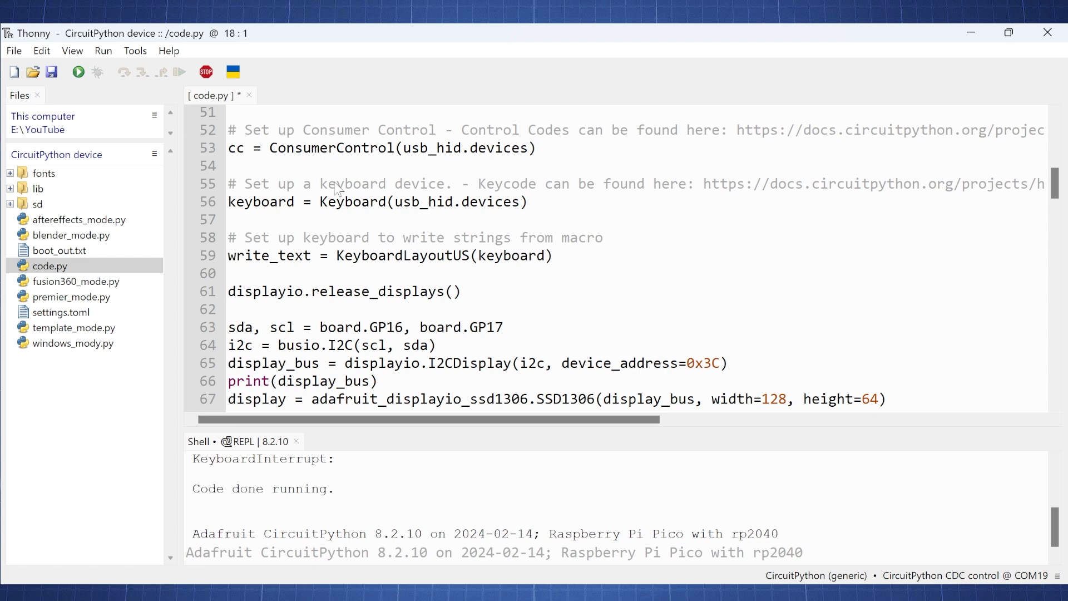
{"action": "mouse_move", "coordinate": [359, 242]}
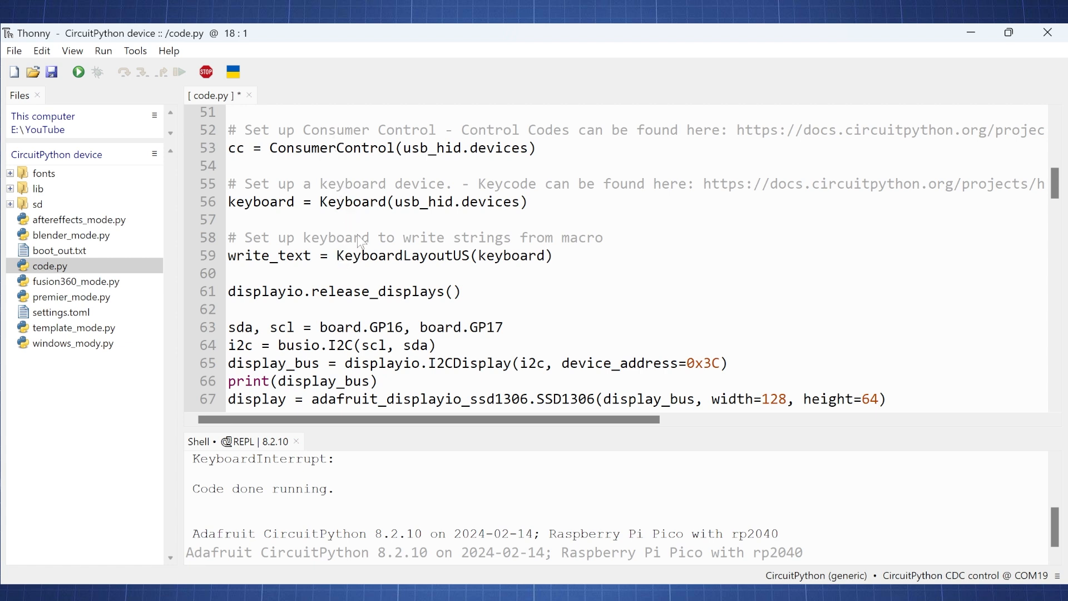
{"action": "mouse_move", "coordinate": [487, 191]}
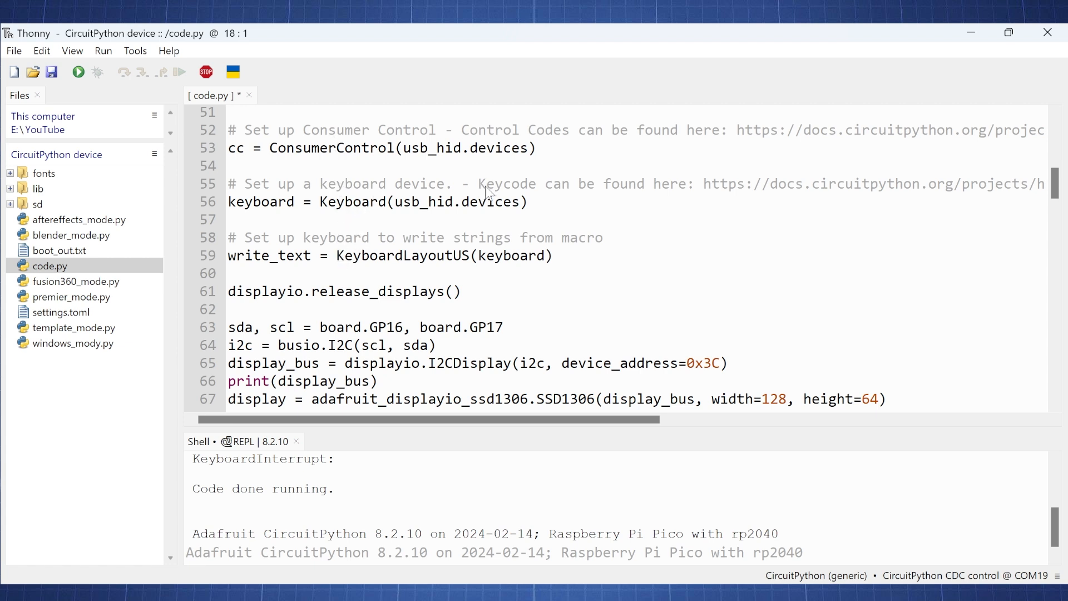
{"action": "mouse_move", "coordinate": [807, 191]}
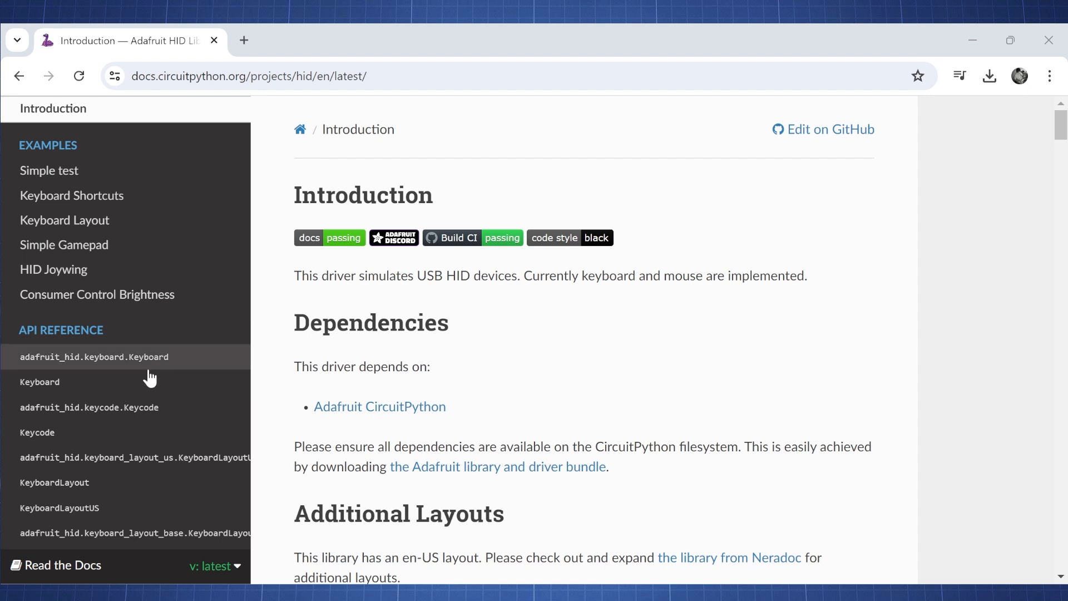
{"action": "mouse_move", "coordinate": [92, 412]}
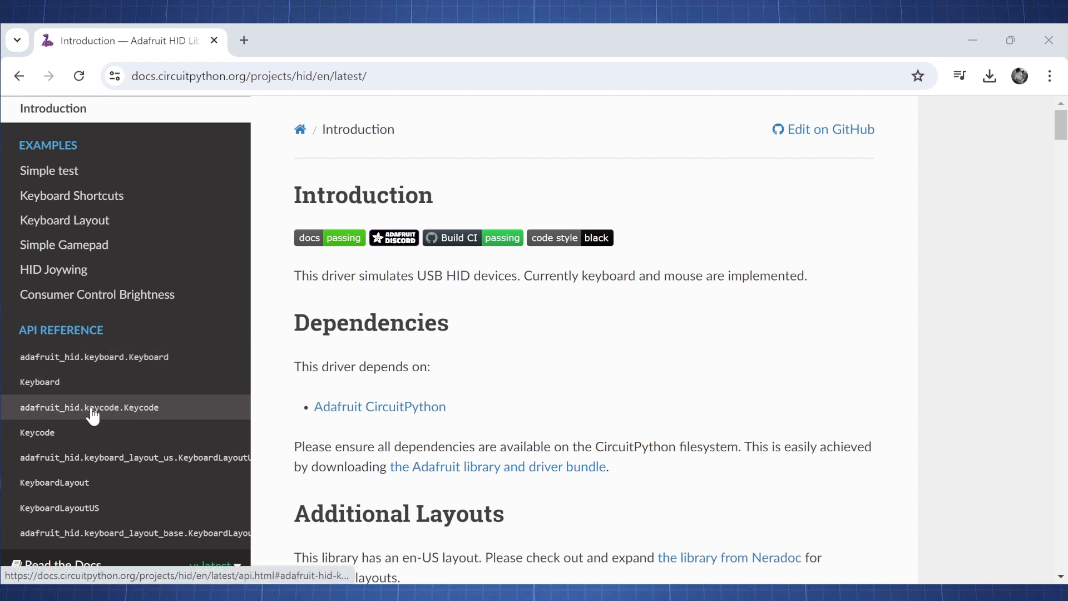
Read through the adafruit_hid.keycode.Keycode constants down to ConsumerControlCode.
{"action": "left_click", "coordinate": [89, 408]}
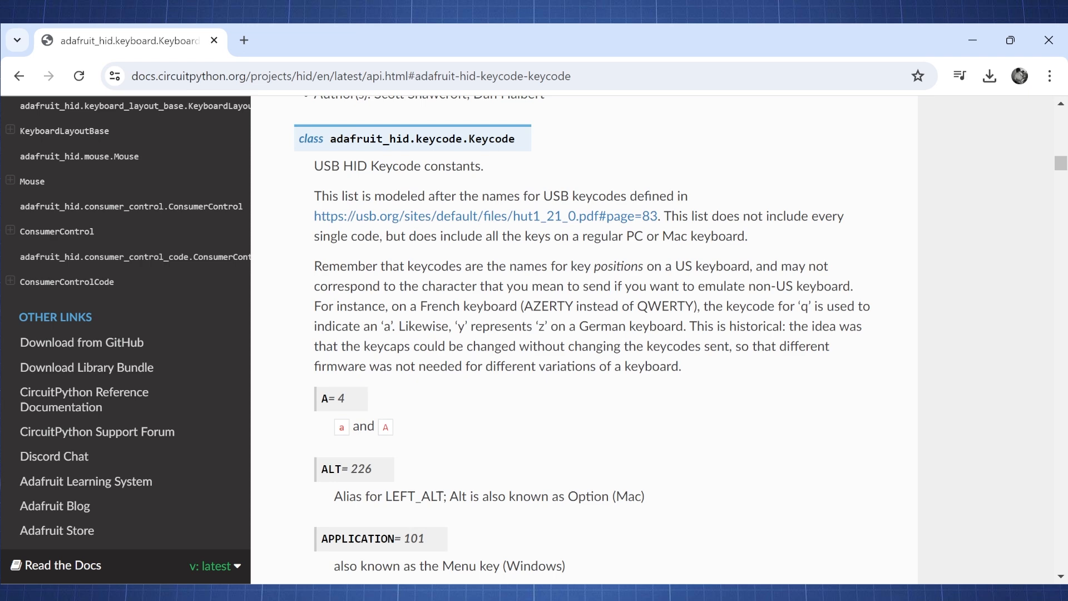
{"action": "scroll", "scroll_direction": "down", "scroll_amount": 3}
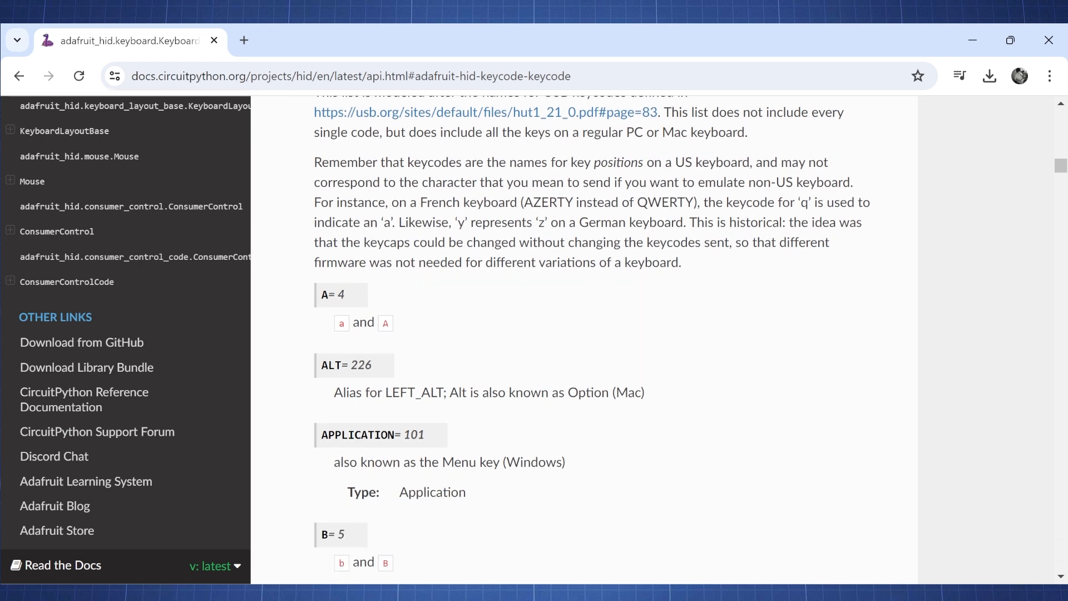
{"action": "scroll", "scroll_direction": "down", "scroll_amount": 3}
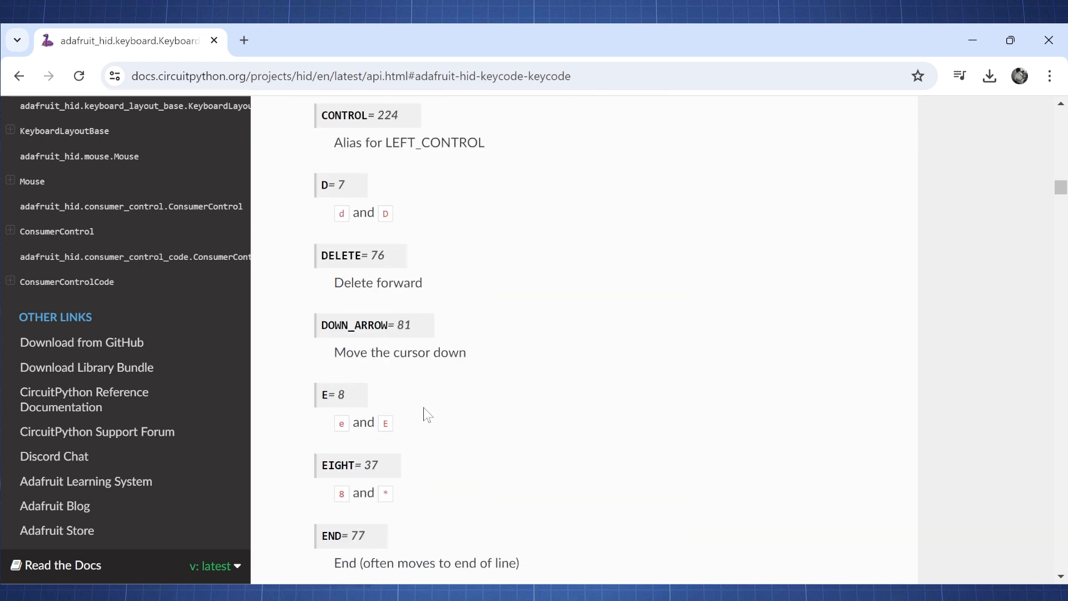
{"action": "scroll", "scroll_direction": "down", "scroll_amount": 3}
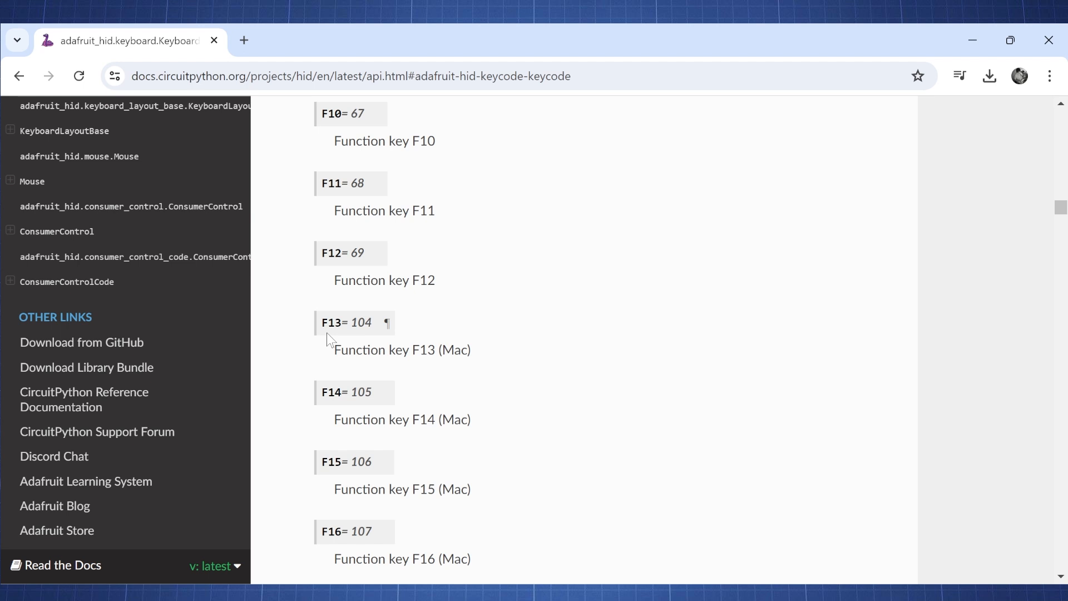
{"action": "scroll", "scroll_direction": "down", "scroll_amount": 3}
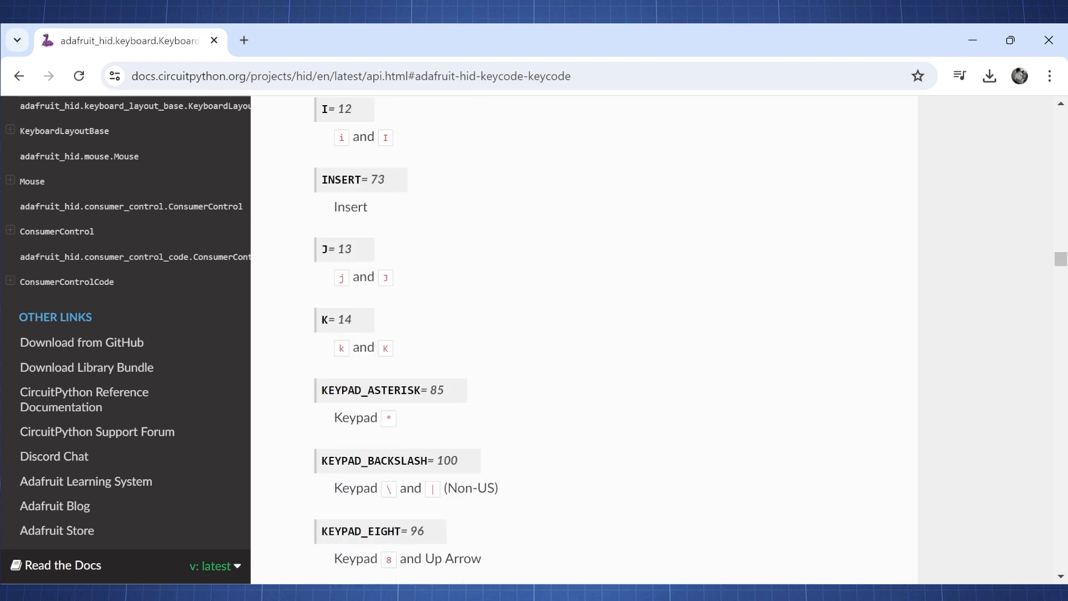
{"action": "scroll", "scroll_direction": "down", "scroll_amount": 3}
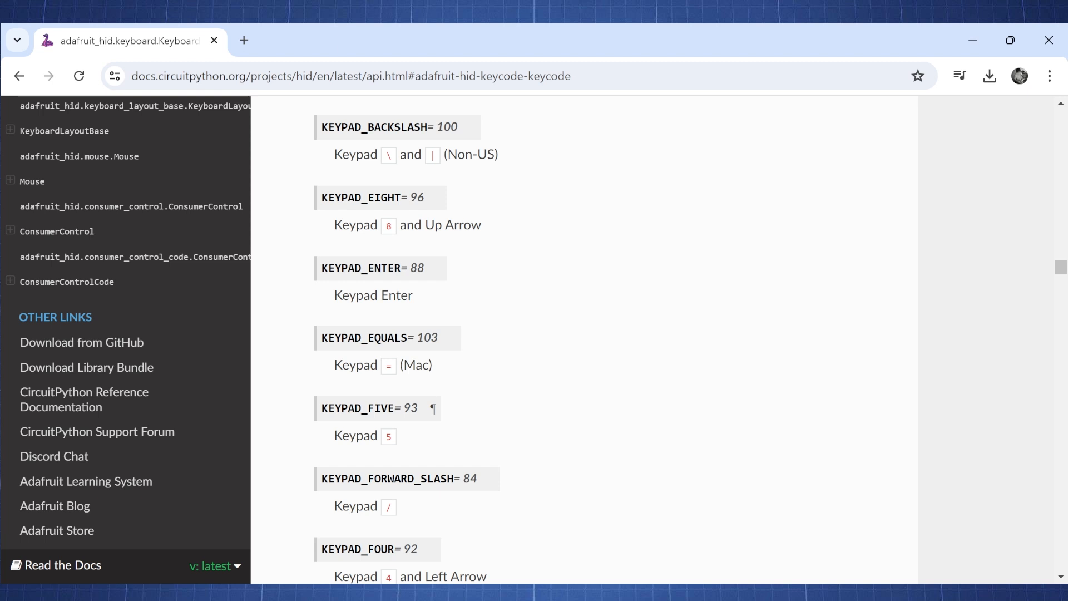
{"action": "scroll", "scroll_direction": "down", "scroll_amount": 3}
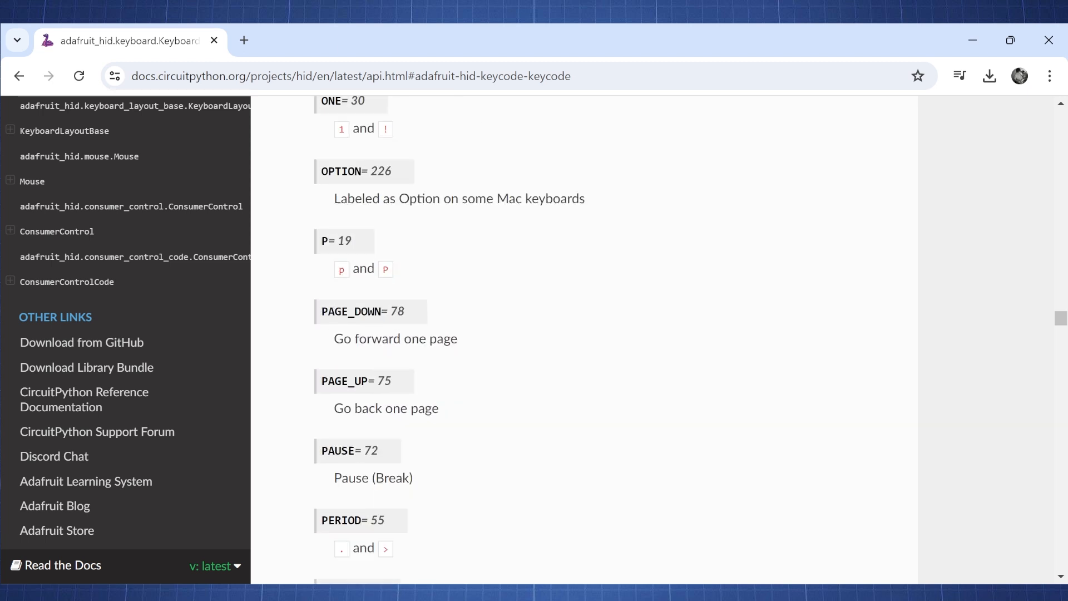
{"action": "scroll", "scroll_direction": "down", "scroll_amount": 3}
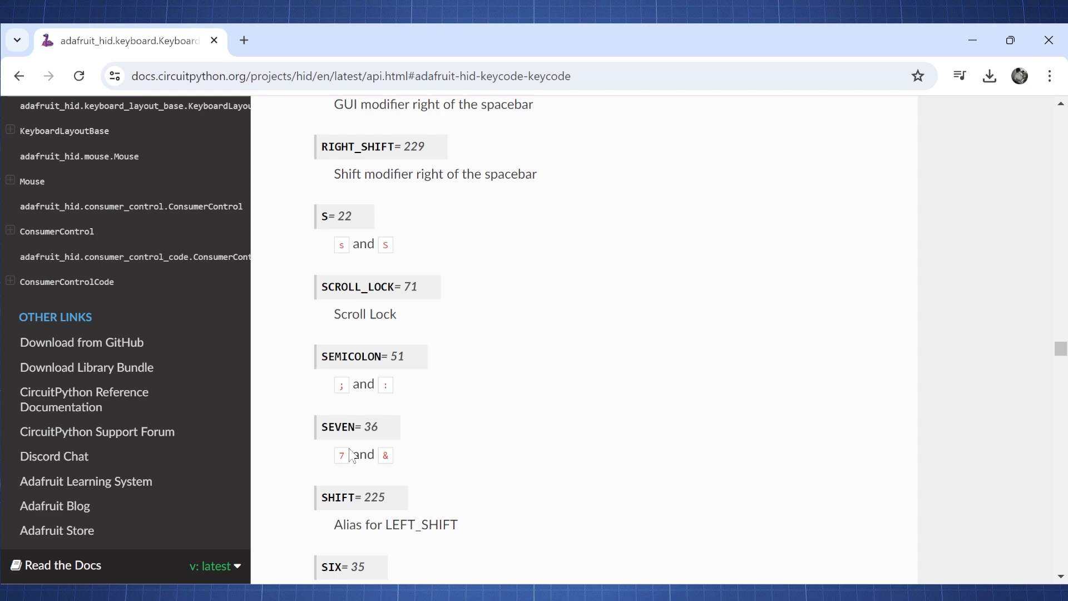
{"action": "scroll", "scroll_direction": "down", "scroll_amount": 3}
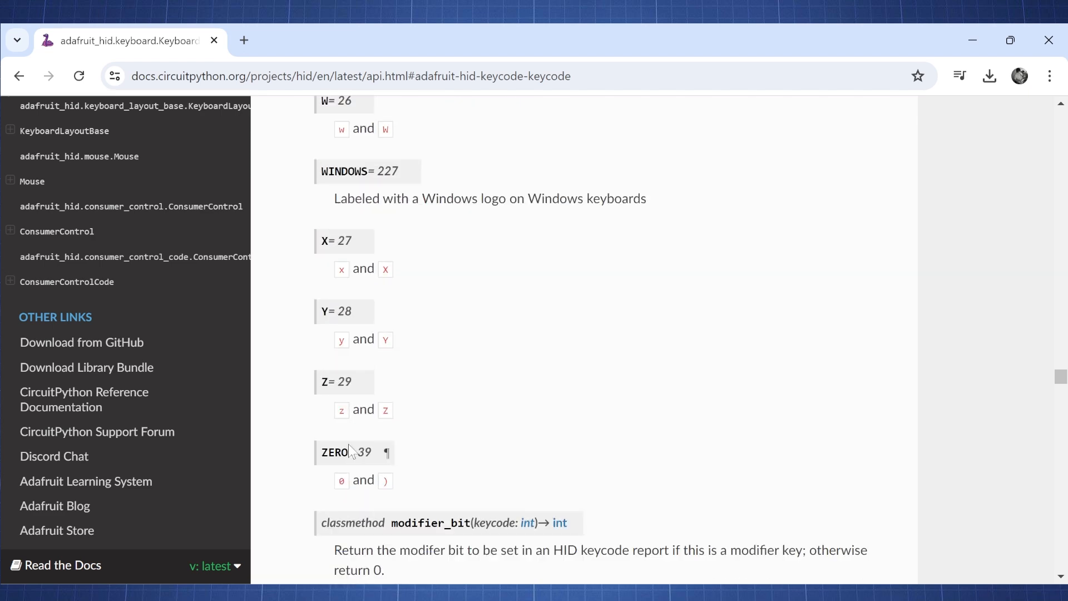
{"action": "scroll", "scroll_direction": "down", "scroll_amount": 3}
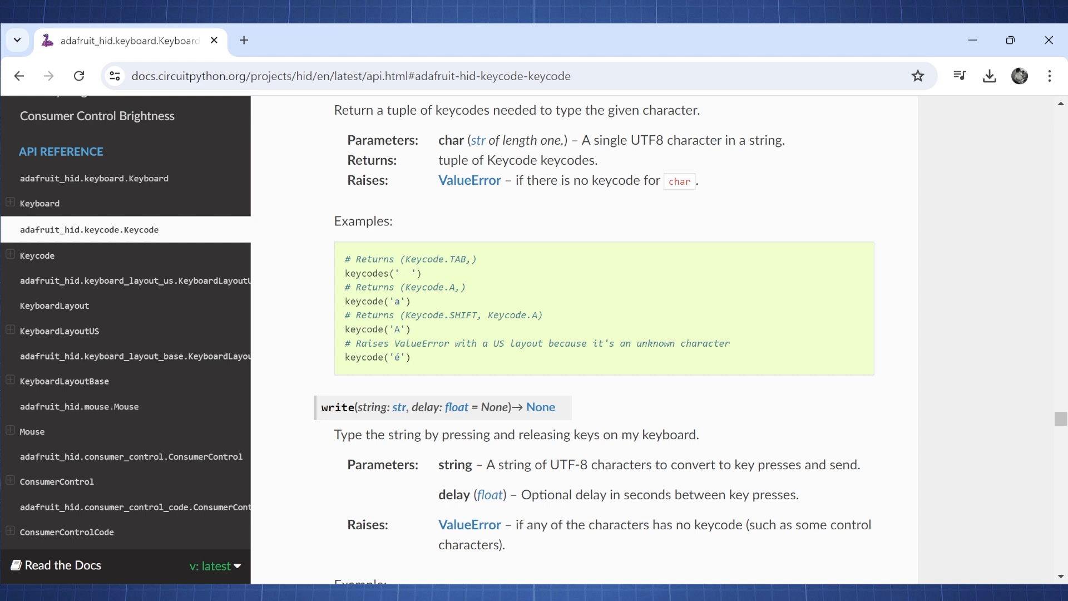
{"action": "mouse_move", "coordinate": [464, 373]}
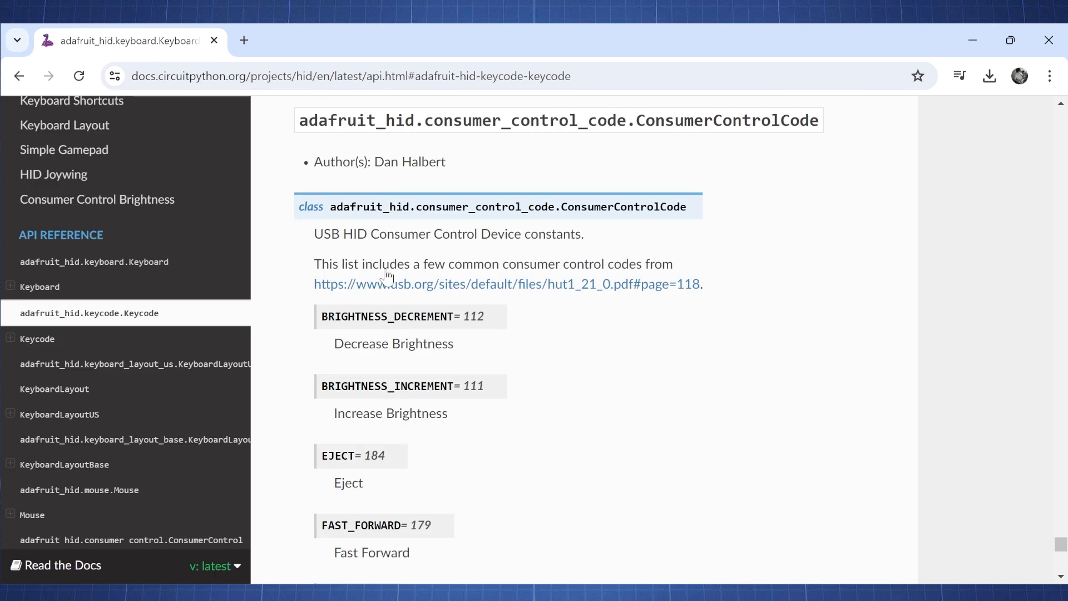
{"action": "mouse_move", "coordinate": [652, 138]}
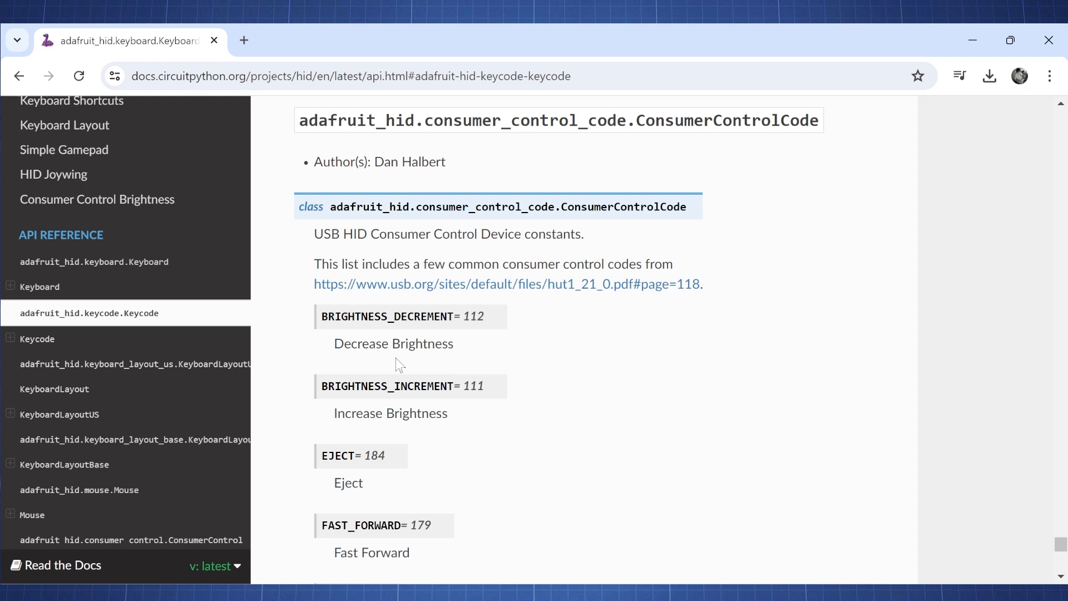
View the Mouse.move() and Mouse.click() documentation references.
{"action": "scroll", "scroll_direction": "down", "scroll_amount": 3}
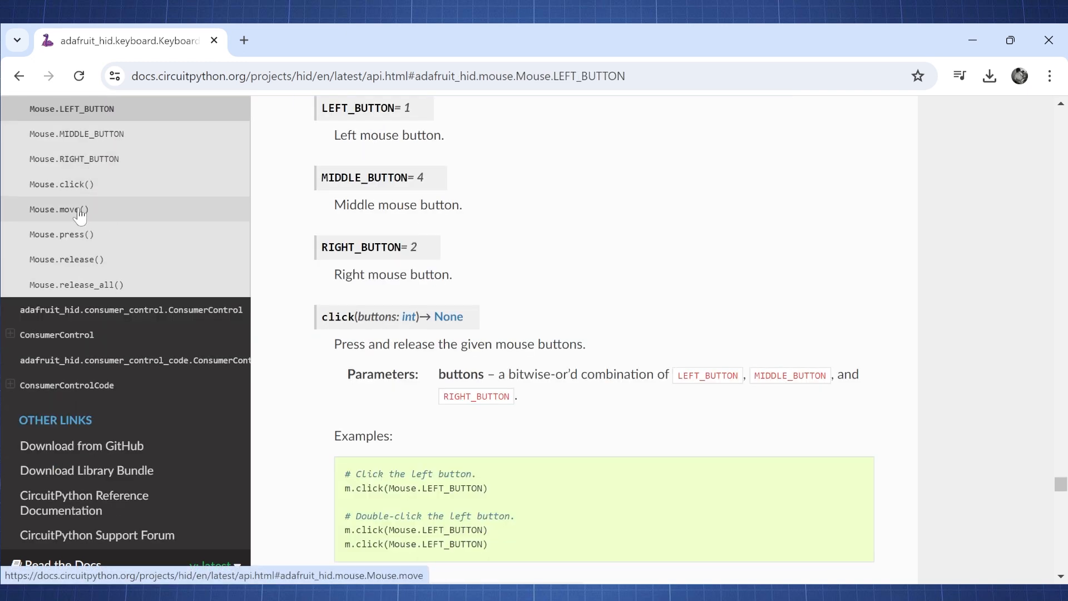
{"action": "left_click", "coordinate": [58, 209]}
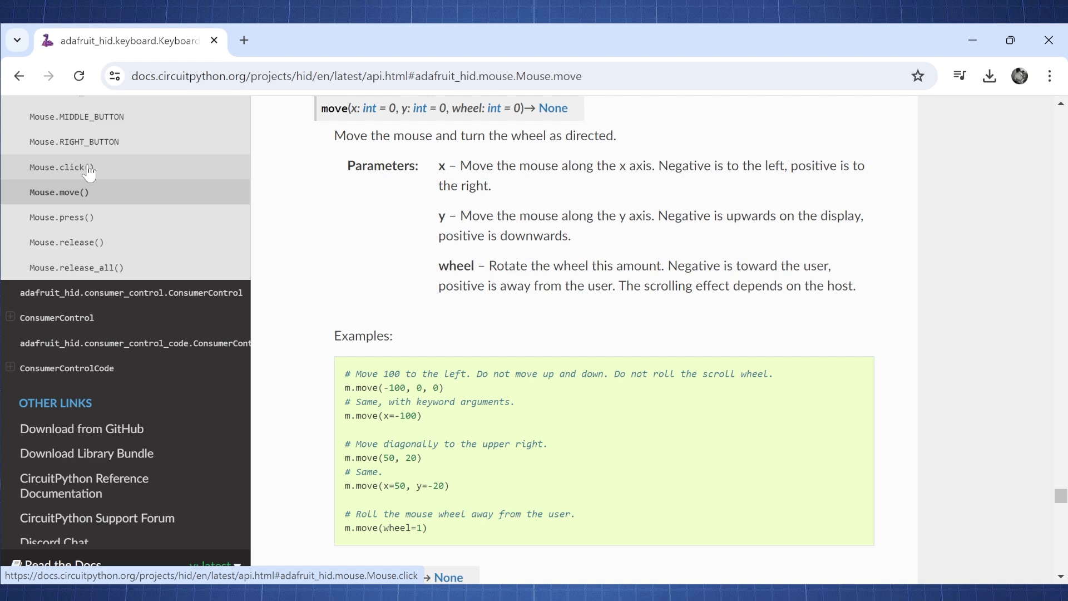
{"action": "left_click", "coordinate": [63, 167]}
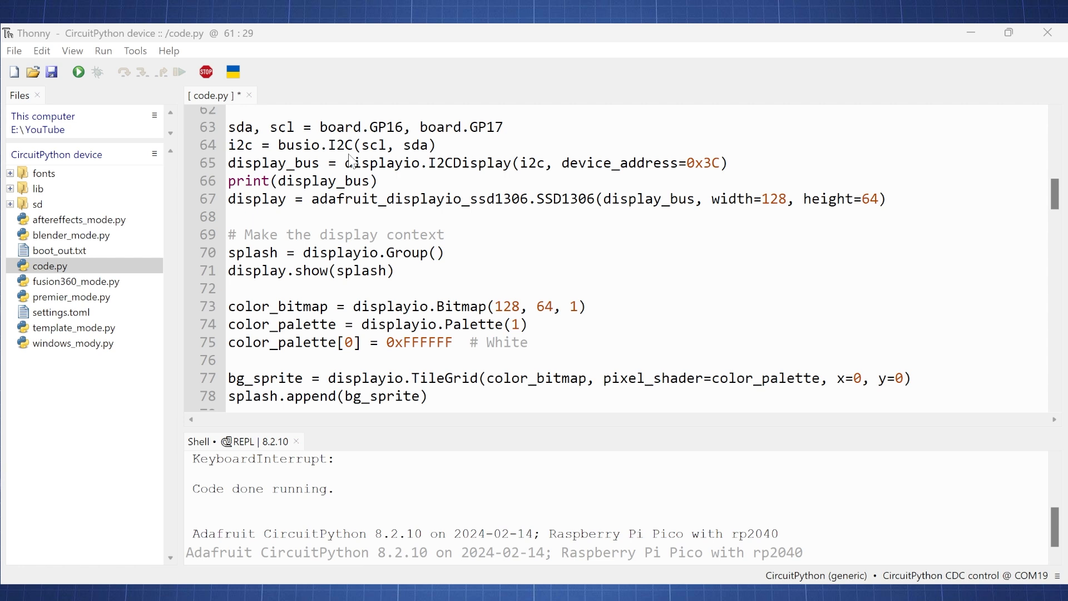
{"action": "mouse_move", "coordinate": [345, 296]}
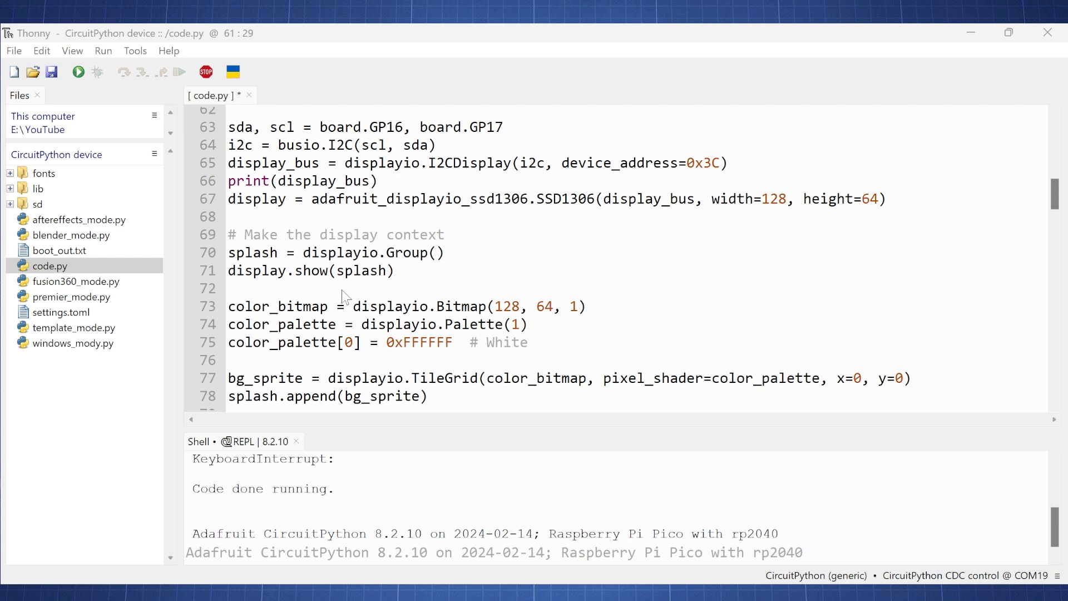
{"action": "scroll", "scroll_direction": "down", "scroll_amount": 3}
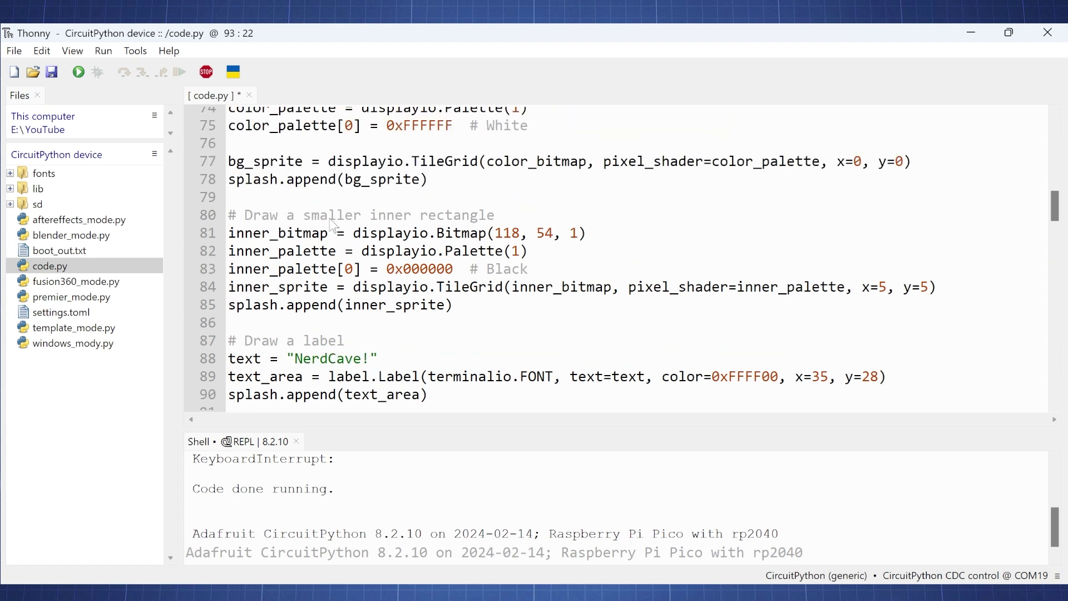
{"action": "mouse_move", "coordinate": [436, 229]}
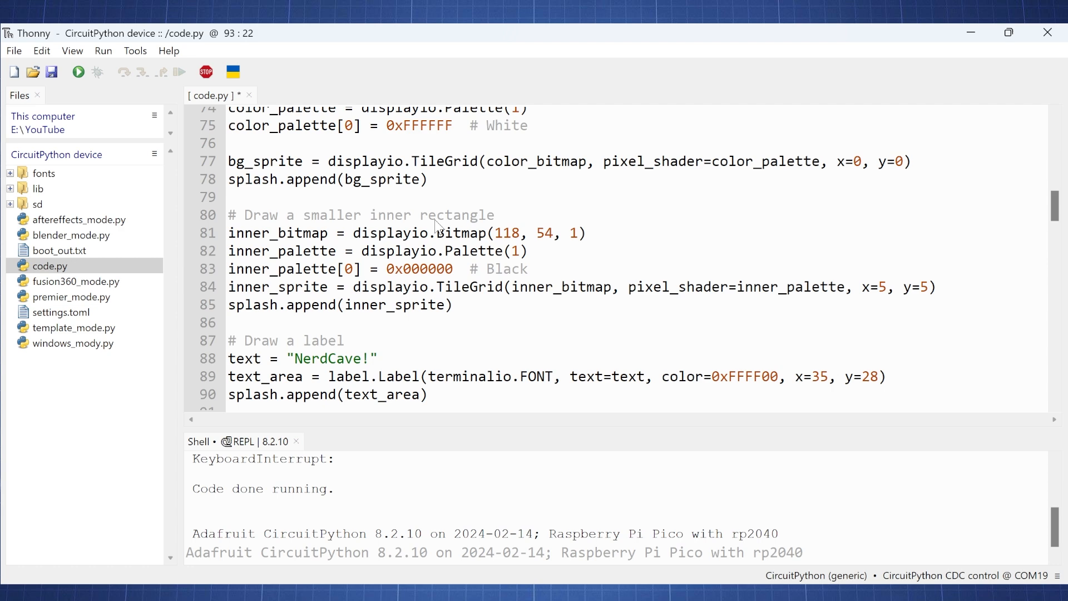
{"action": "mouse_move", "coordinate": [368, 275]}
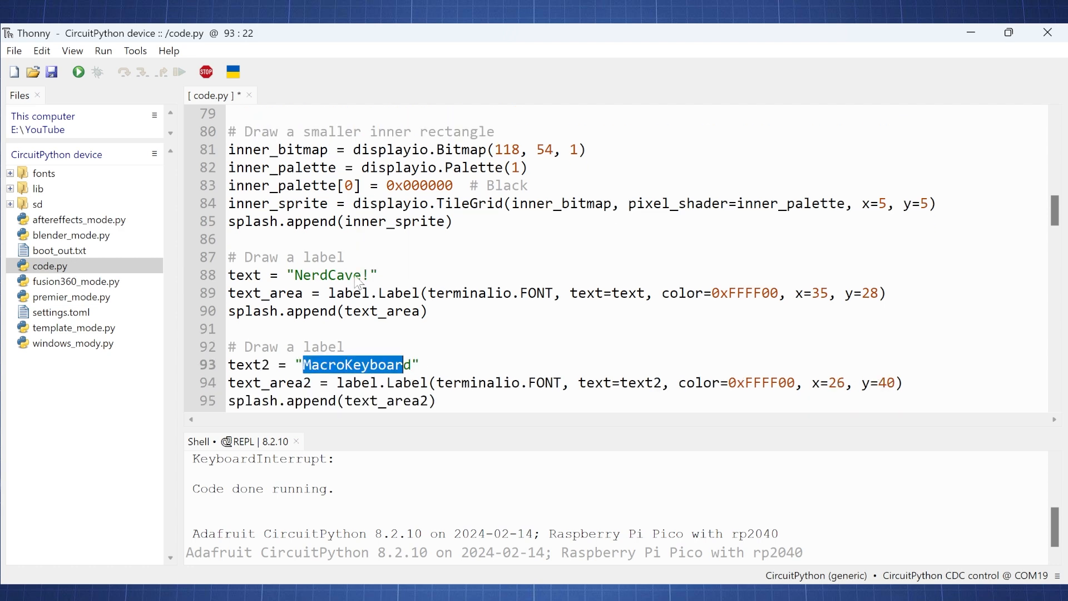
{"action": "scroll", "scroll_direction": "down", "scroll_amount": 3}
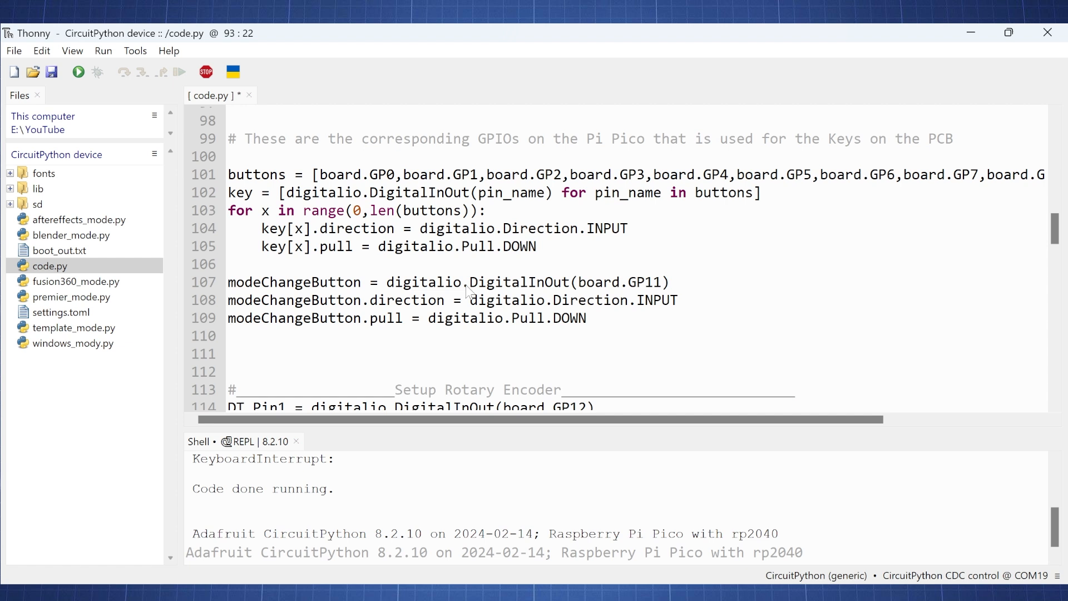
{"action": "mouse_move", "coordinate": [417, 263]}
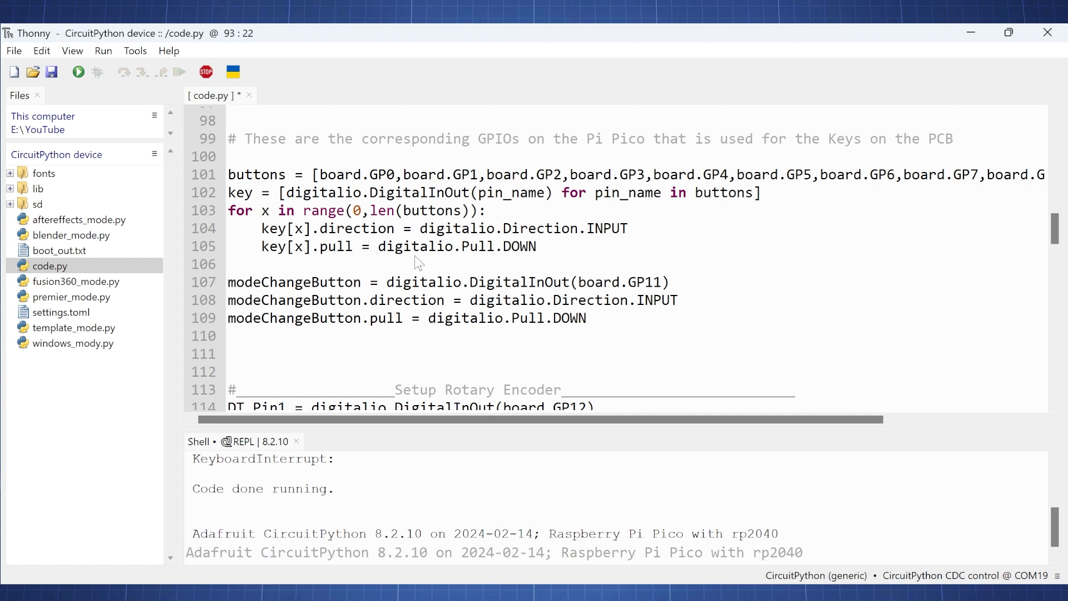
{"action": "scroll", "scroll_direction": "down", "scroll_amount": 3}
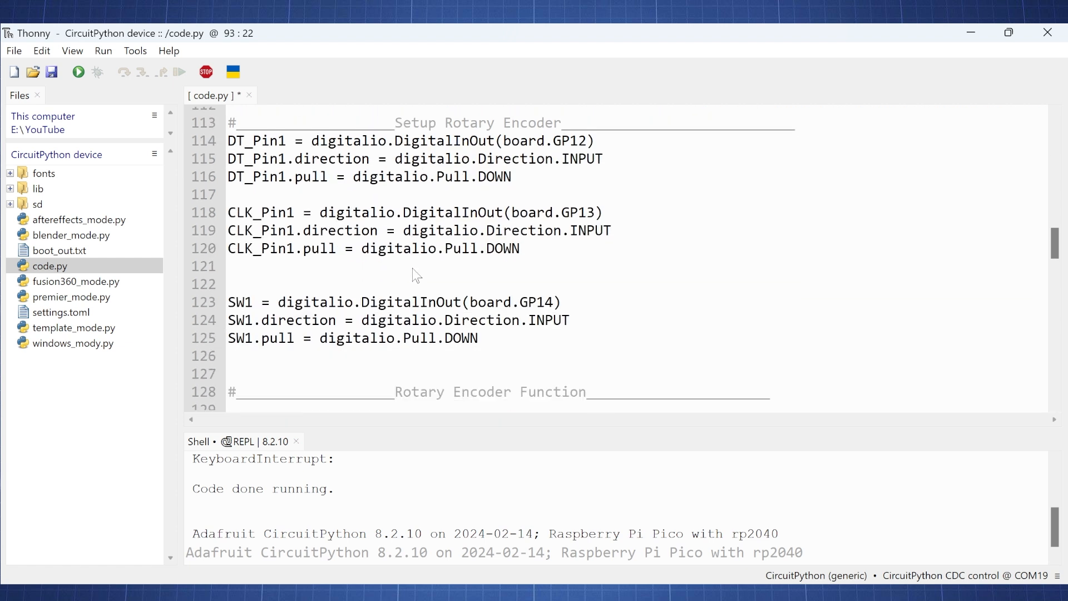
{"action": "mouse_move", "coordinate": [439, 266]}
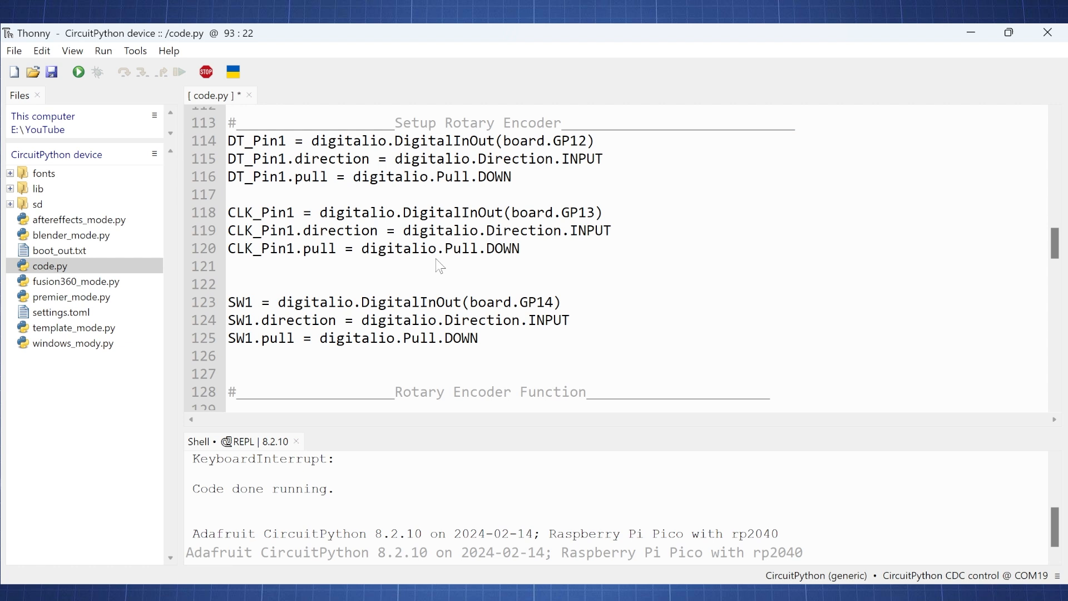
{"action": "scroll", "scroll_direction": "down", "scroll_amount": 3}
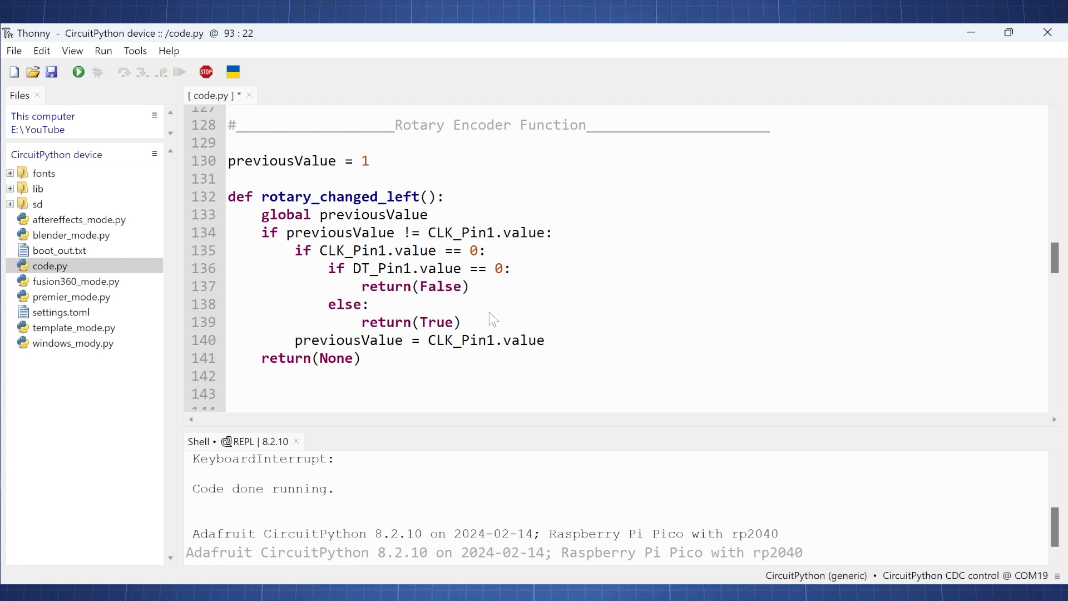
{"action": "scroll", "scroll_direction": "down", "scroll_amount": 3}
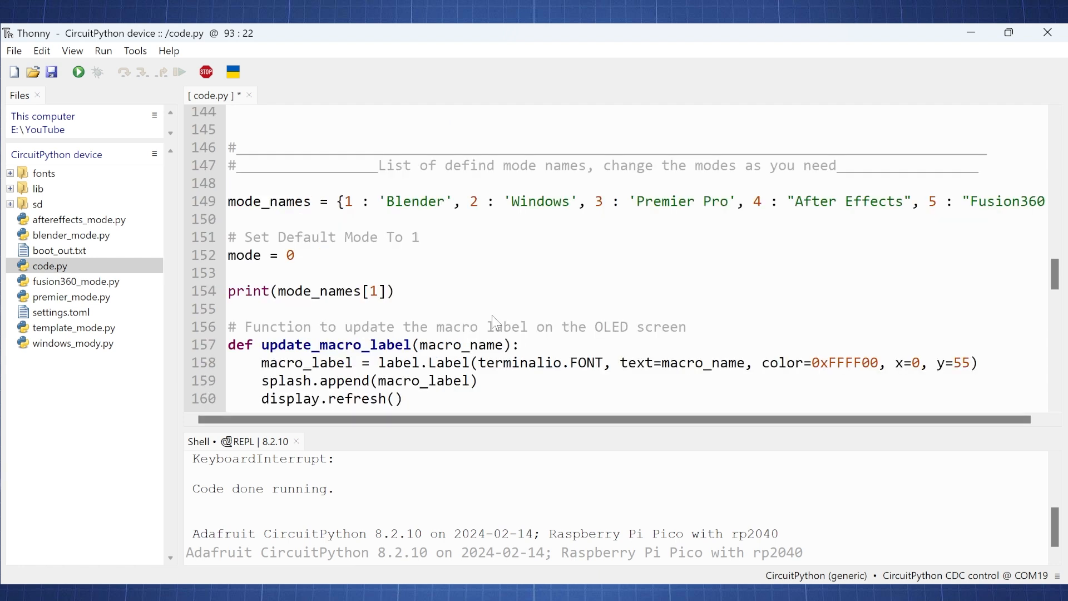
{"action": "mouse_move", "coordinate": [719, 177]}
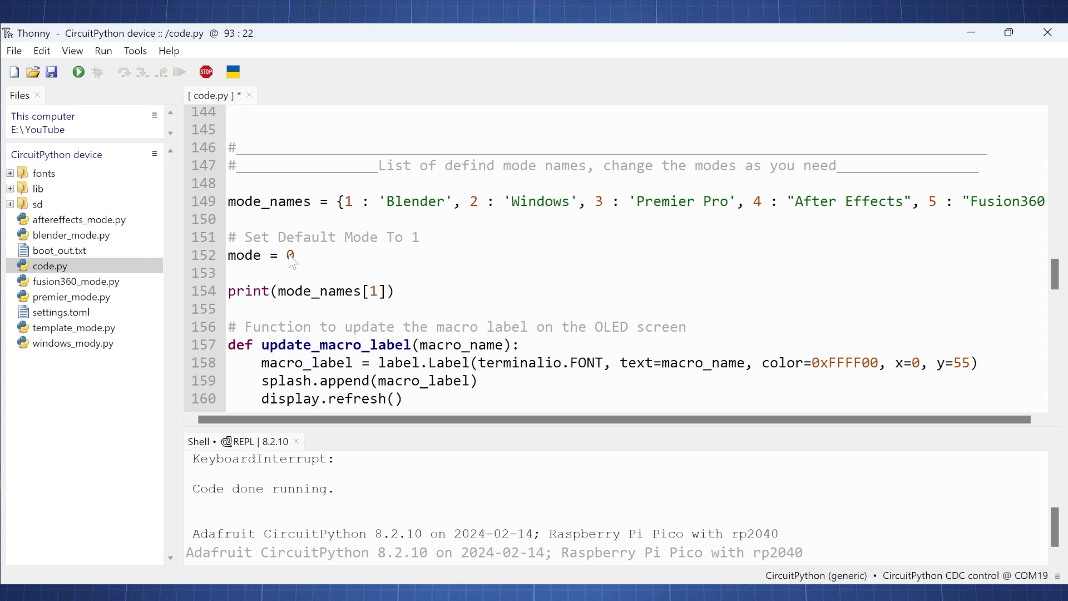
{"action": "mouse_move", "coordinate": [481, 348]}
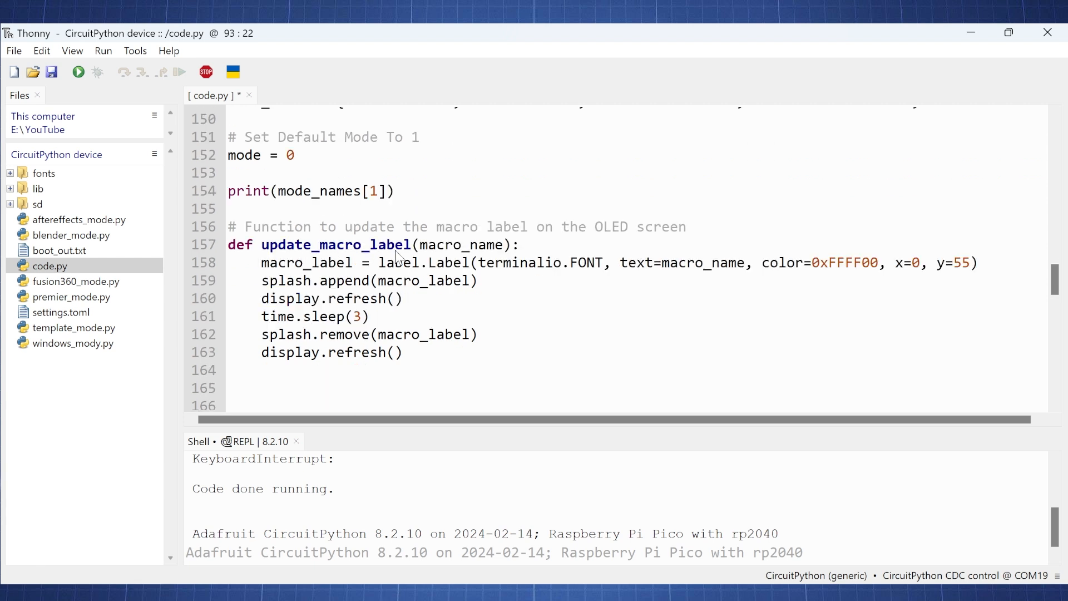
{"action": "scroll", "scroll_direction": "down", "scroll_amount": 3}
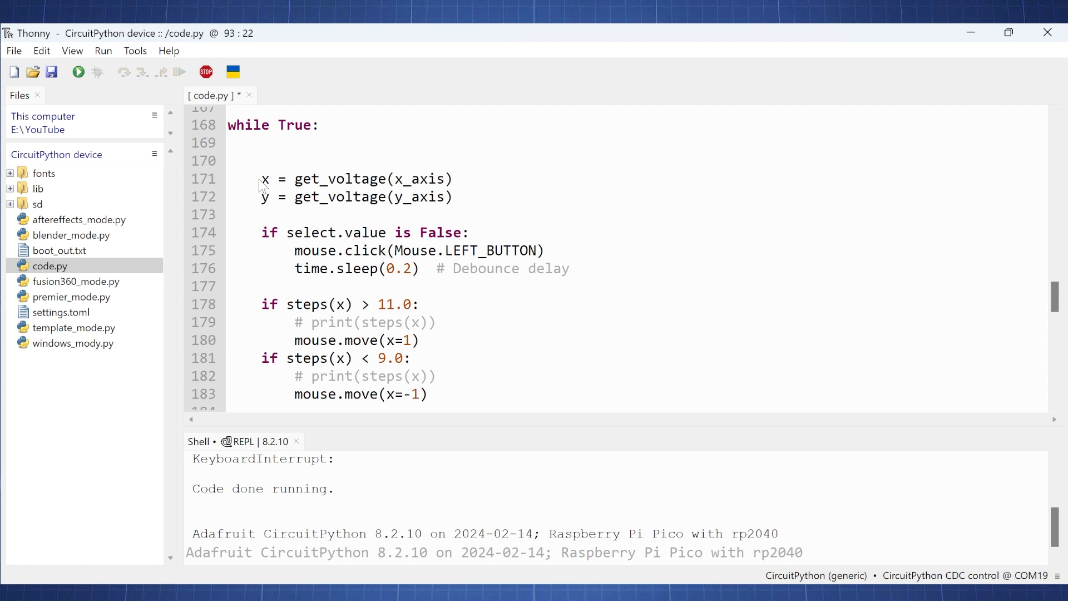
{"action": "mouse_move", "coordinate": [267, 201]}
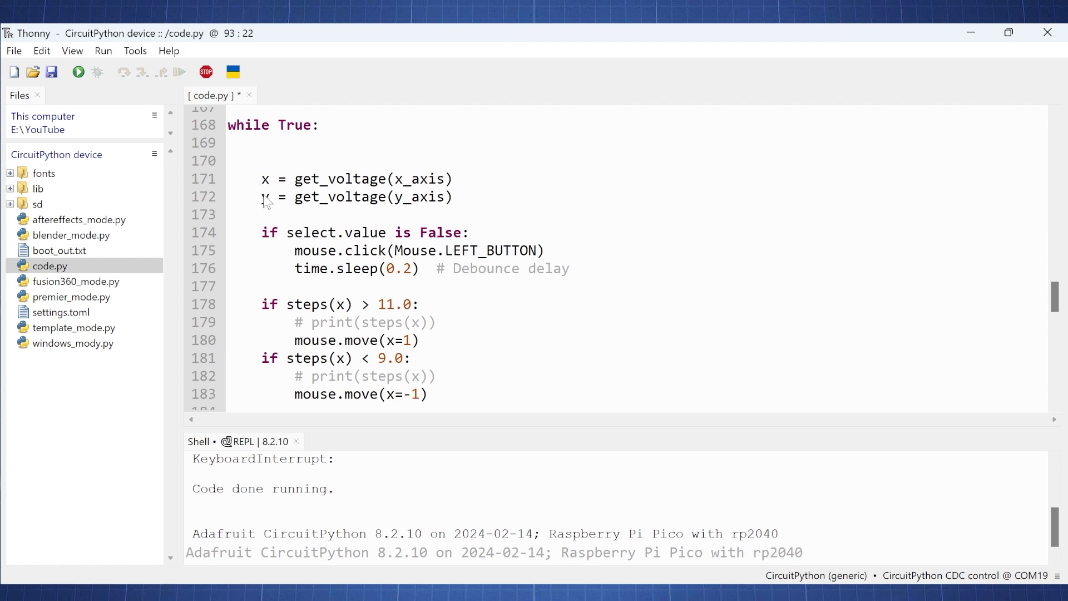
{"action": "scroll", "scroll_direction": "down", "scroll_amount": 3}
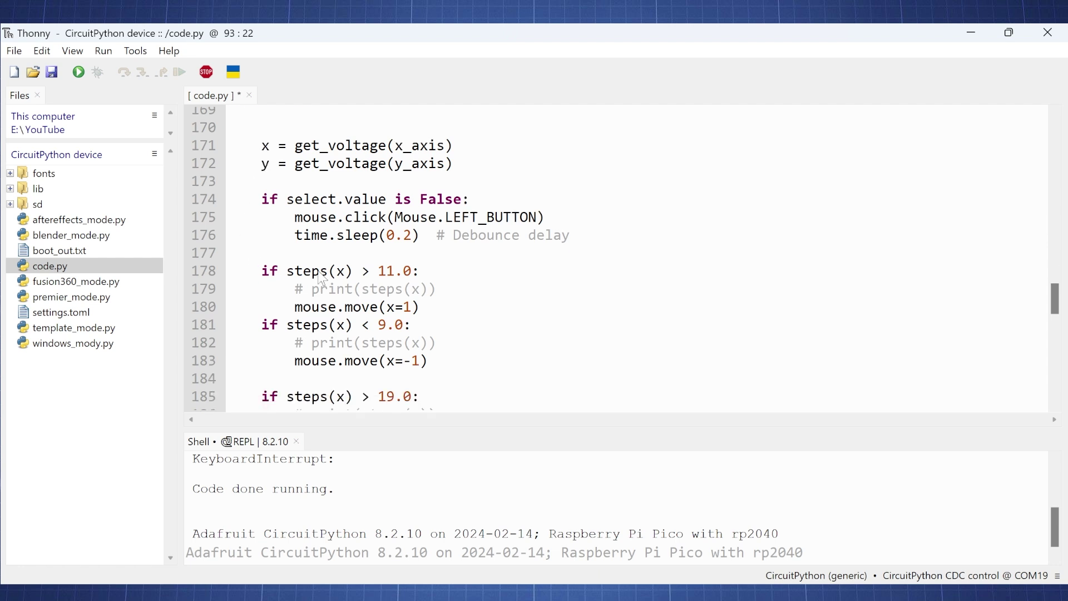
{"action": "mouse_move", "coordinate": [313, 310]}
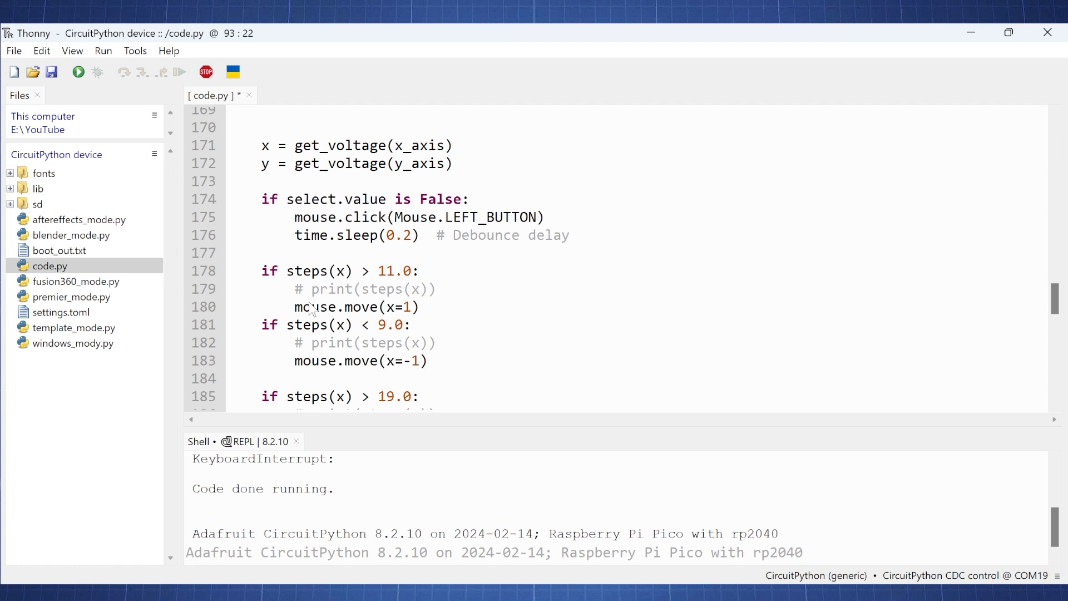
{"action": "mouse_move", "coordinate": [400, 375]}
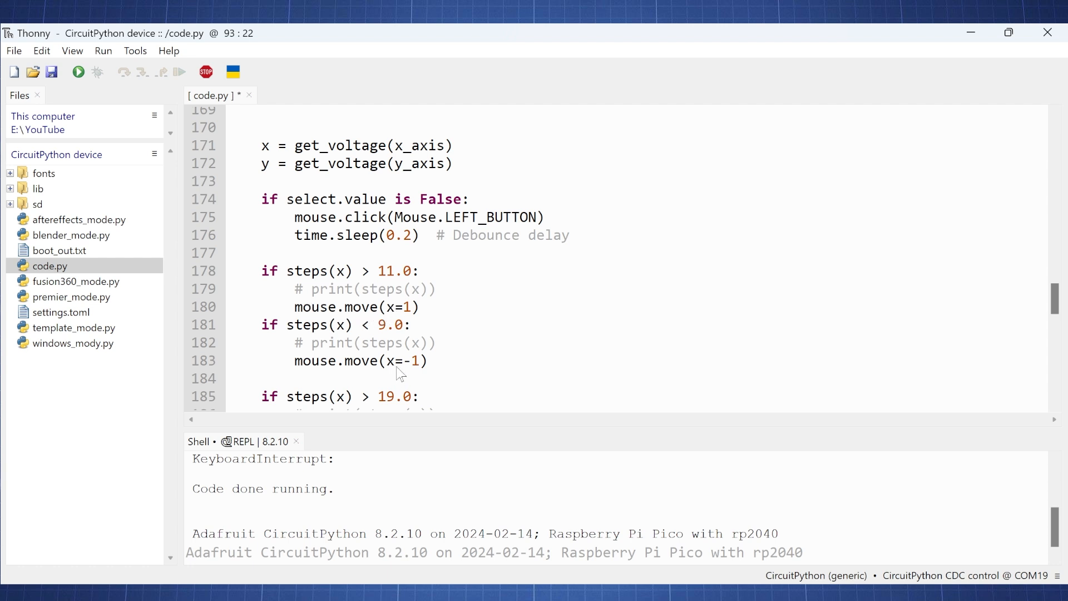
{"action": "mouse_move", "coordinate": [338, 228]}
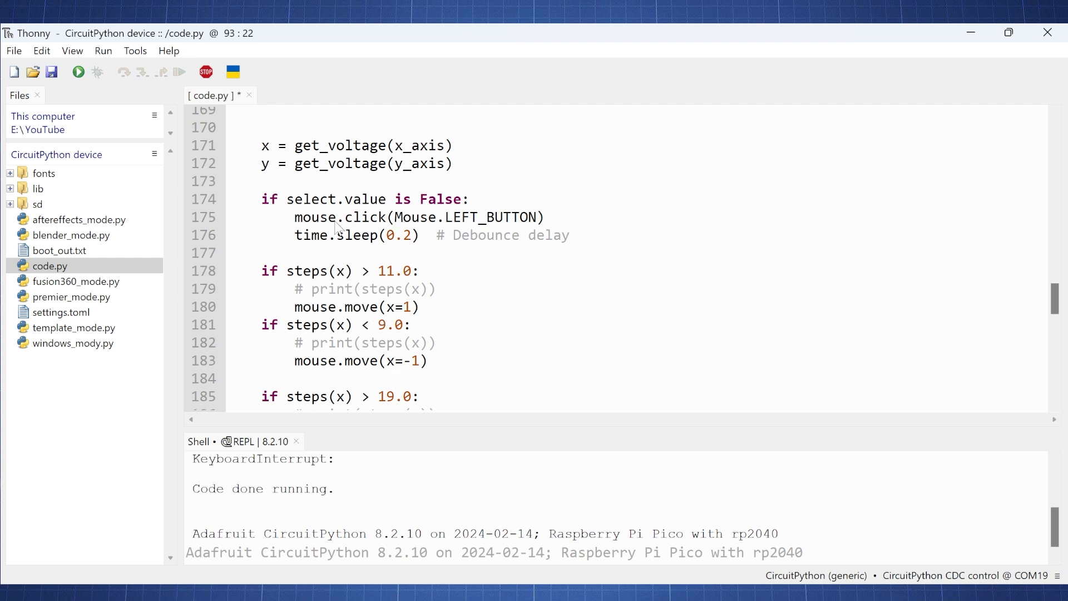
{"action": "mouse_move", "coordinate": [319, 221]}
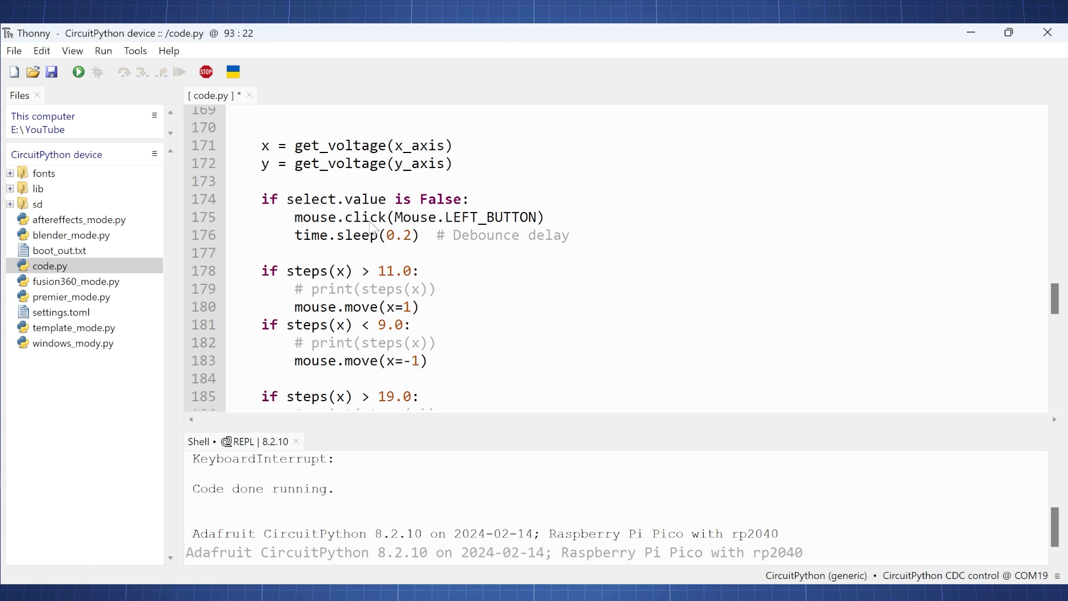
{"action": "mouse_move", "coordinate": [450, 249]}
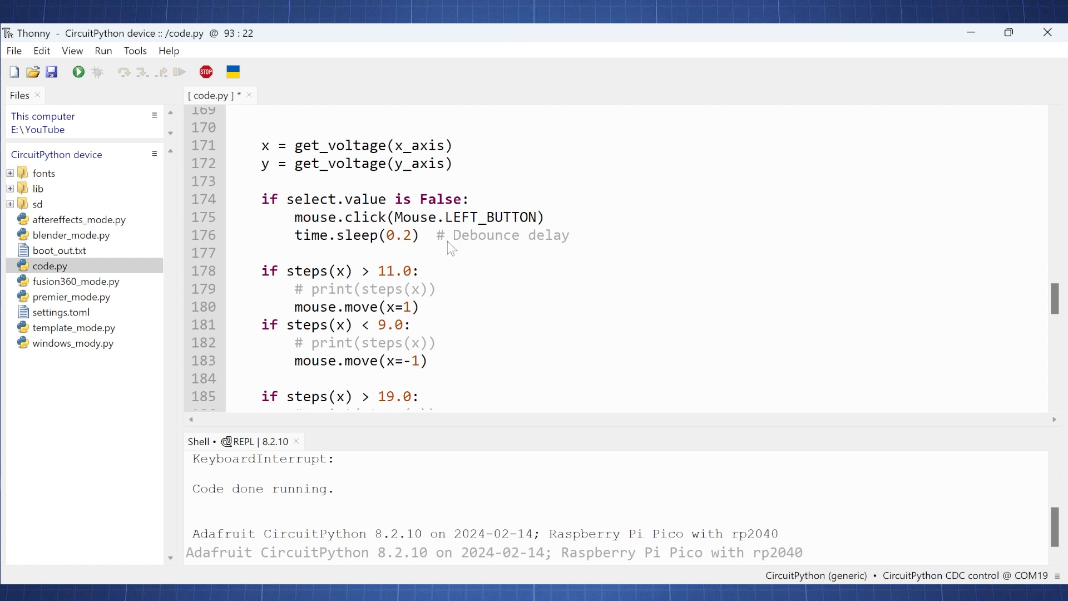
{"action": "mouse_move", "coordinate": [521, 248]}
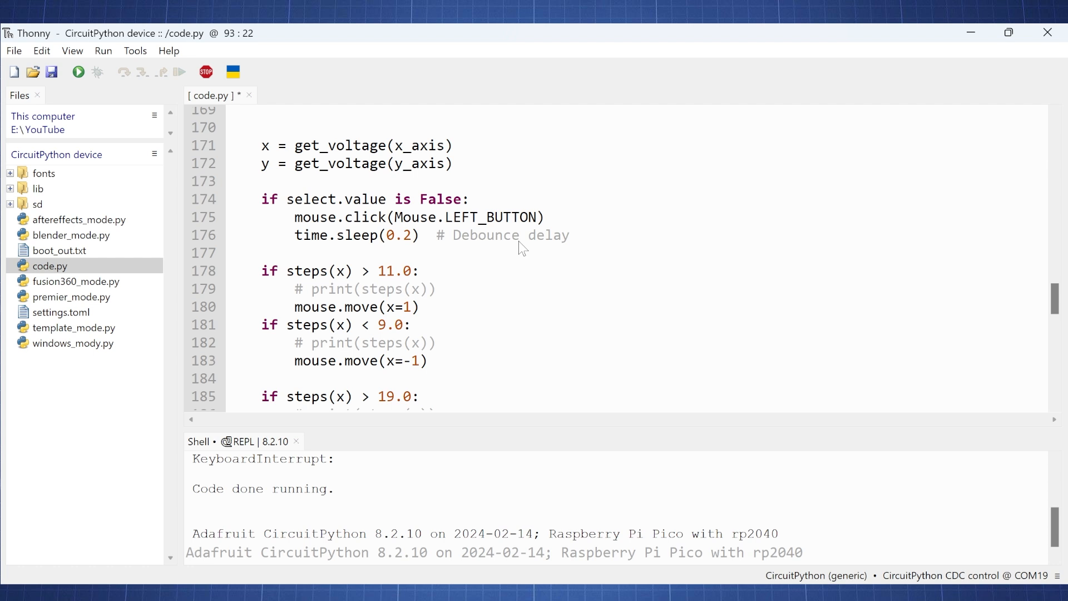
{"action": "mouse_move", "coordinate": [350, 245]}
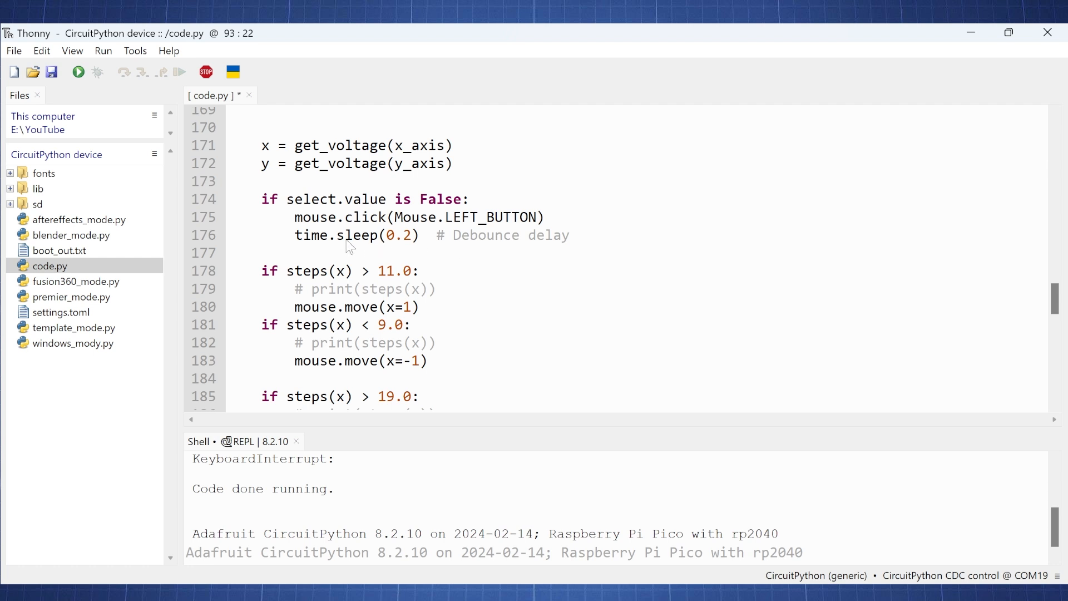
{"action": "scroll", "scroll_direction": "down", "scroll_amount": 3}
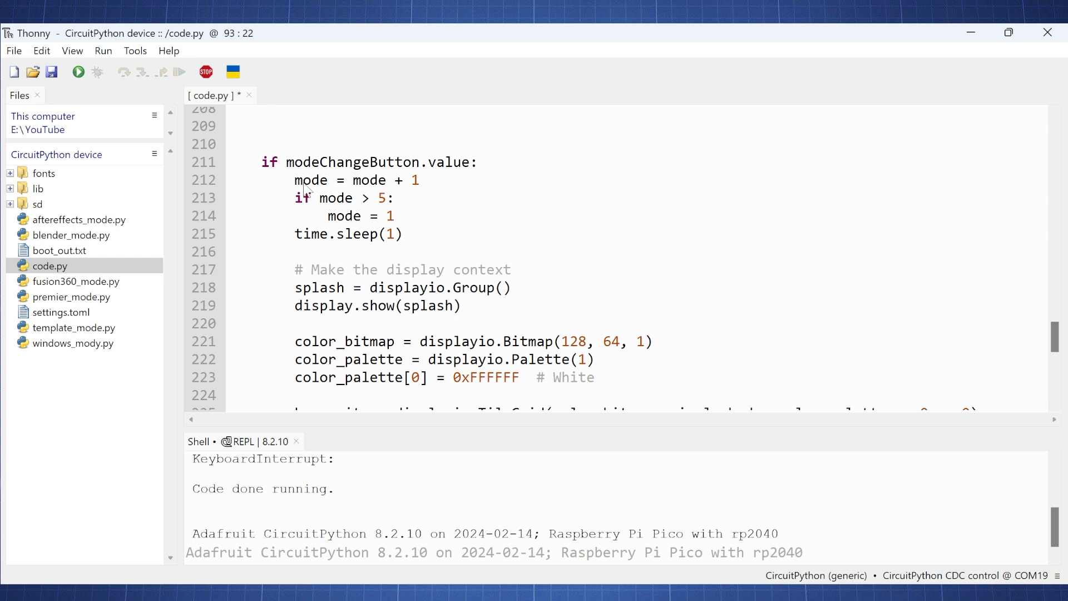
{"action": "mouse_move", "coordinate": [320, 197]}
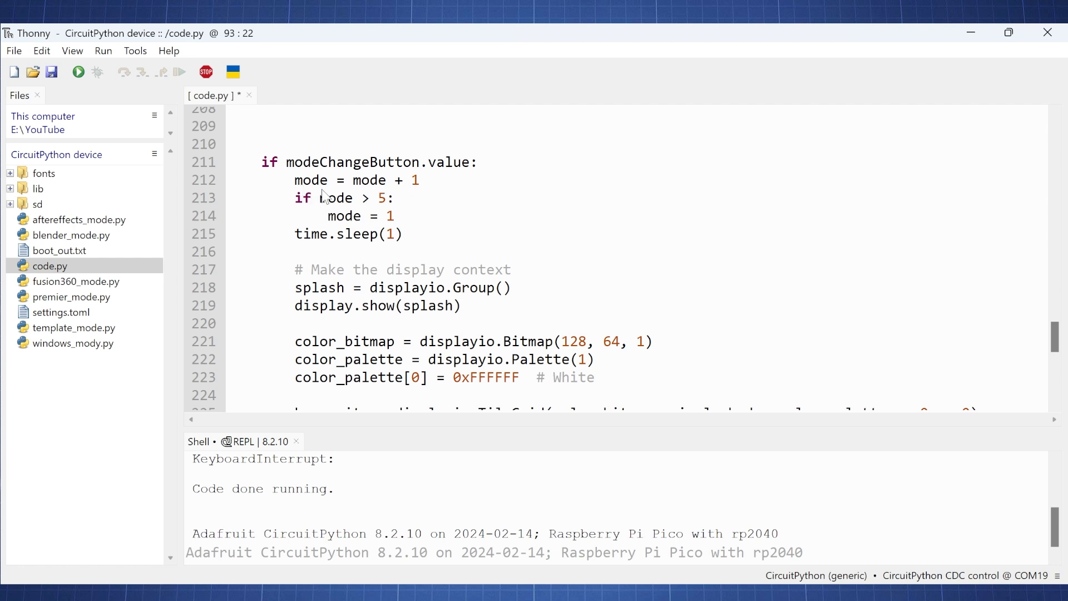
{"action": "mouse_move", "coordinate": [383, 208]}
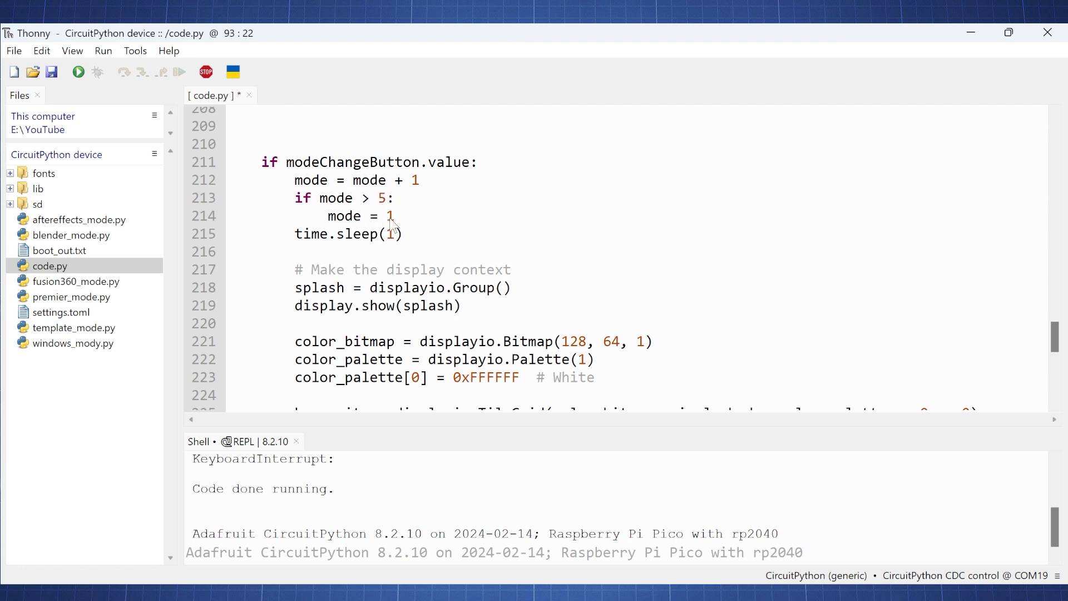
{"action": "scroll", "scroll_direction": "down", "scroll_amount": 3}
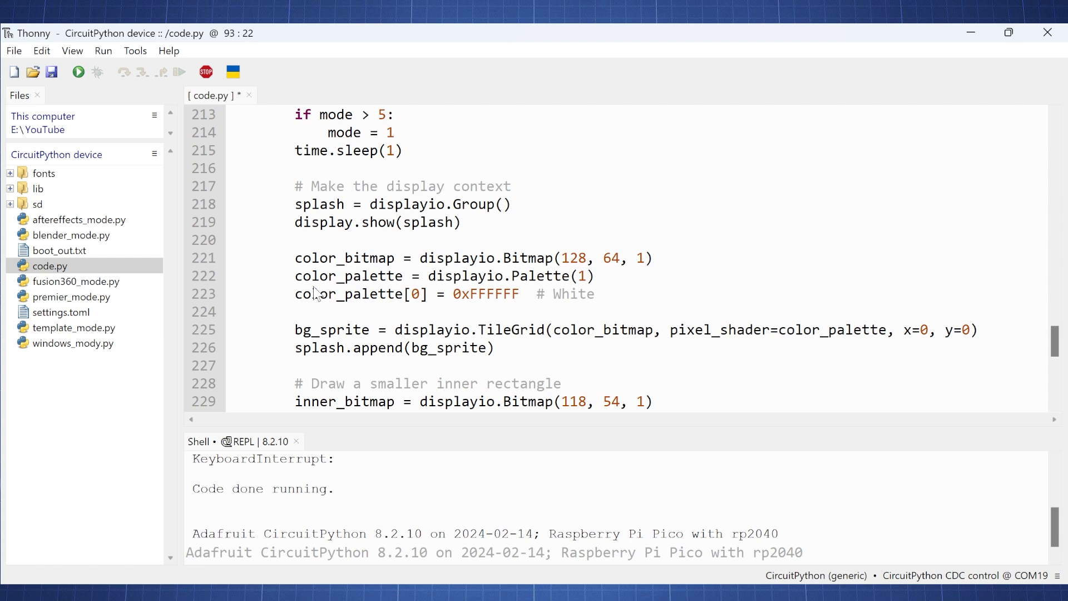
{"action": "scroll", "scroll_direction": "down", "scroll_amount": 3}
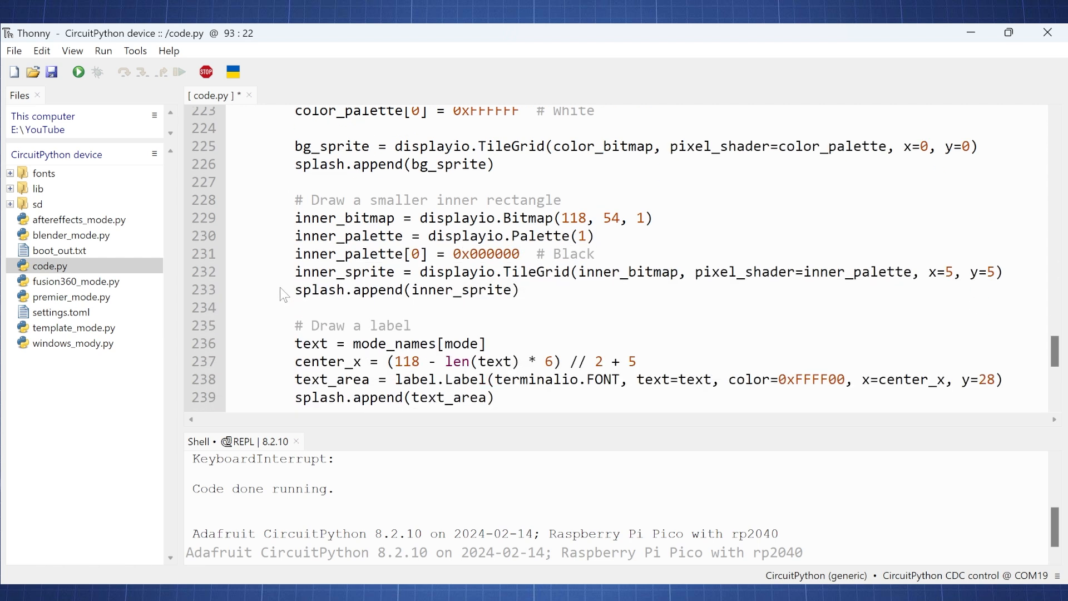
{"action": "scroll", "scroll_direction": "down", "scroll_amount": 3}
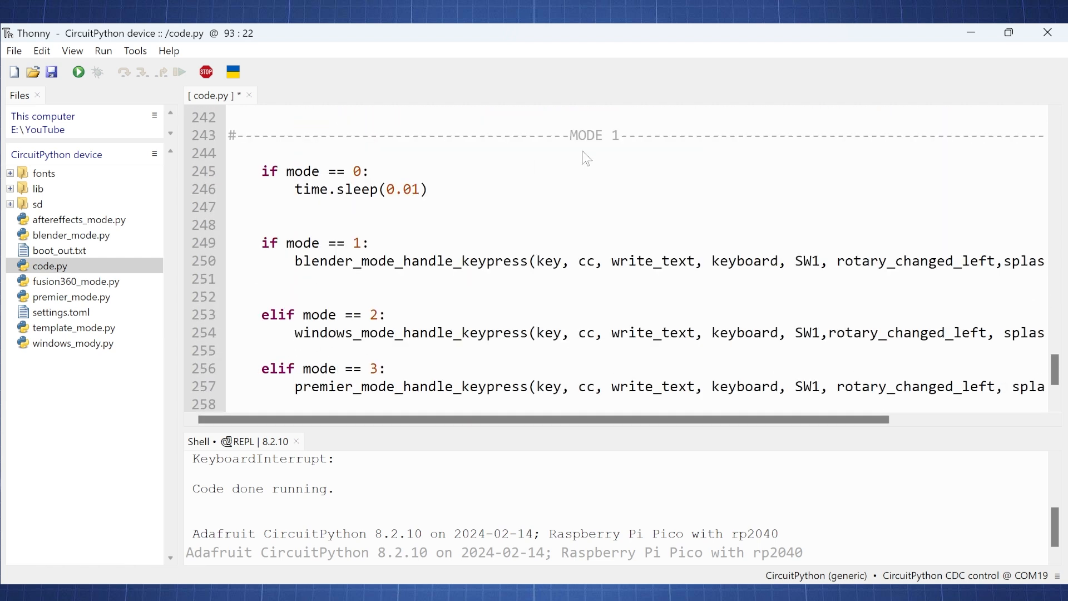
{"action": "mouse_move", "coordinate": [506, 274]}
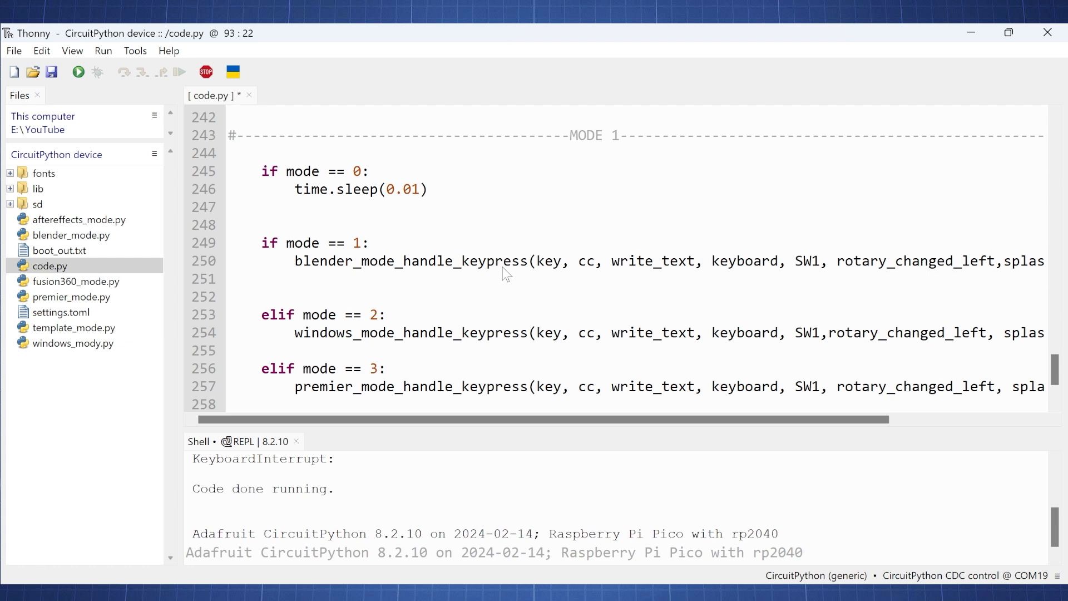
{"action": "mouse_move", "coordinate": [444, 274]}
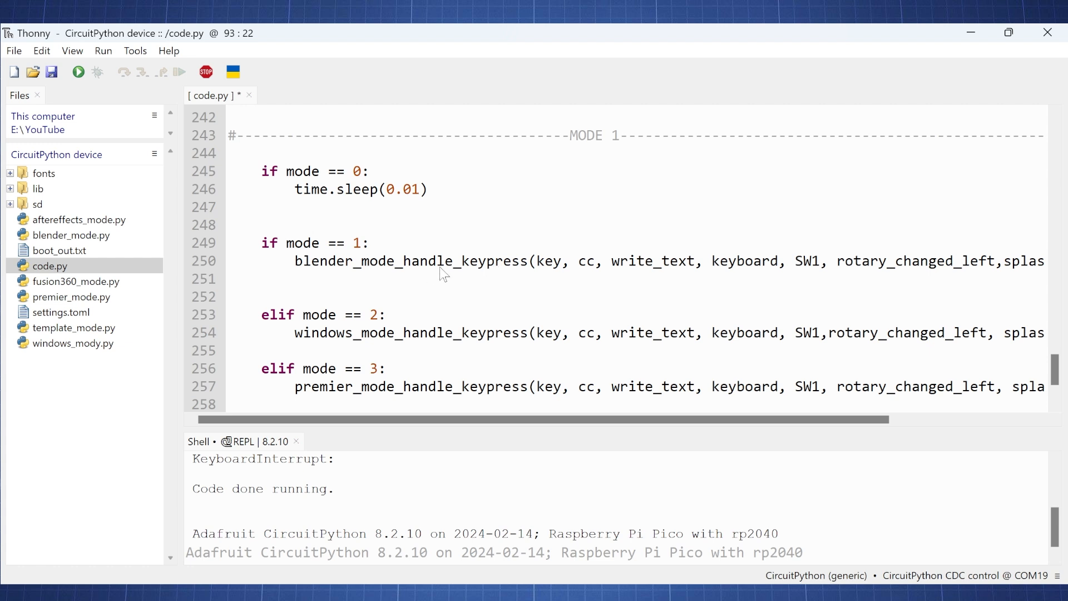
{"action": "double_click", "coordinate": [71, 235]}
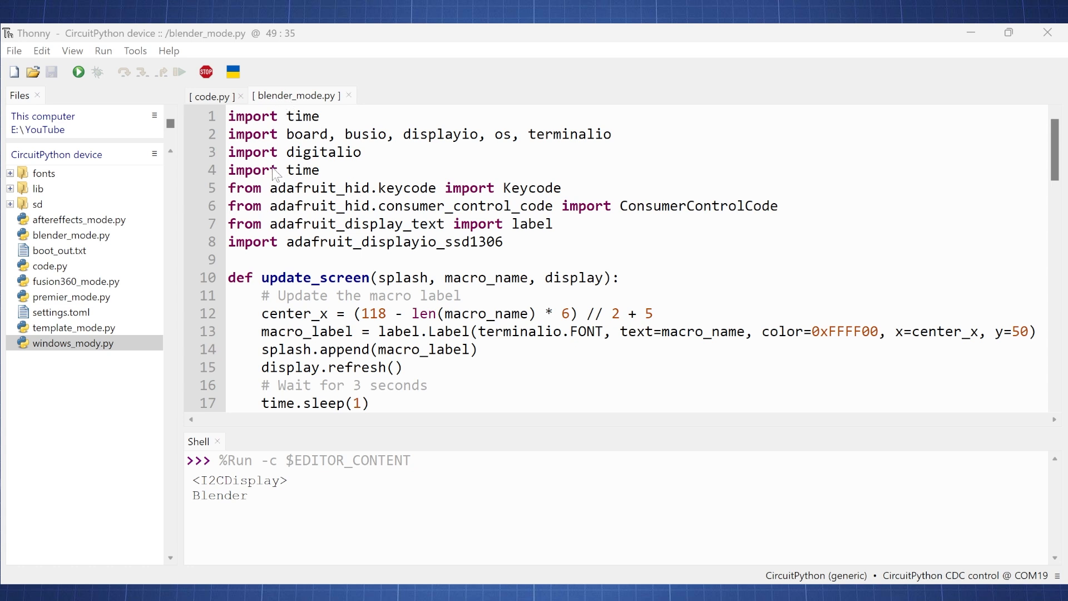
{"action": "scroll", "scroll_direction": "down", "scroll_amount": 3}
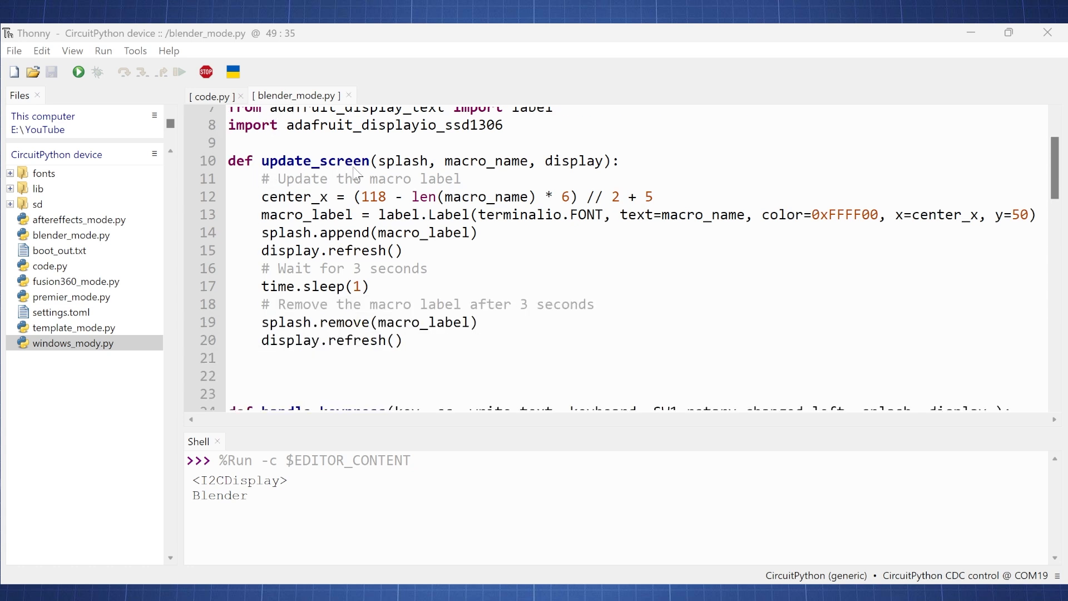
{"action": "mouse_move", "coordinate": [337, 258]}
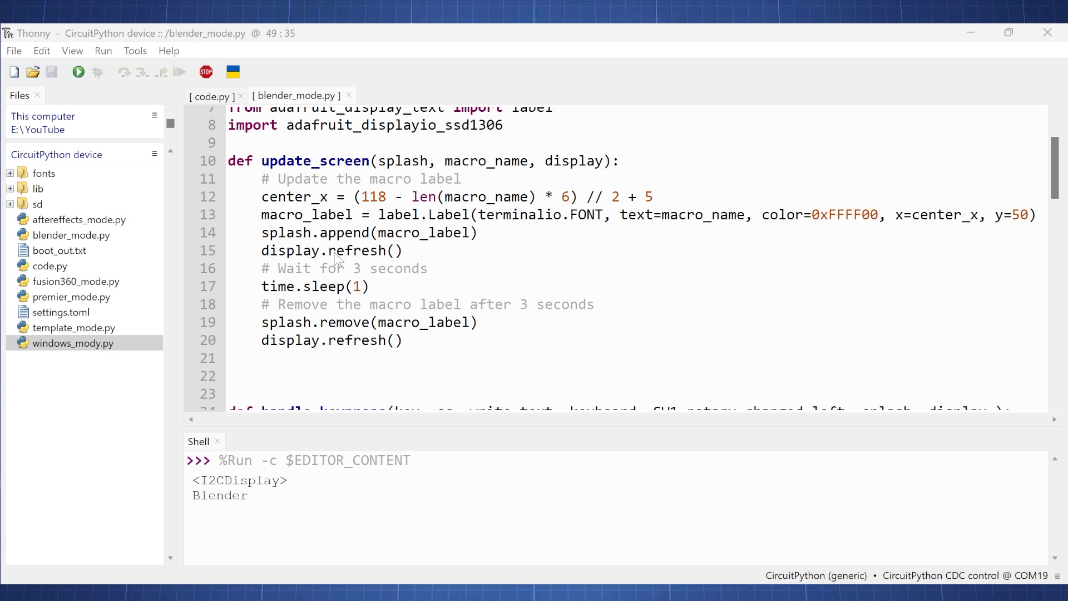
{"action": "scroll", "scroll_direction": "down", "scroll_amount": 3}
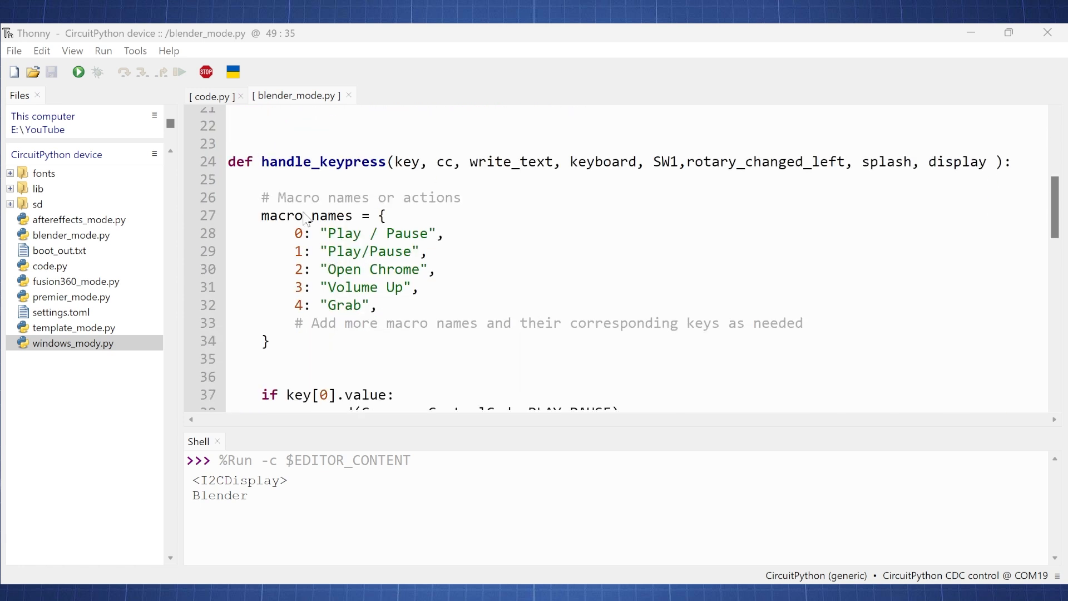
{"action": "mouse_move", "coordinate": [360, 173]}
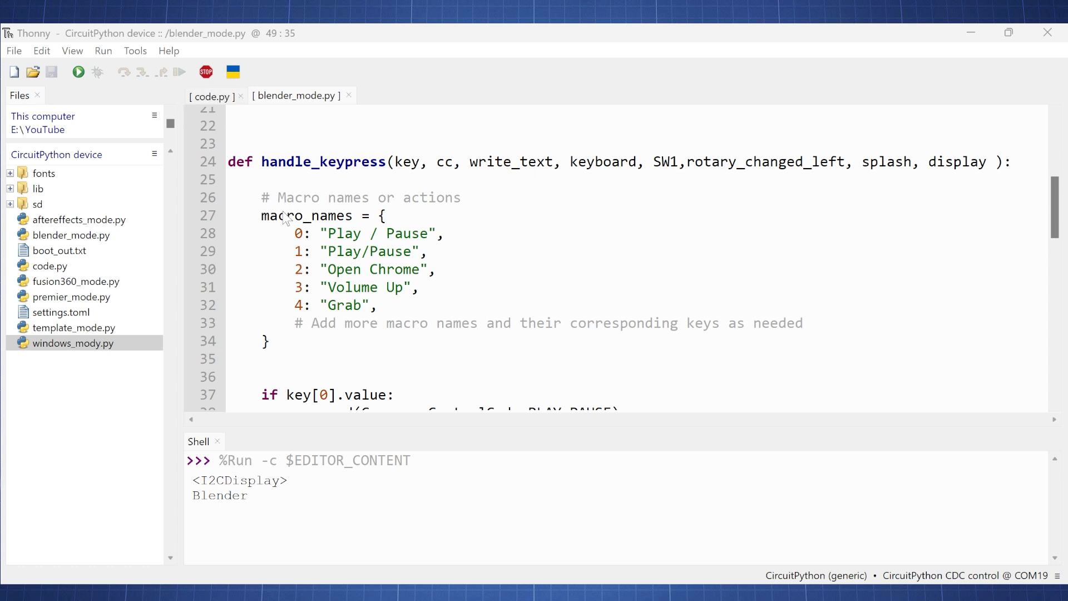
{"action": "mouse_move", "coordinate": [392, 328]}
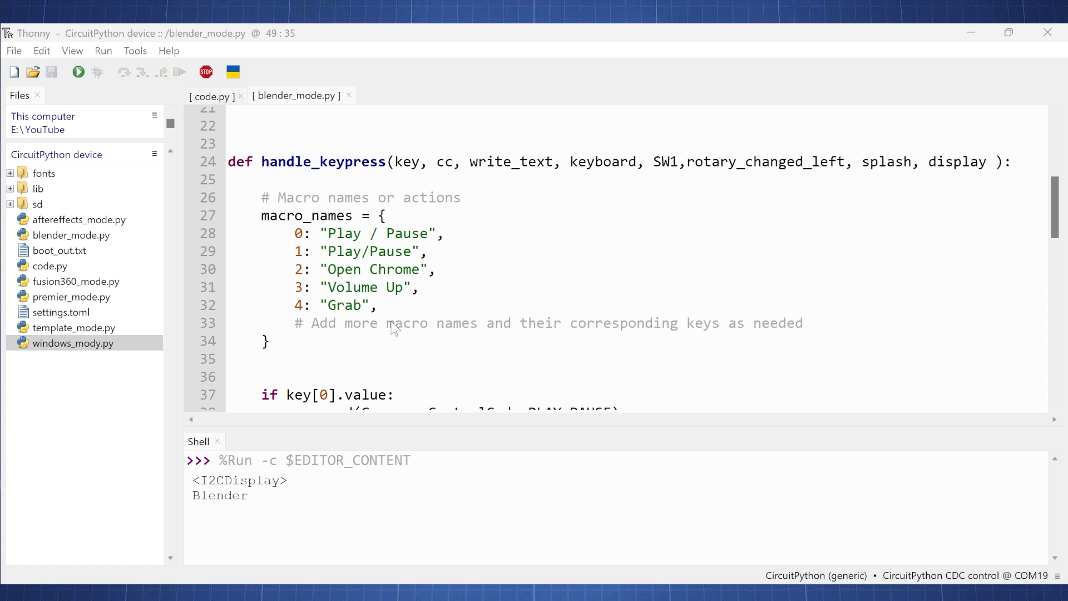
{"action": "mouse_move", "coordinate": [793, 335]}
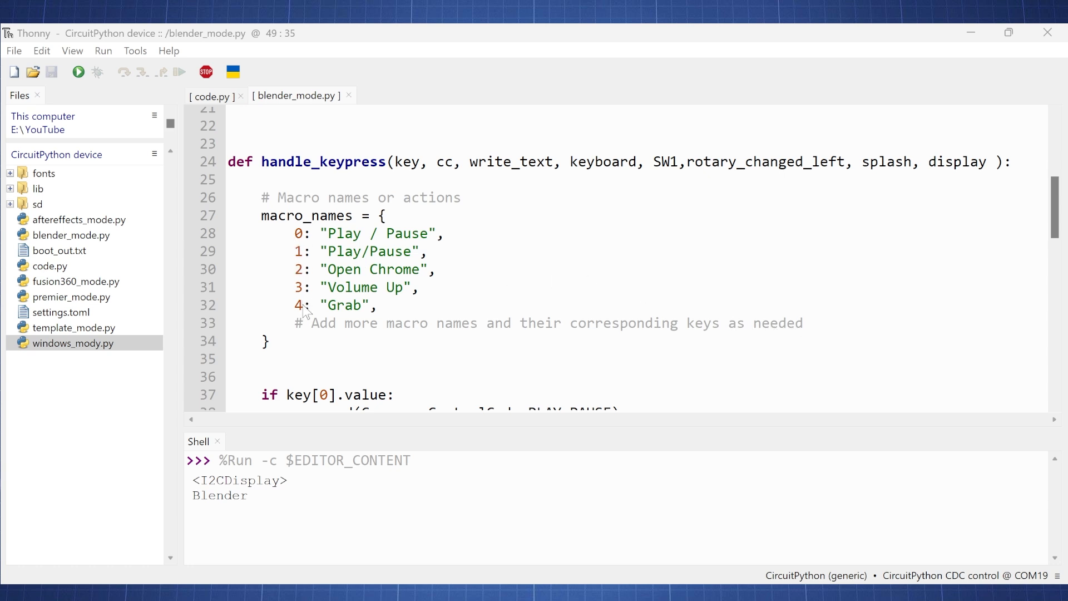
{"action": "mouse_move", "coordinate": [362, 264]}
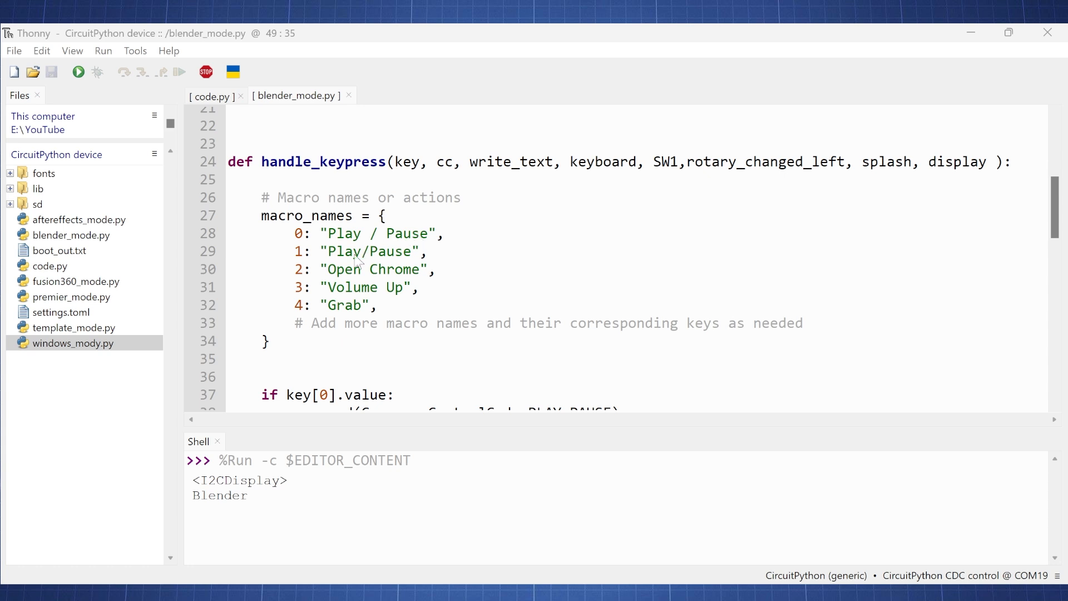
{"action": "mouse_move", "coordinate": [402, 287]}
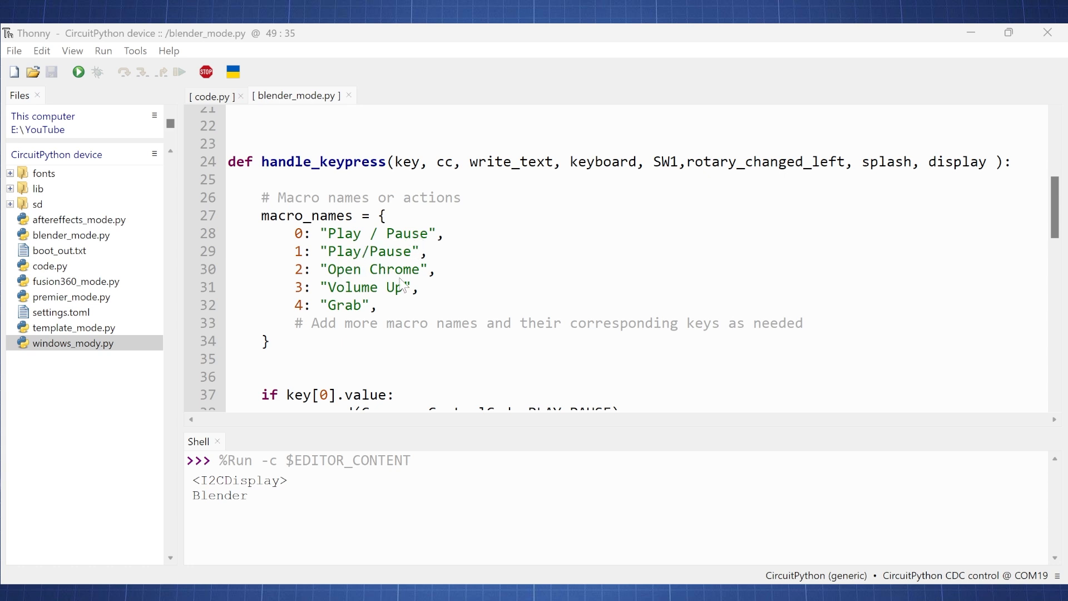
{"action": "scroll", "scroll_direction": "down", "scroll_amount": 3}
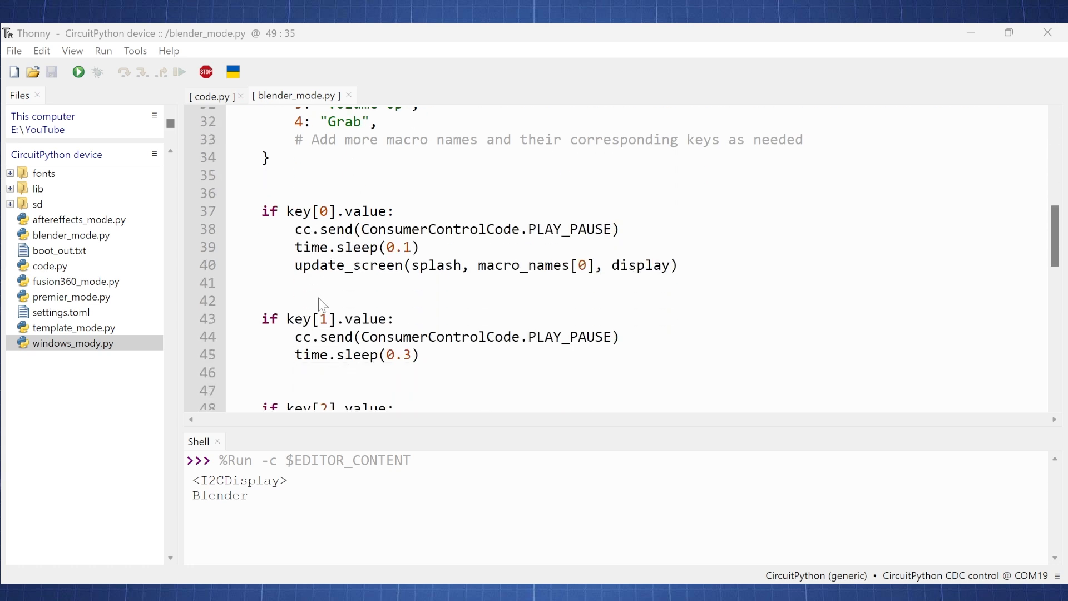
{"action": "mouse_move", "coordinate": [327, 224]}
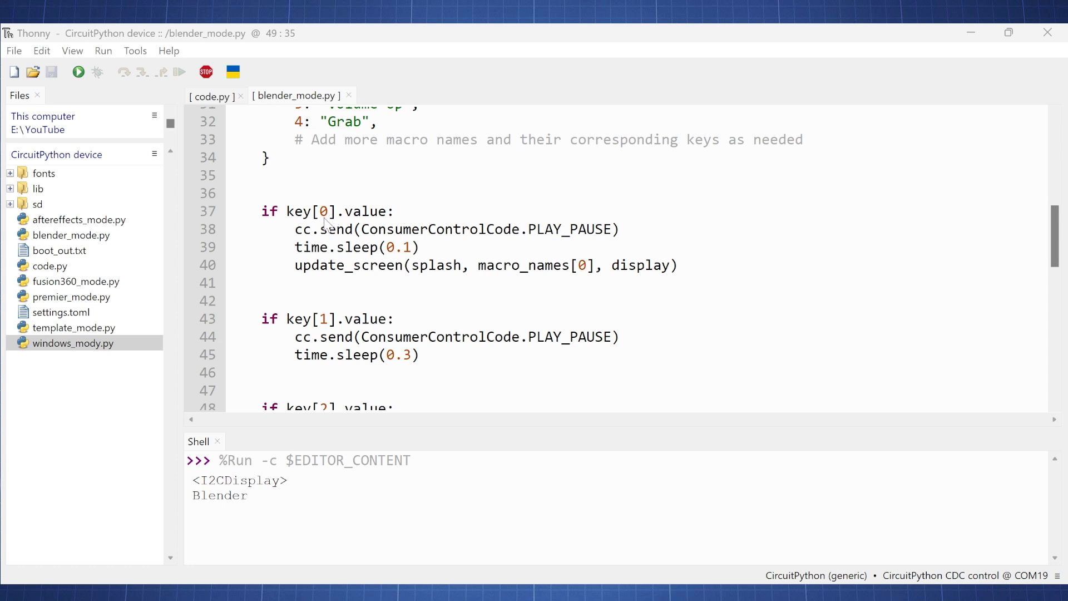
{"action": "mouse_move", "coordinate": [560, 238]}
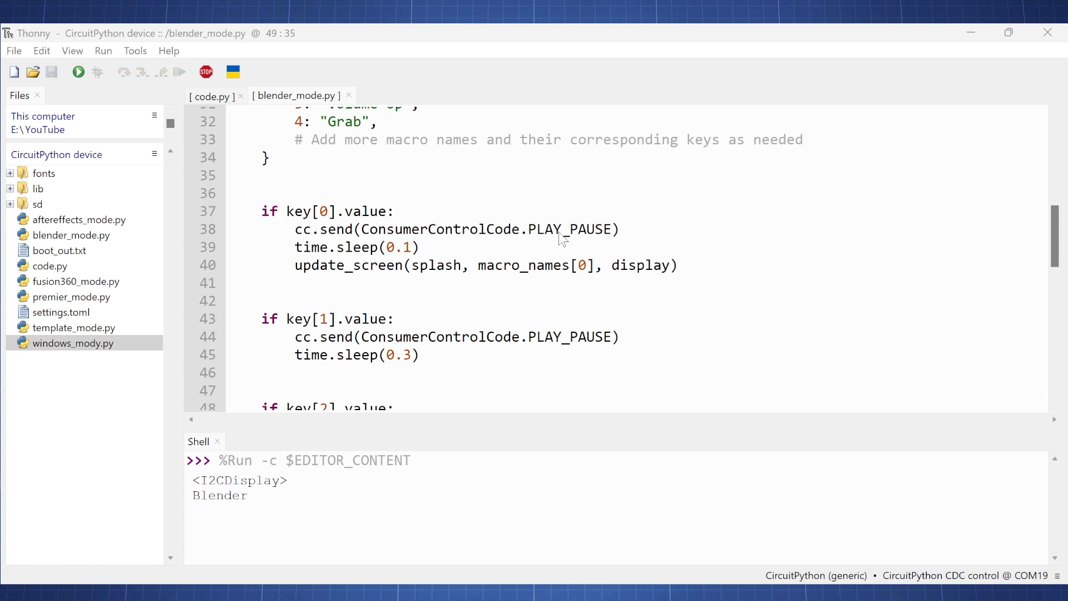
{"action": "mouse_move", "coordinate": [378, 248]}
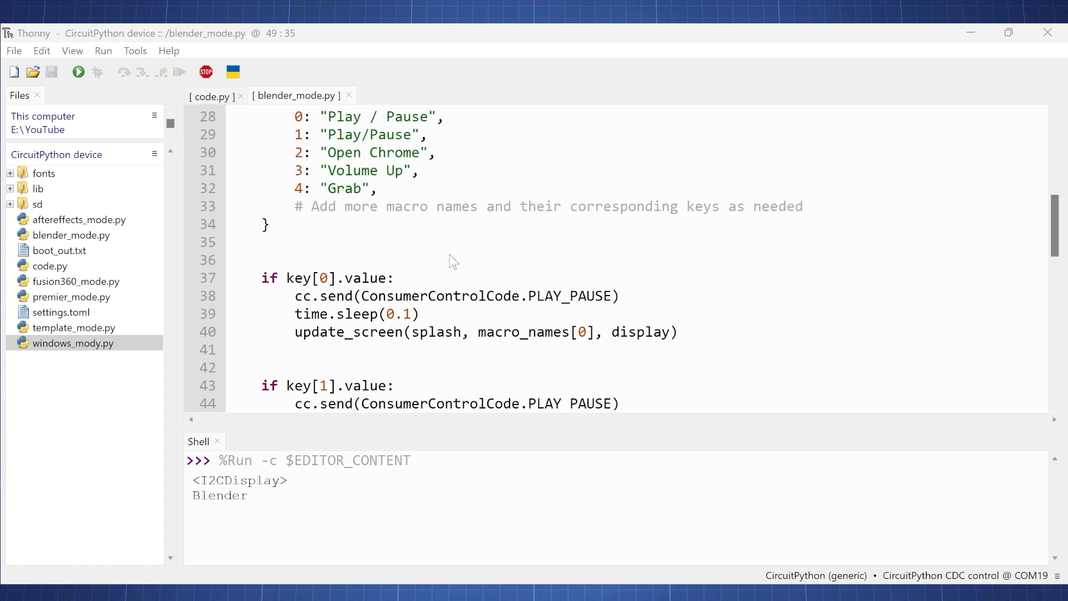
{"action": "scroll", "scroll_direction": "down", "scroll_amount": 3}
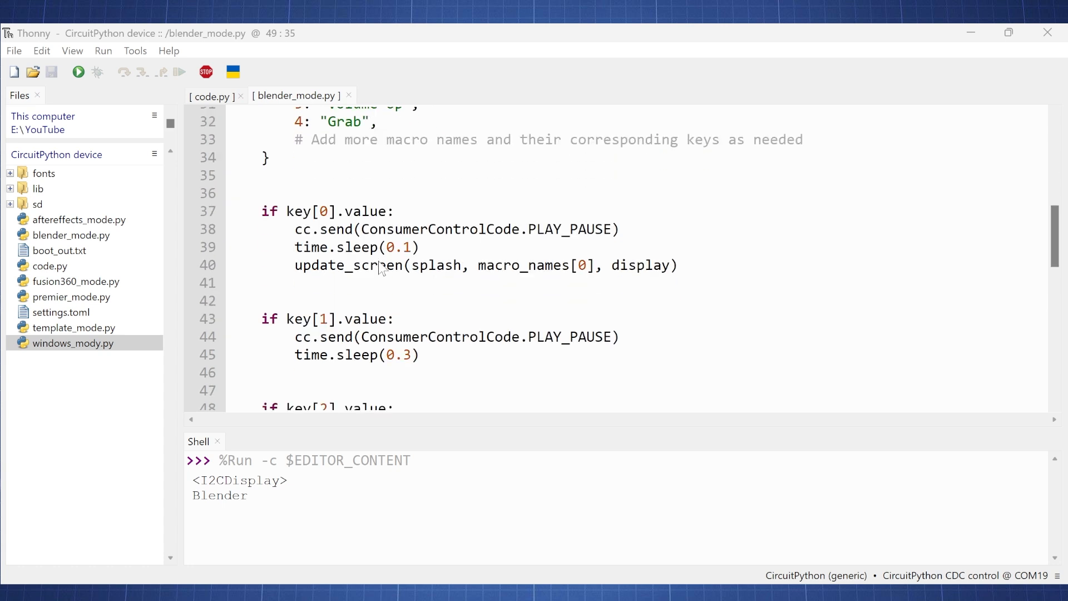
{"action": "scroll", "scroll_direction": "down", "scroll_amount": 3}
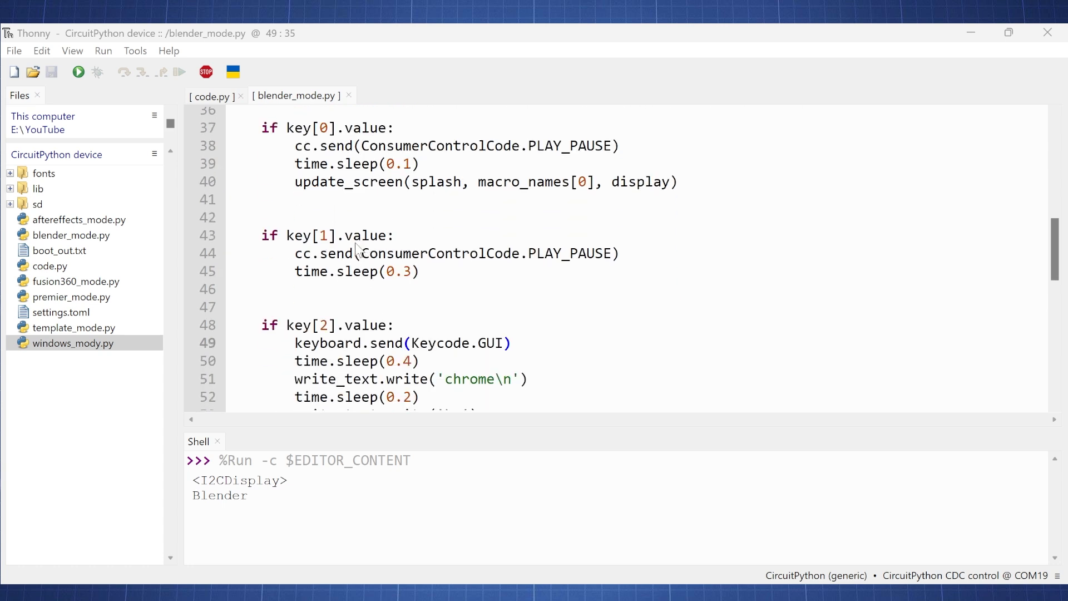
{"action": "scroll", "scroll_direction": "down", "scroll_amount": 3}
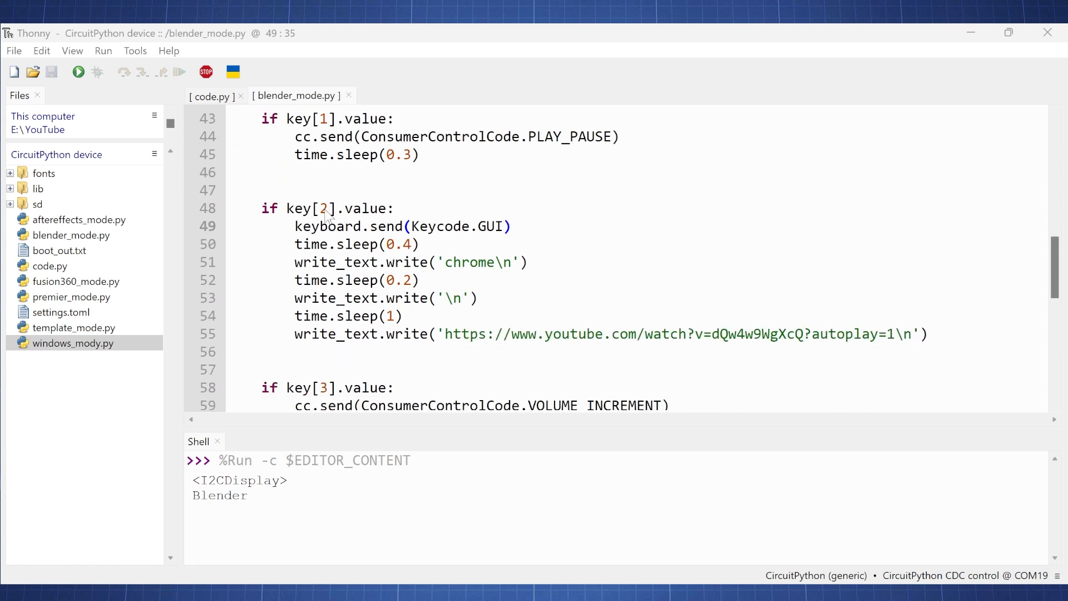
{"action": "mouse_move", "coordinate": [492, 240]}
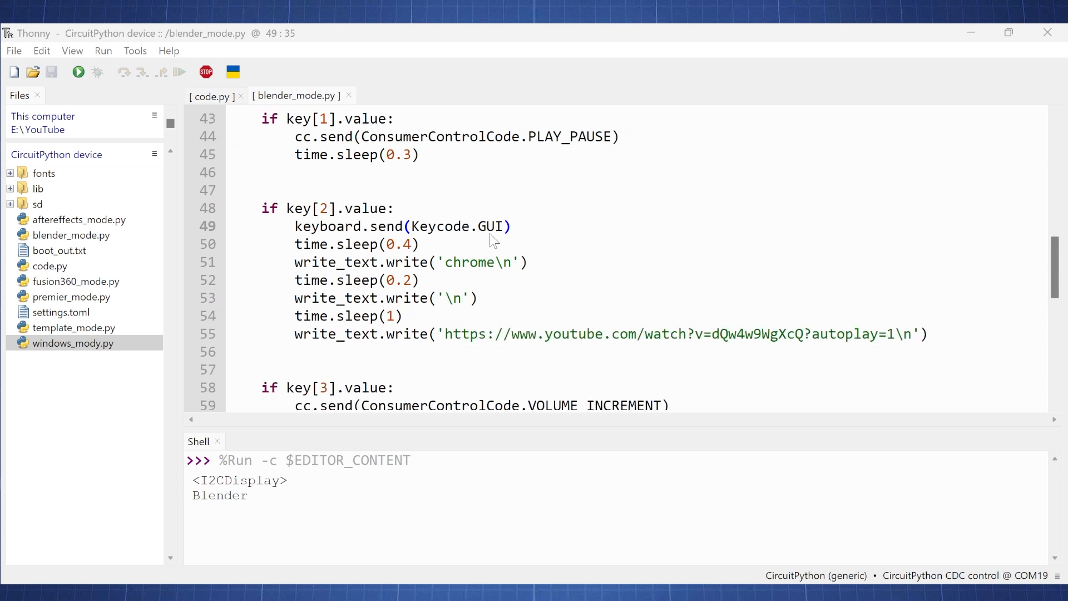
{"action": "mouse_move", "coordinate": [355, 250]}
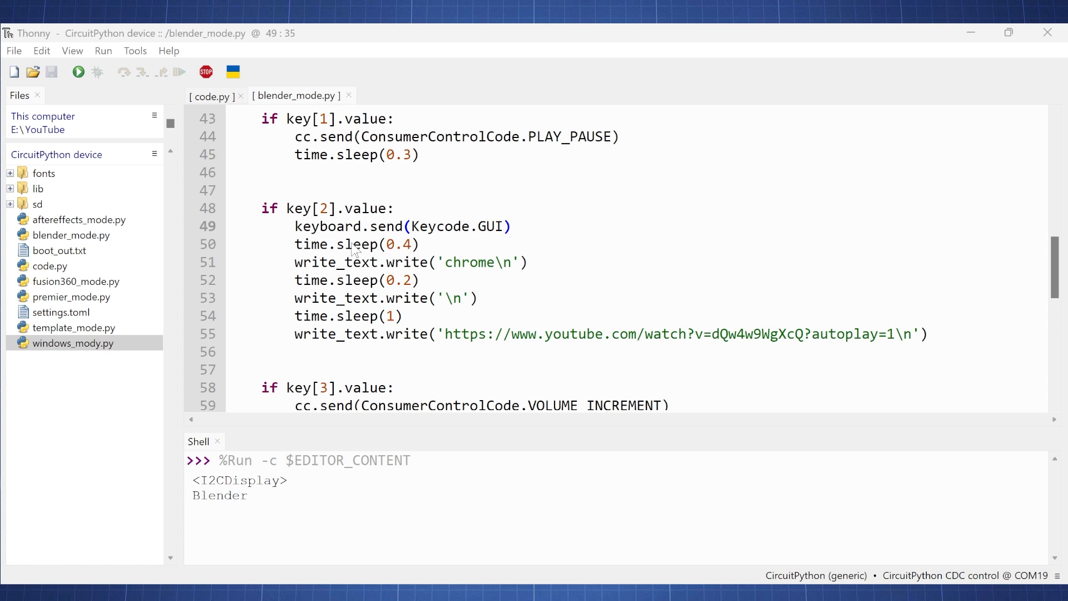
{"action": "mouse_move", "coordinate": [392, 273]}
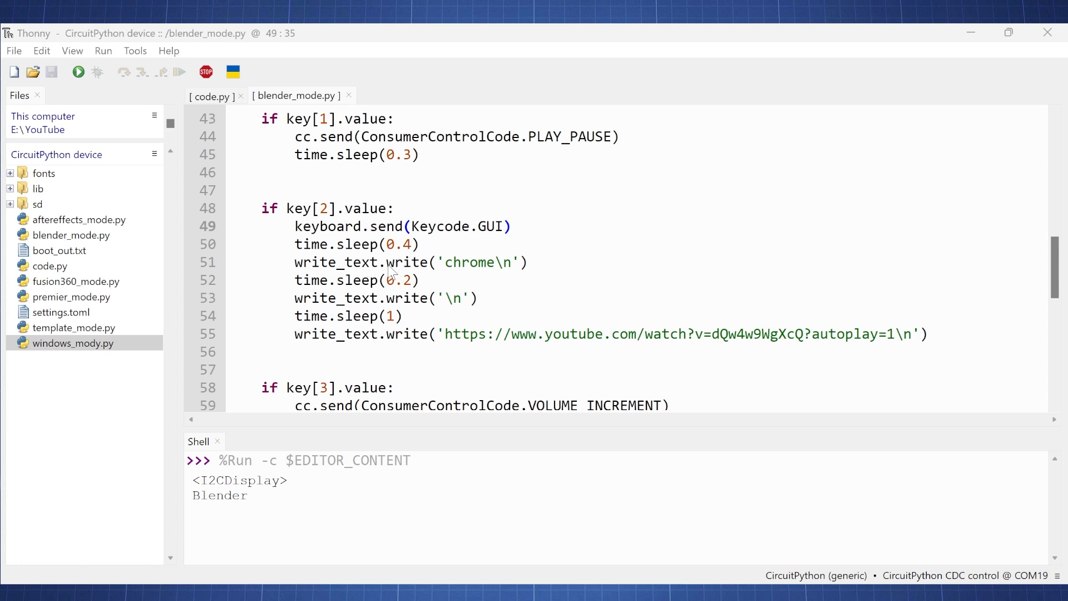
{"action": "mouse_move", "coordinate": [509, 274]}
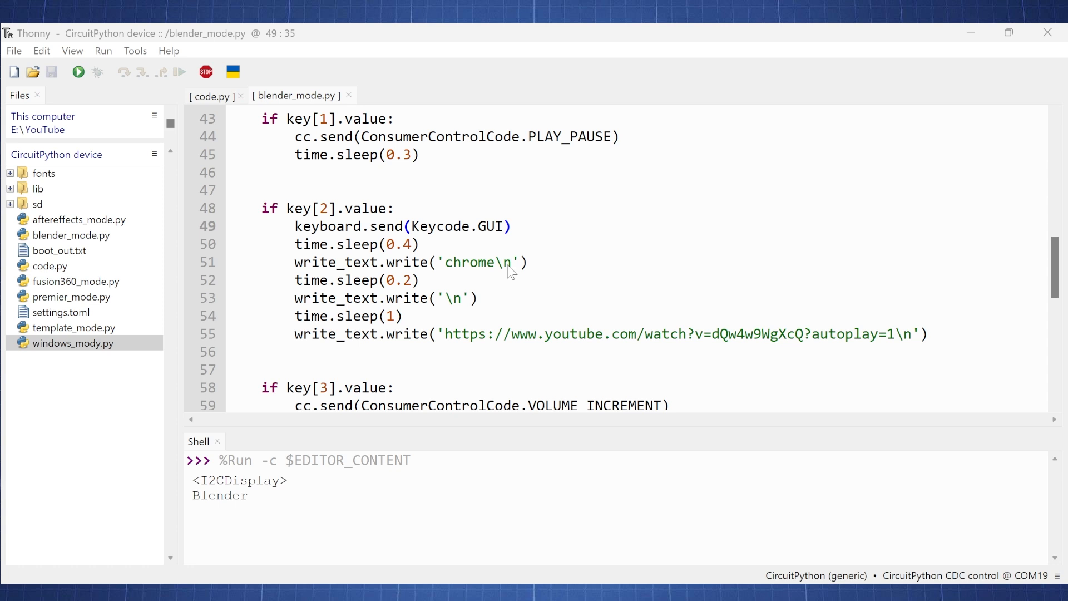
{"action": "mouse_move", "coordinate": [465, 308]}
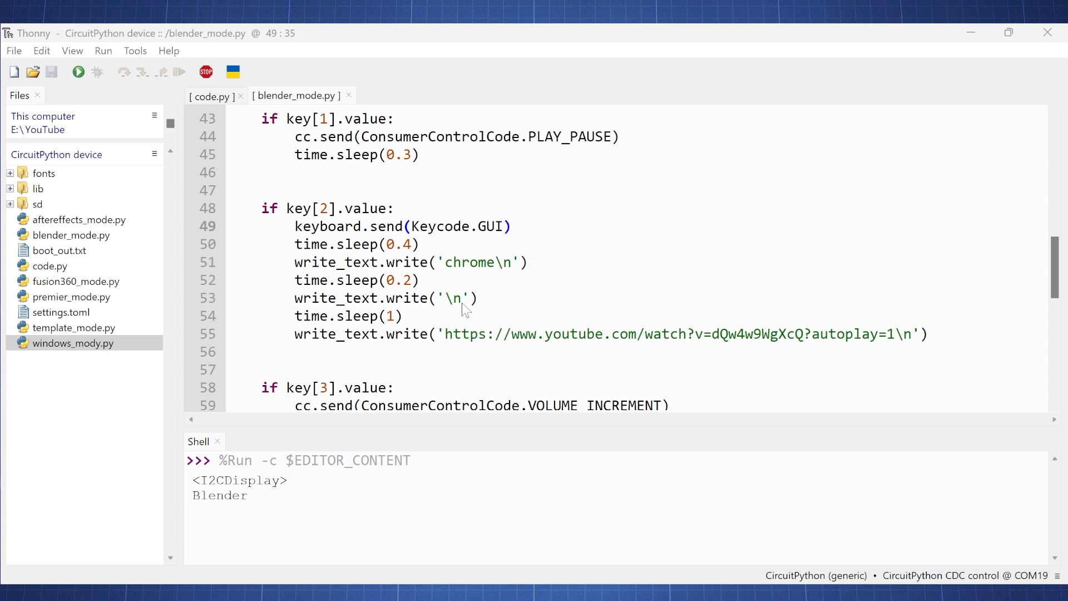
{"action": "mouse_move", "coordinate": [456, 310]}
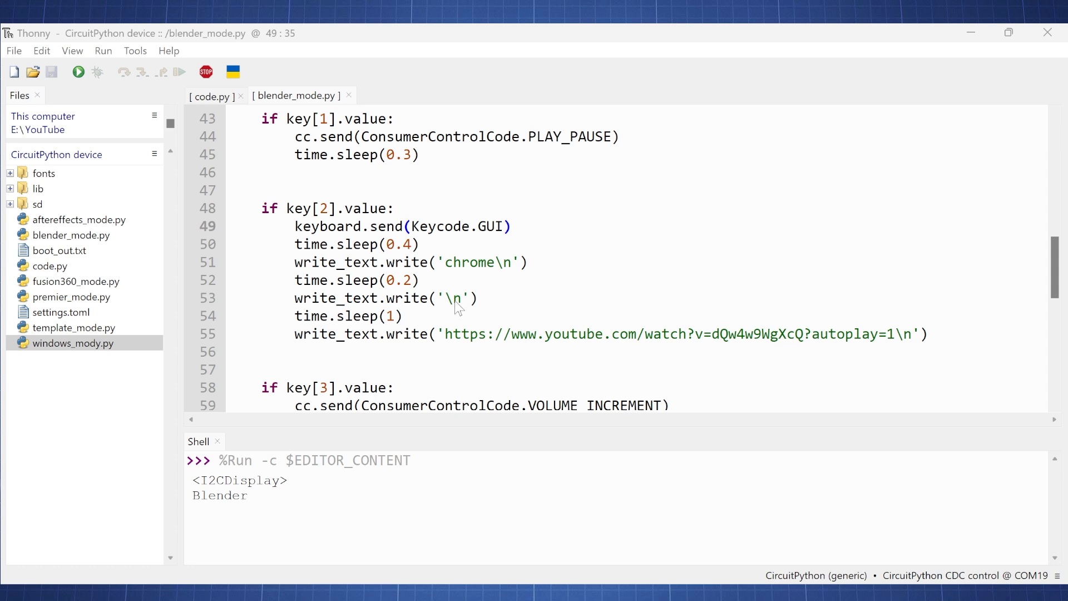
{"action": "mouse_move", "coordinate": [477, 343]}
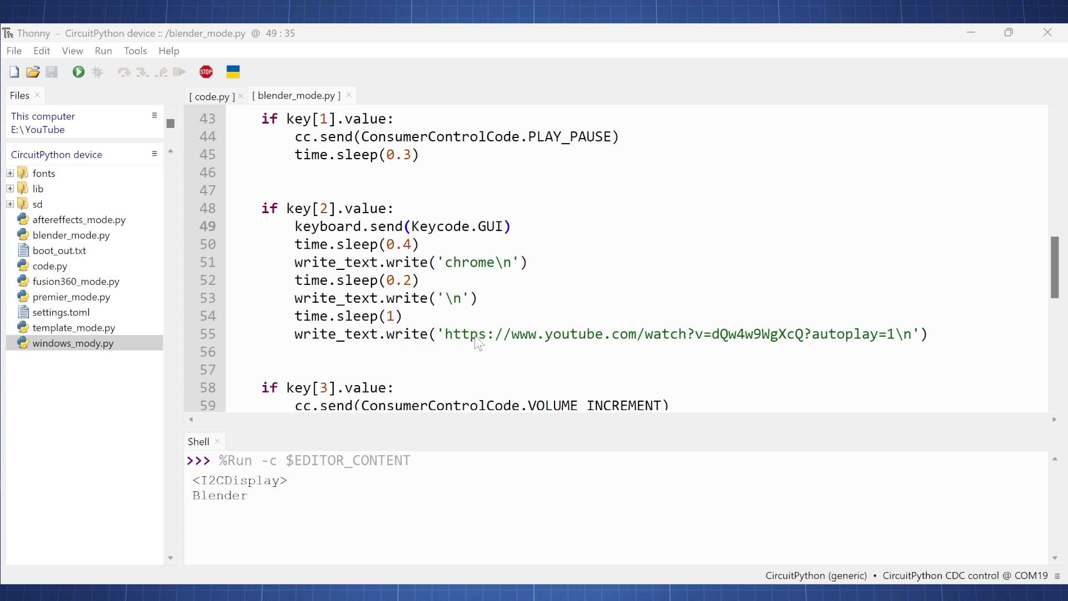
{"action": "mouse_move", "coordinate": [557, 344]}
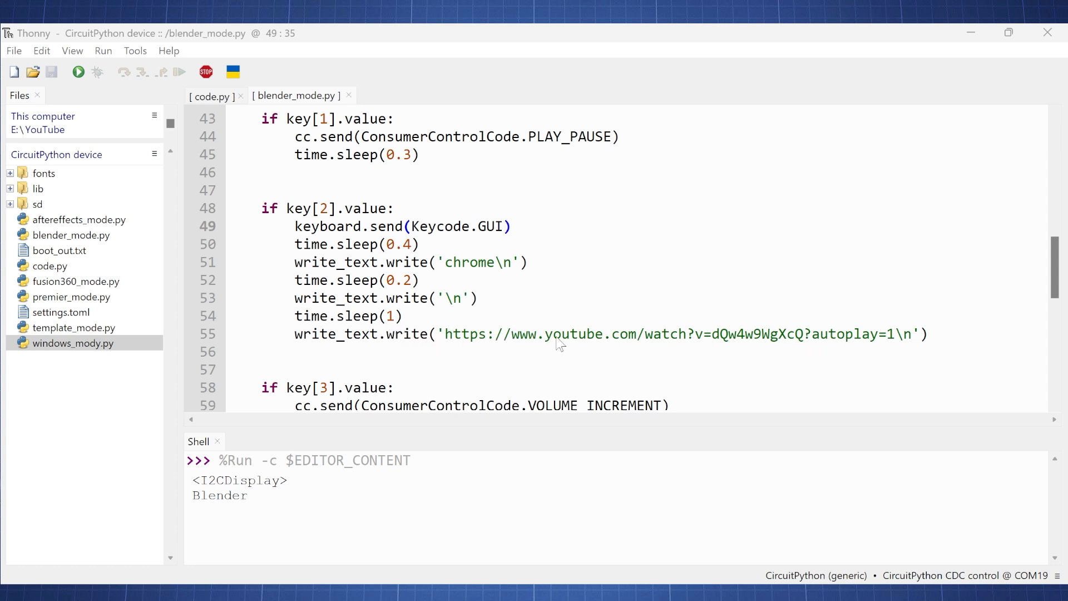
{"action": "mouse_move", "coordinate": [808, 352]}
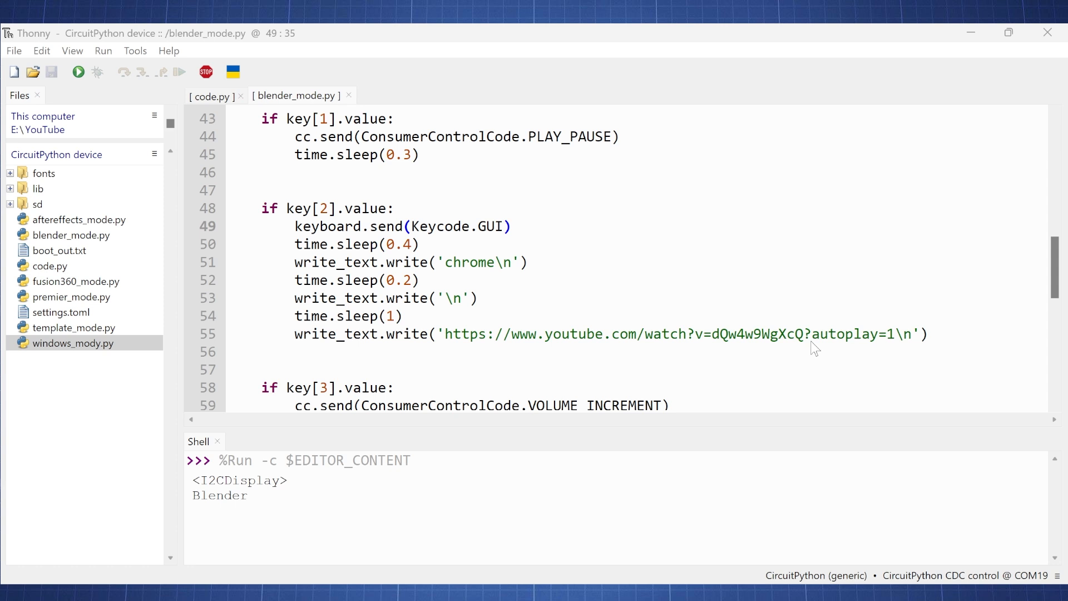
{"action": "scroll", "scroll_direction": "down", "scroll_amount": 3}
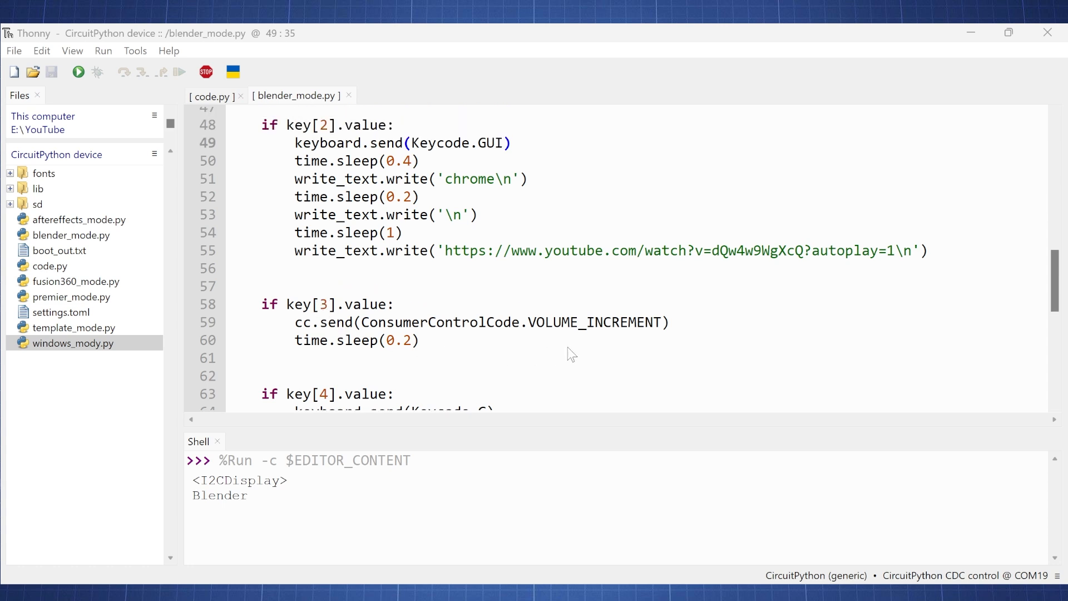
{"action": "scroll", "scroll_direction": "down", "scroll_amount": 3}
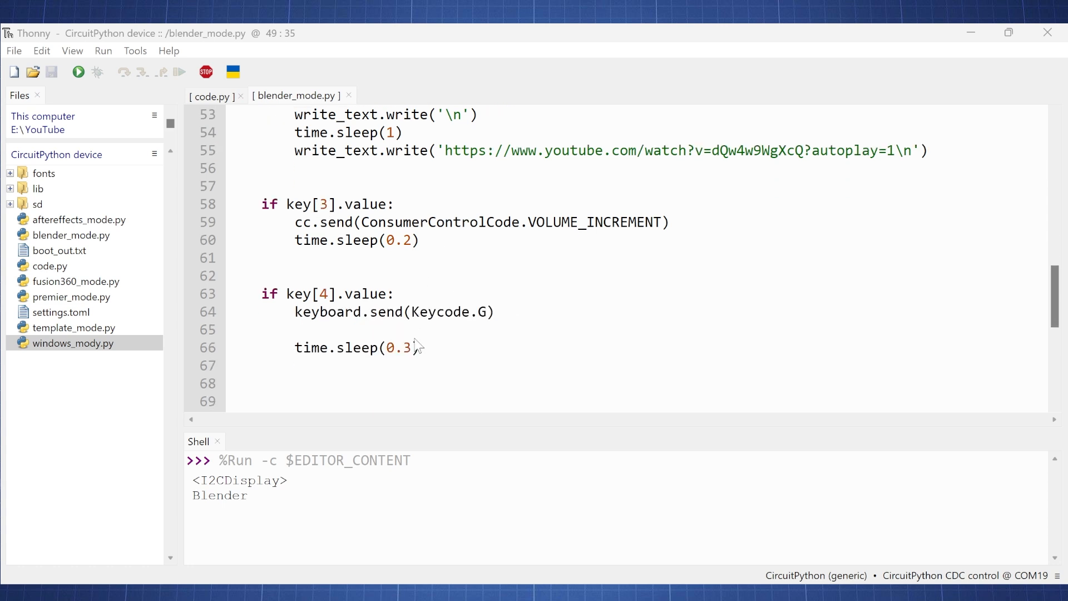
{"action": "mouse_move", "coordinate": [492, 320]}
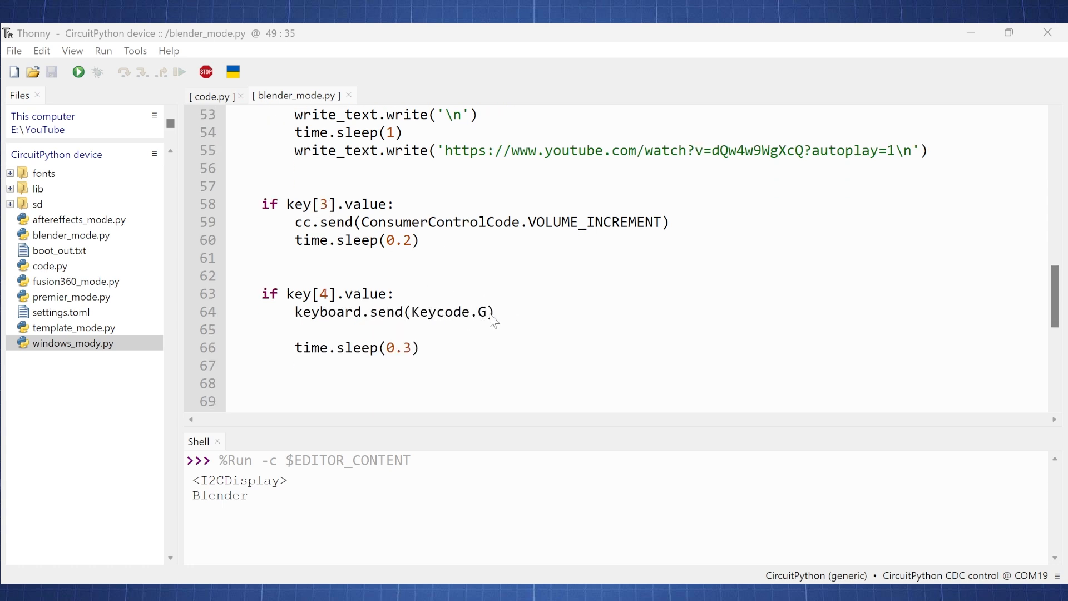
{"action": "mouse_move", "coordinate": [455, 320]}
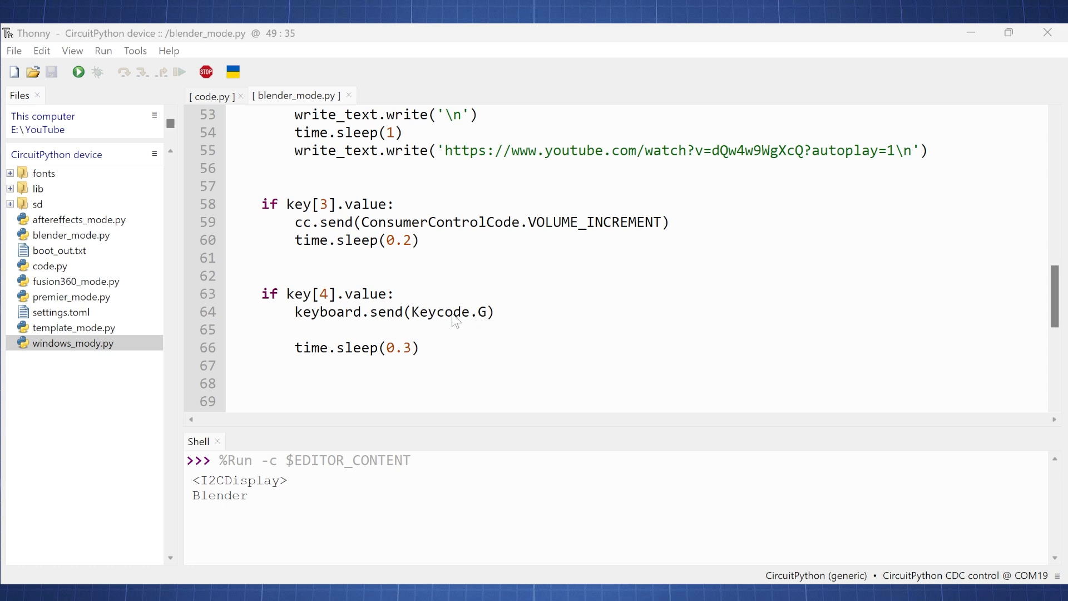
{"action": "scroll", "scroll_direction": "down", "scroll_amount": 3}
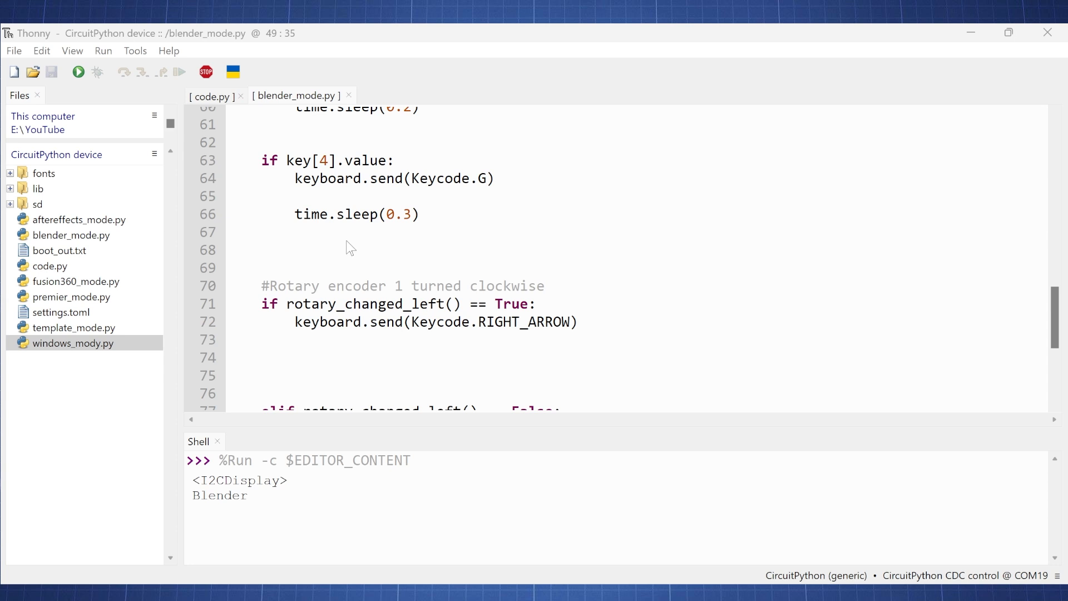
{"action": "scroll", "scroll_direction": "down", "scroll_amount": 3}
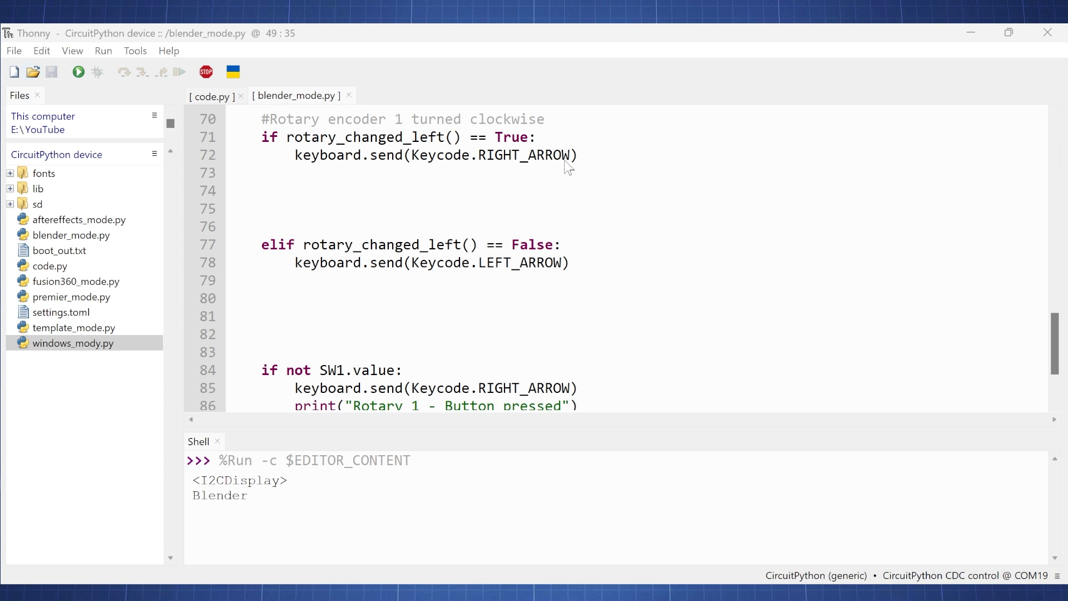
{"action": "mouse_move", "coordinate": [547, 164]}
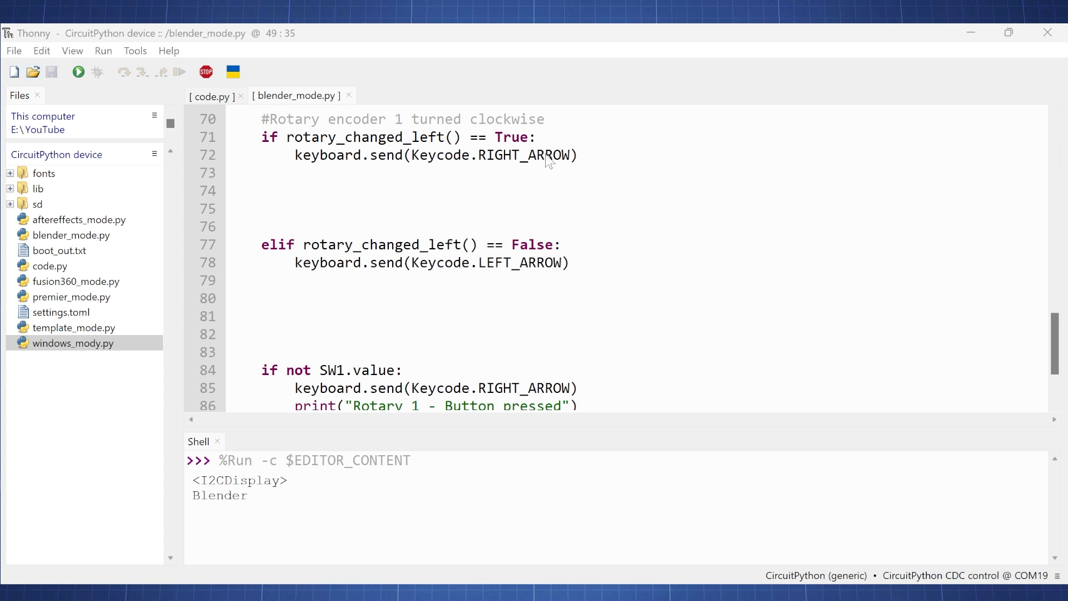
{"action": "scroll", "scroll_direction": "down", "scroll_amount": 3}
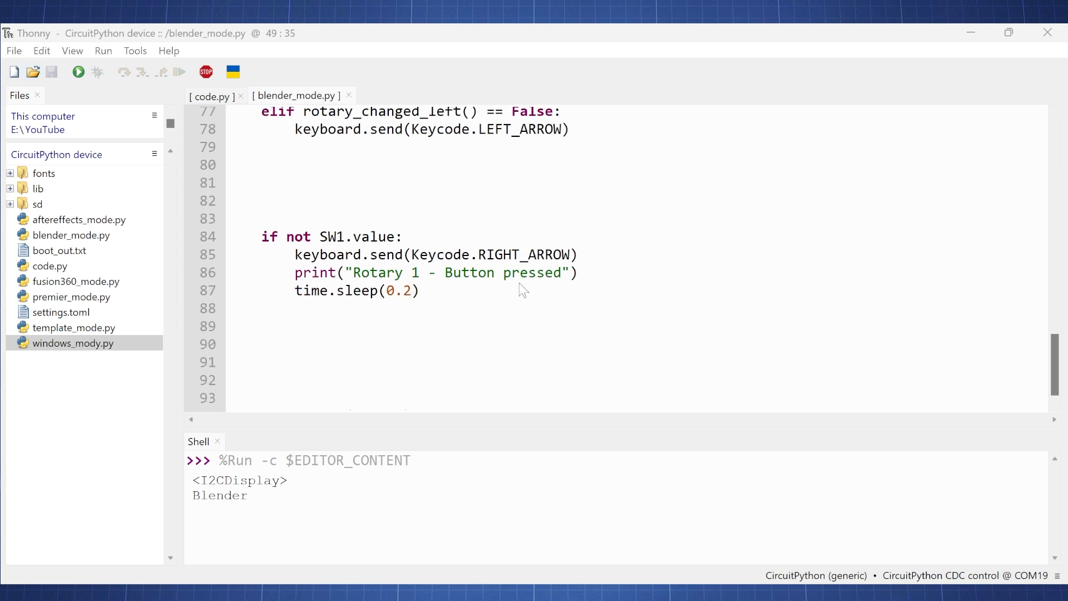
{"action": "mouse_move", "coordinate": [490, 297]}
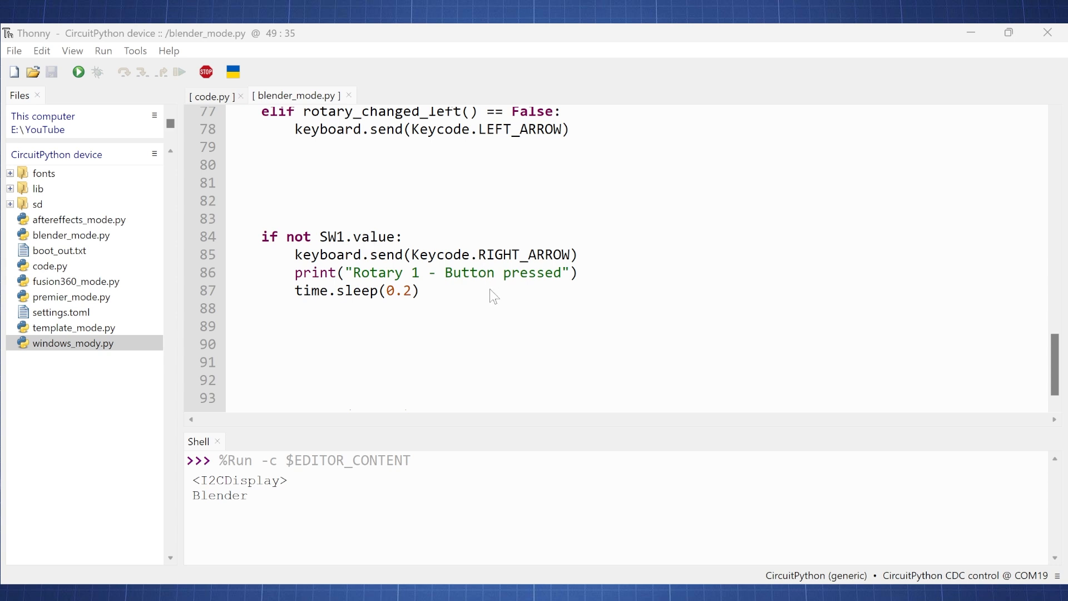
{"action": "mouse_move", "coordinate": [522, 260]}
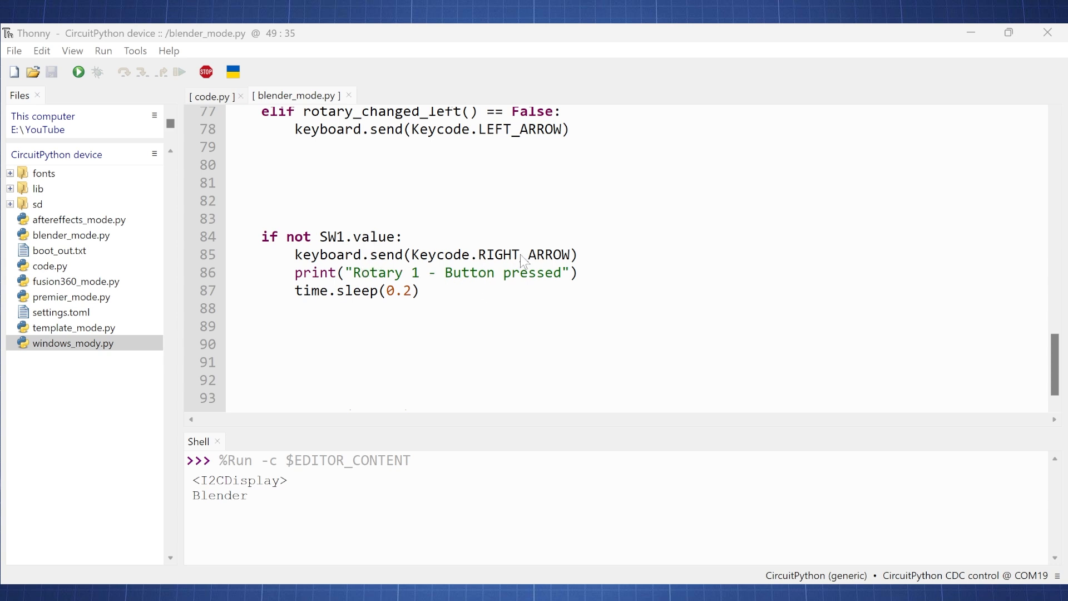
{"action": "mouse_move", "coordinate": [338, 283]}
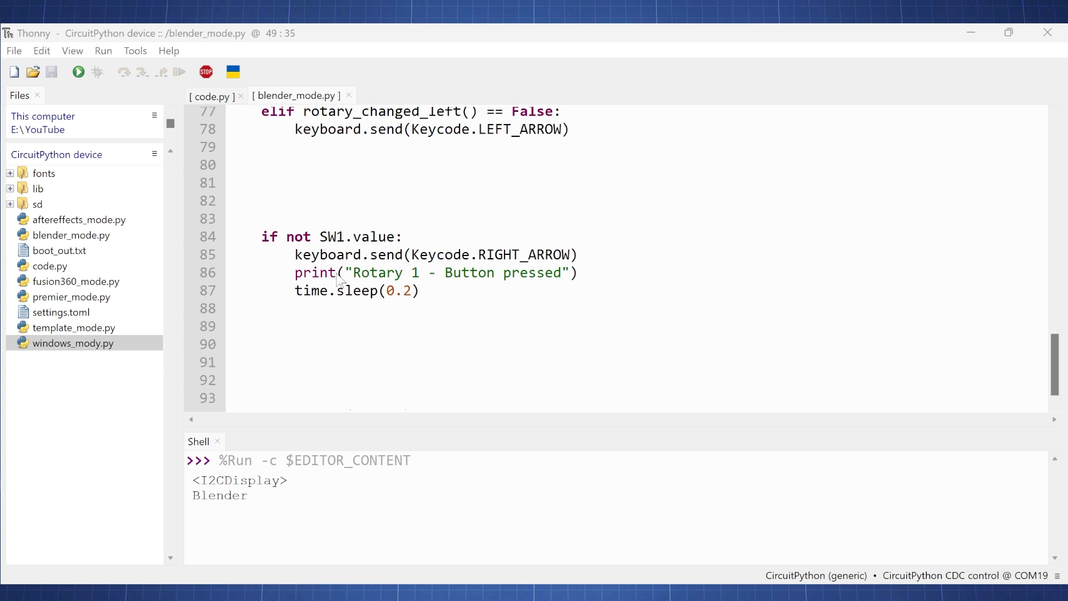
{"action": "mouse_move", "coordinate": [471, 289]}
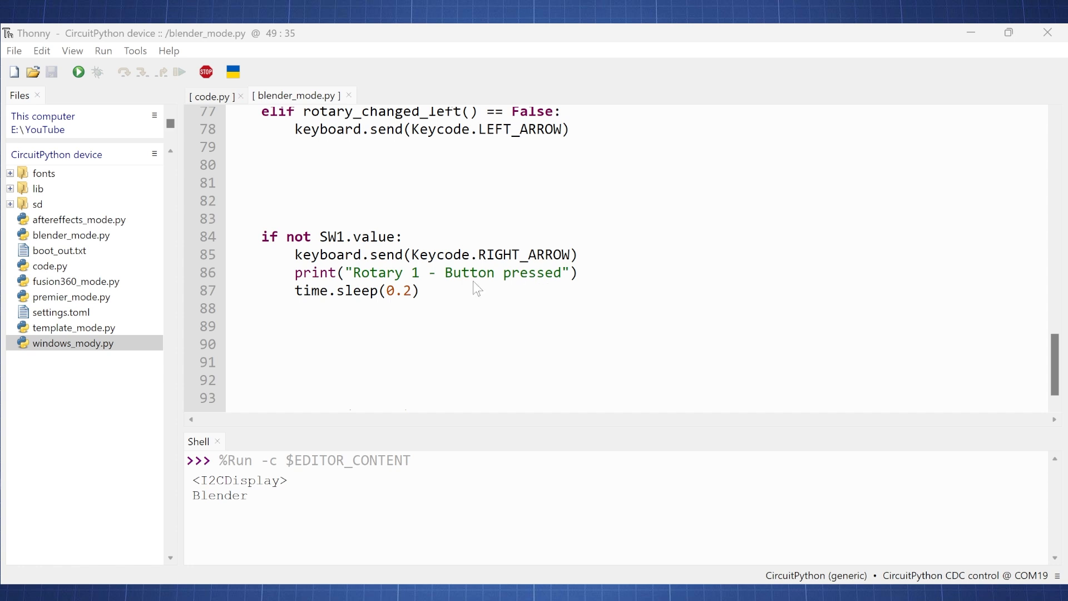
{"action": "mouse_move", "coordinate": [493, 355]}
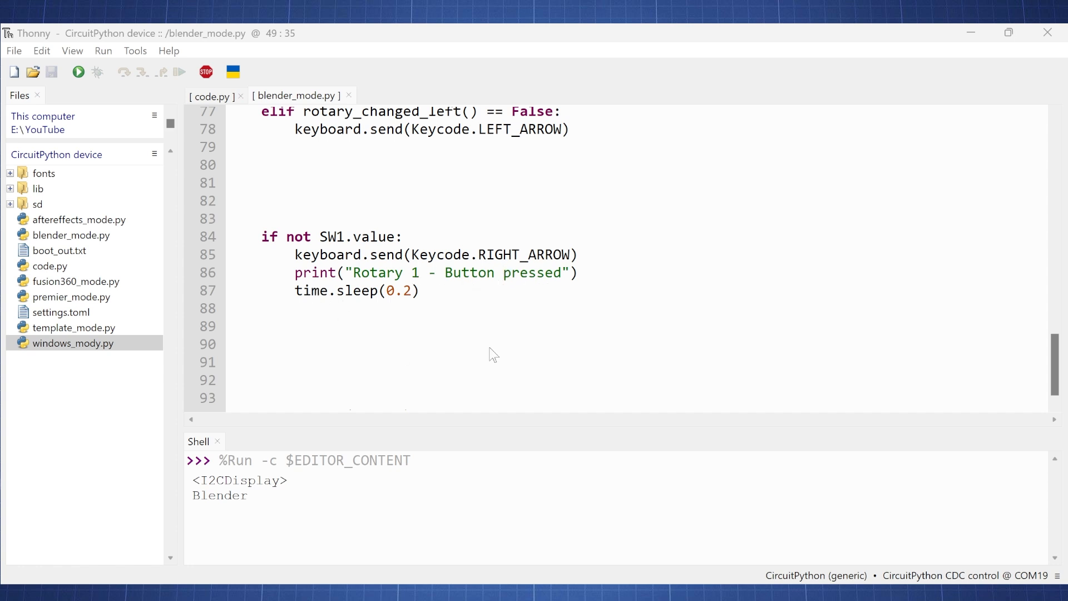
Open template_mode.py and scroll through its placeholder macros and G-key handlers to SW1.
{"action": "double_click", "coordinate": [66, 327]}
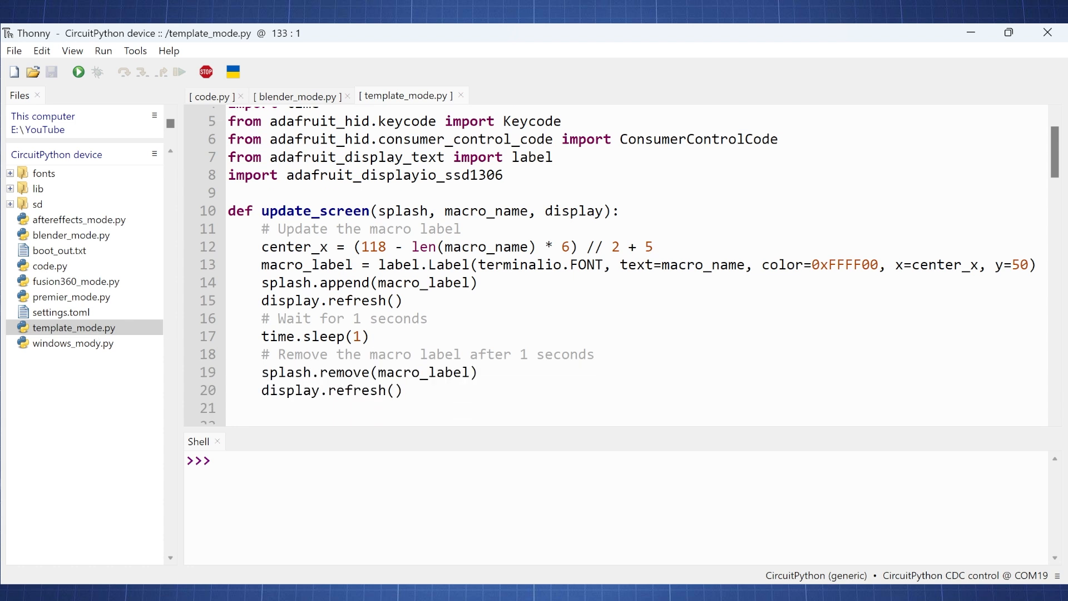
{"action": "scroll", "scroll_direction": "down", "scroll_amount": 3}
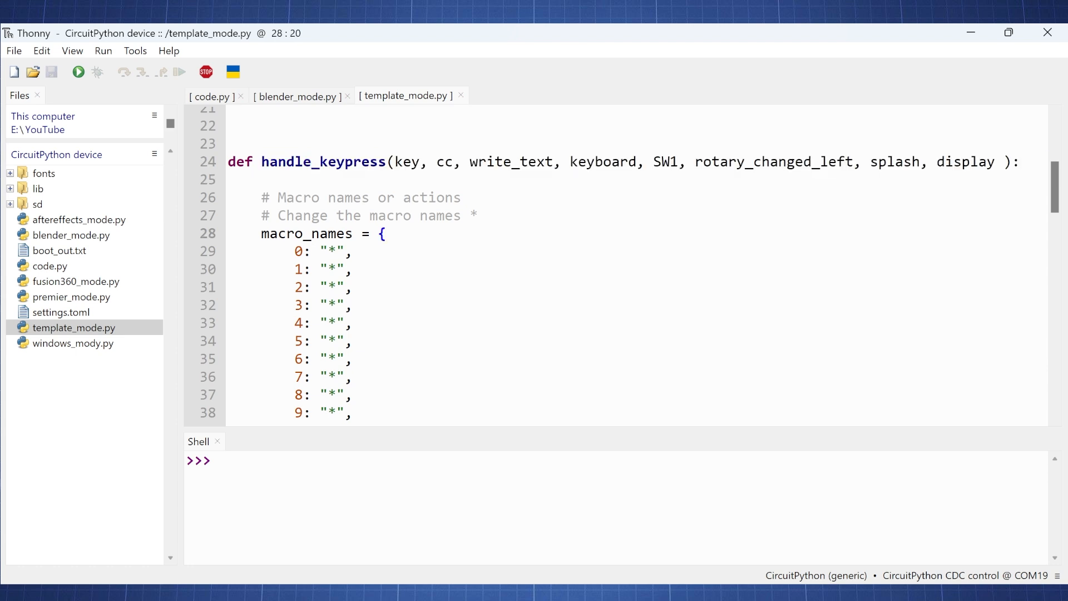
{"action": "scroll", "scroll_direction": "down", "scroll_amount": 3}
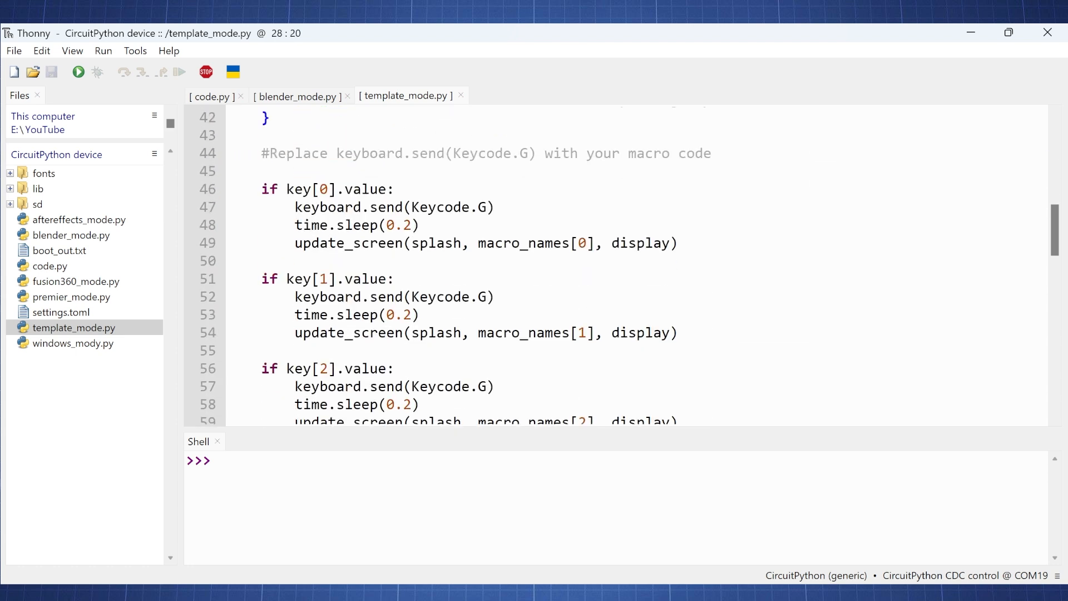
{"action": "scroll", "scroll_direction": "down", "scroll_amount": 3}
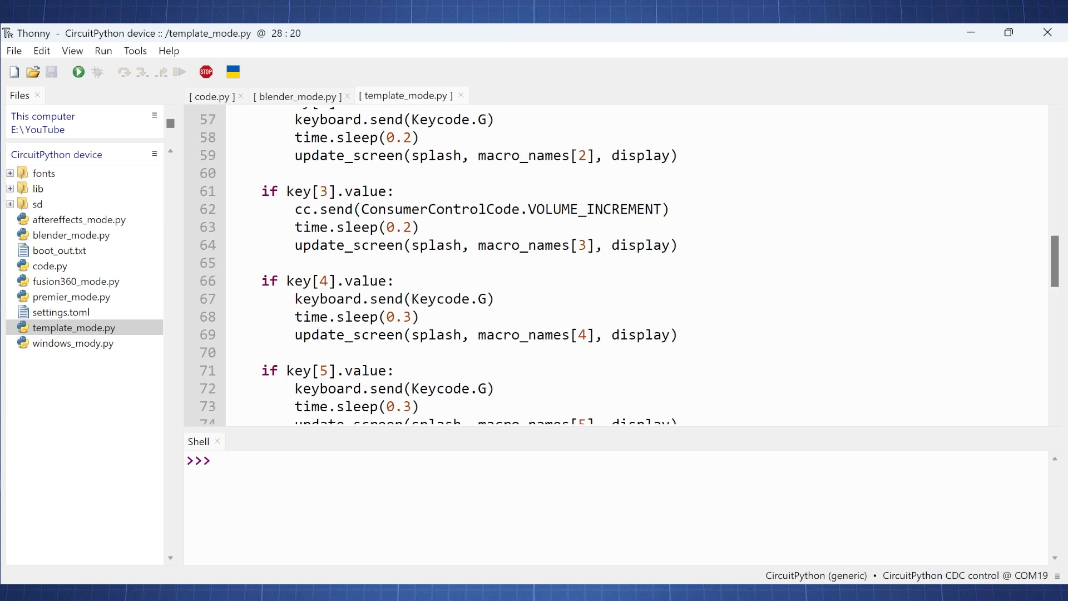
{"action": "scroll", "scroll_direction": "down", "scroll_amount": 3}
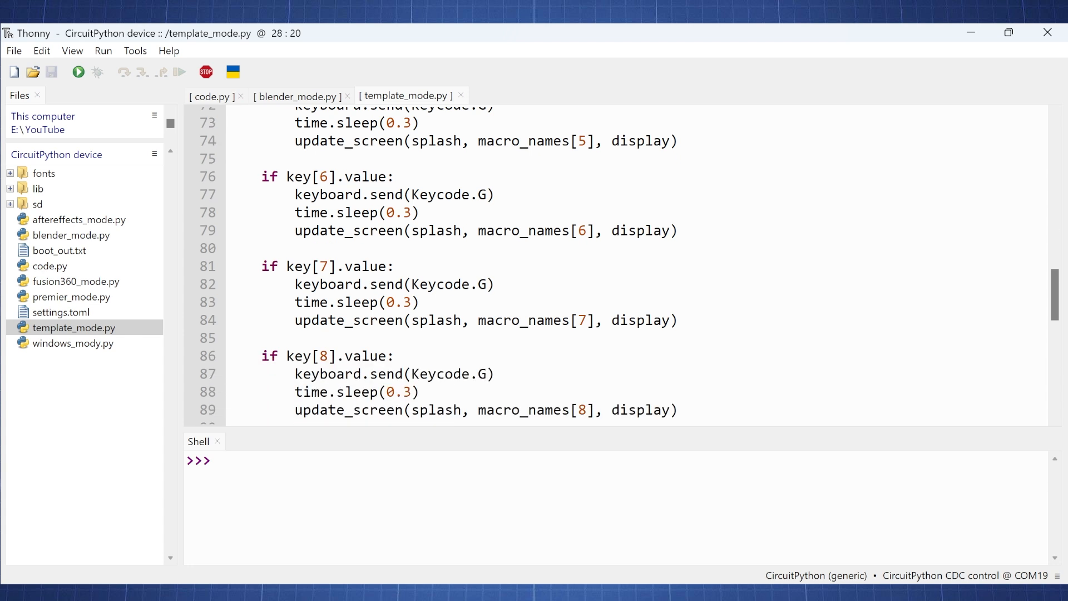
{"action": "scroll", "scroll_direction": "down", "scroll_amount": 3}
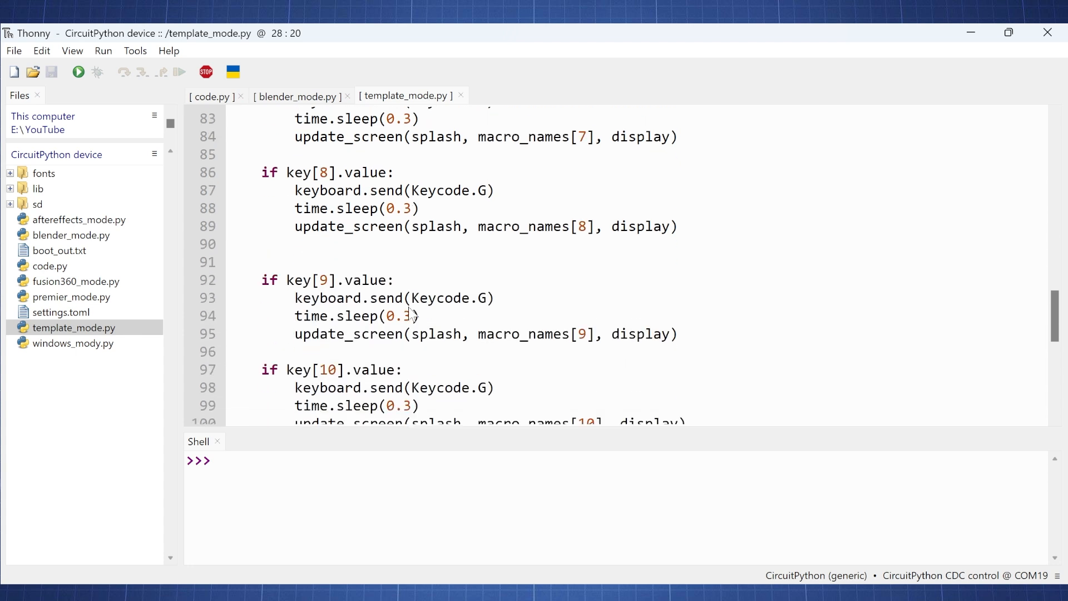
{"action": "scroll", "scroll_direction": "down", "scroll_amount": 3}
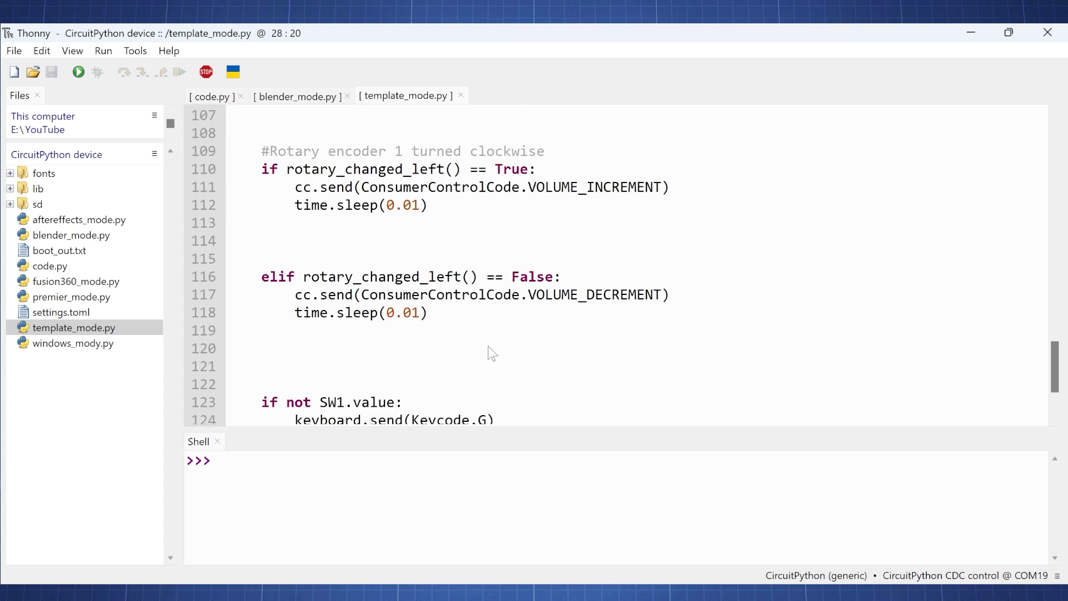
{"action": "mouse_move", "coordinate": [596, 214]}
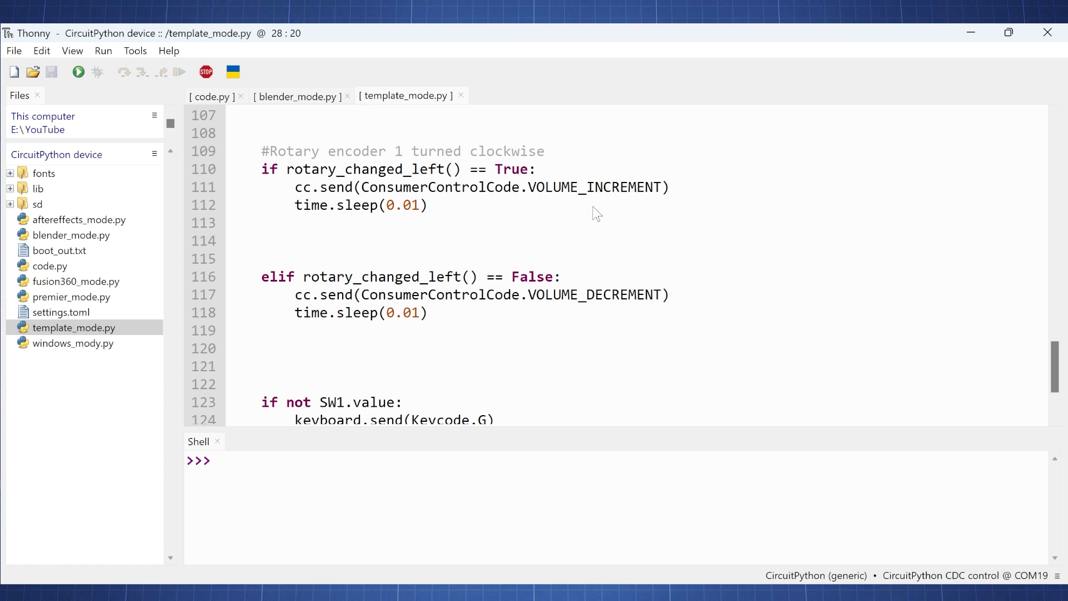
{"action": "scroll", "scroll_direction": "down", "scroll_amount": 3}
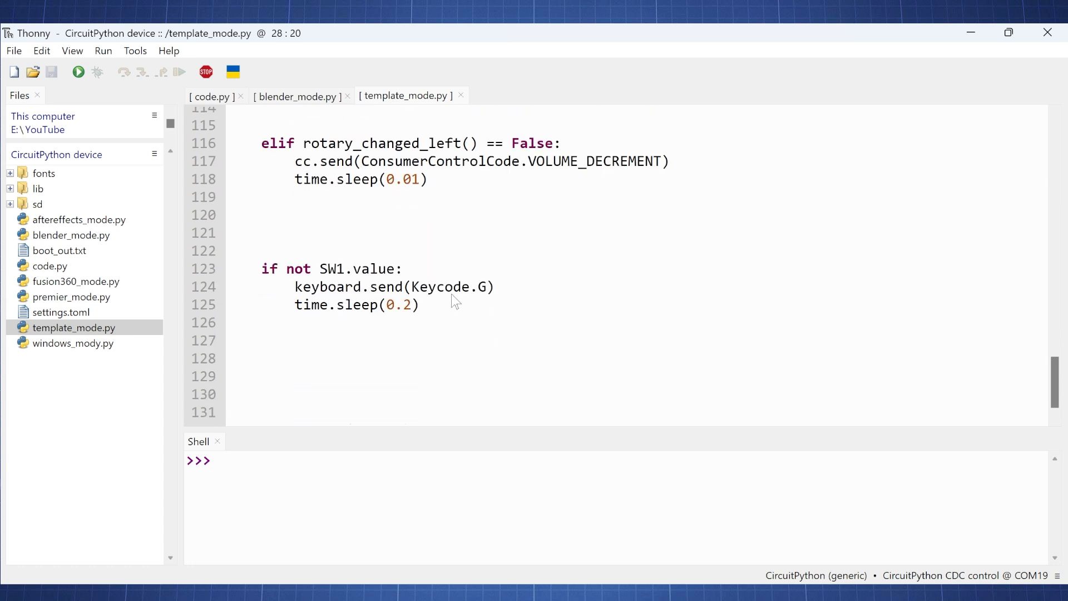
{"action": "mouse_move", "coordinate": [423, 247]}
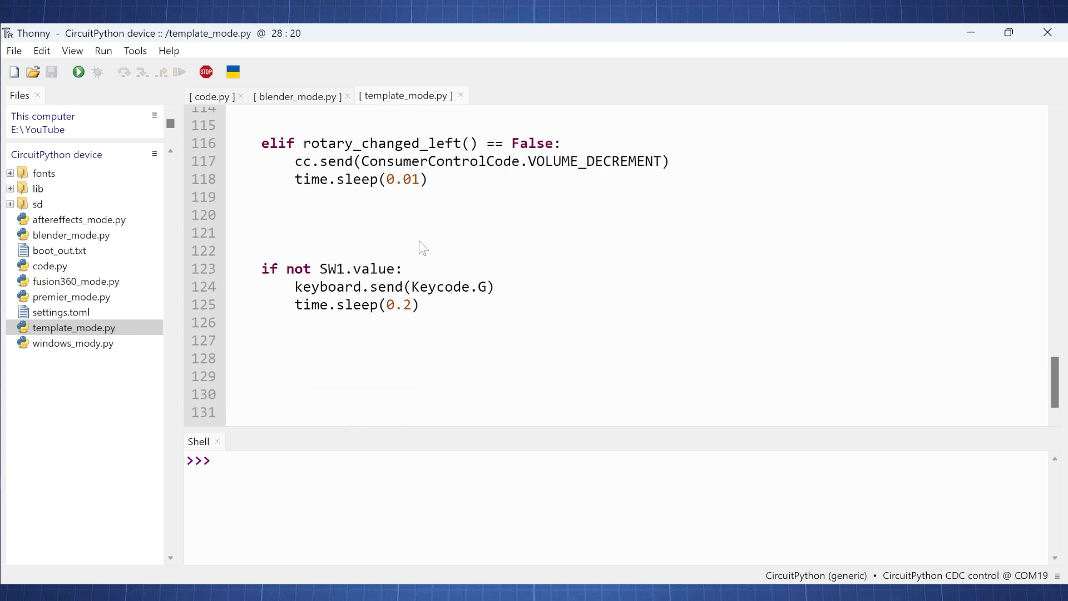
{"action": "mouse_move", "coordinate": [58, 331]}
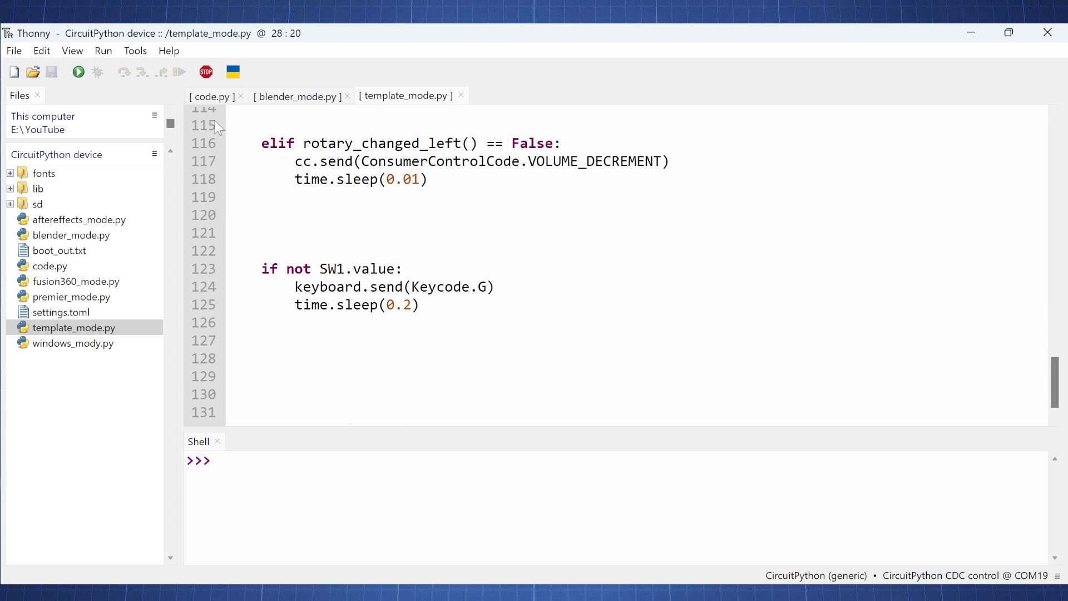
Return to code.py and scroll down to the five-mode handler if/elif dispatch.
{"action": "left_click", "coordinate": [210, 96]}
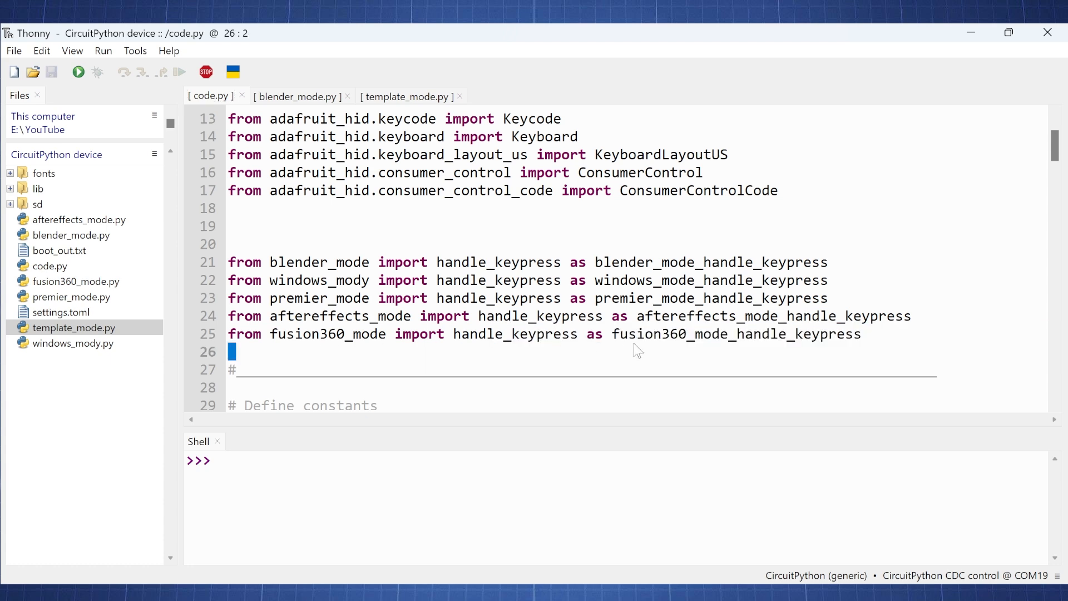
{"action": "scroll", "scroll_direction": "down", "scroll_amount": 3}
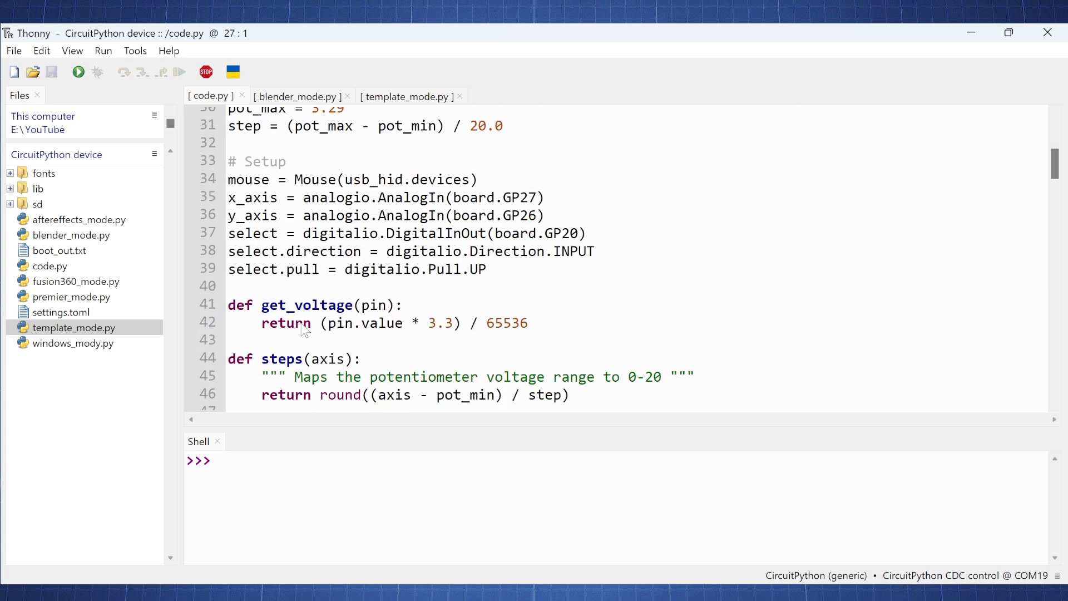
{"action": "scroll", "scroll_direction": "down", "scroll_amount": 3}
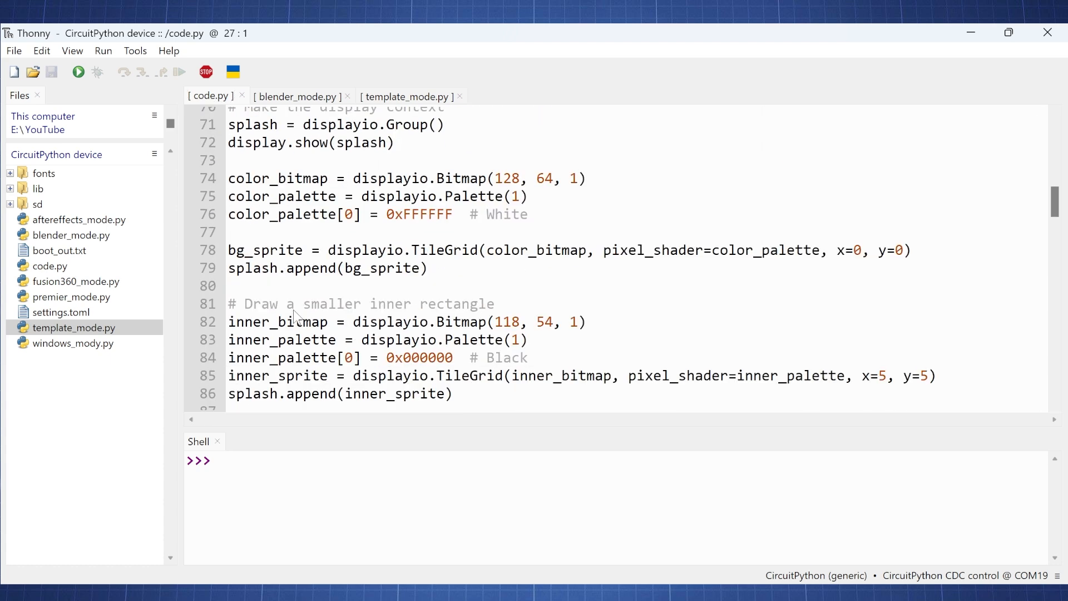
{"action": "scroll", "scroll_direction": "down", "scroll_amount": 3}
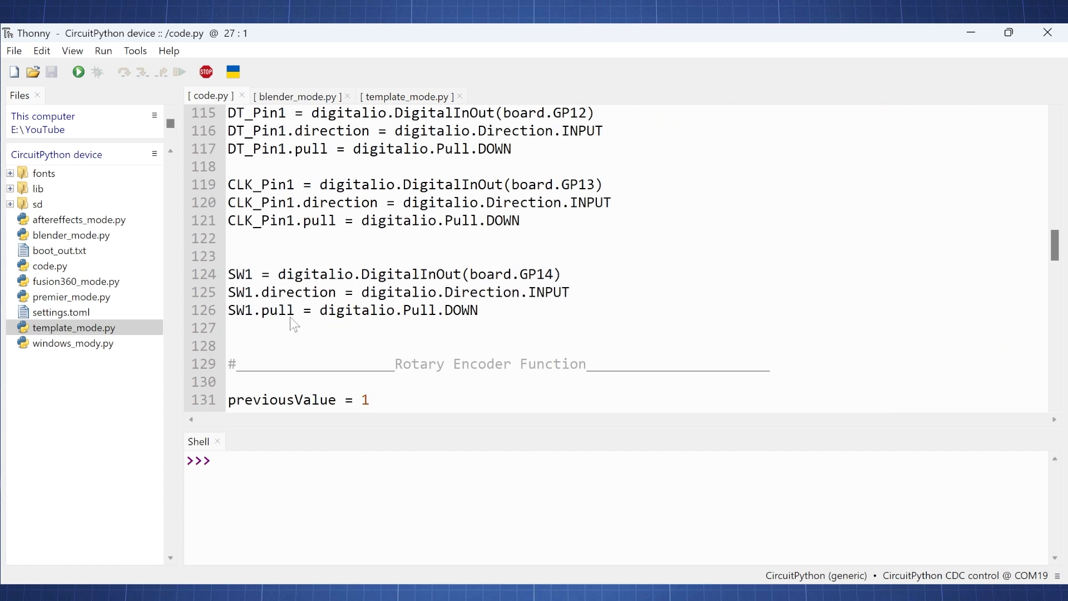
{"action": "scroll", "scroll_direction": "down", "scroll_amount": 3}
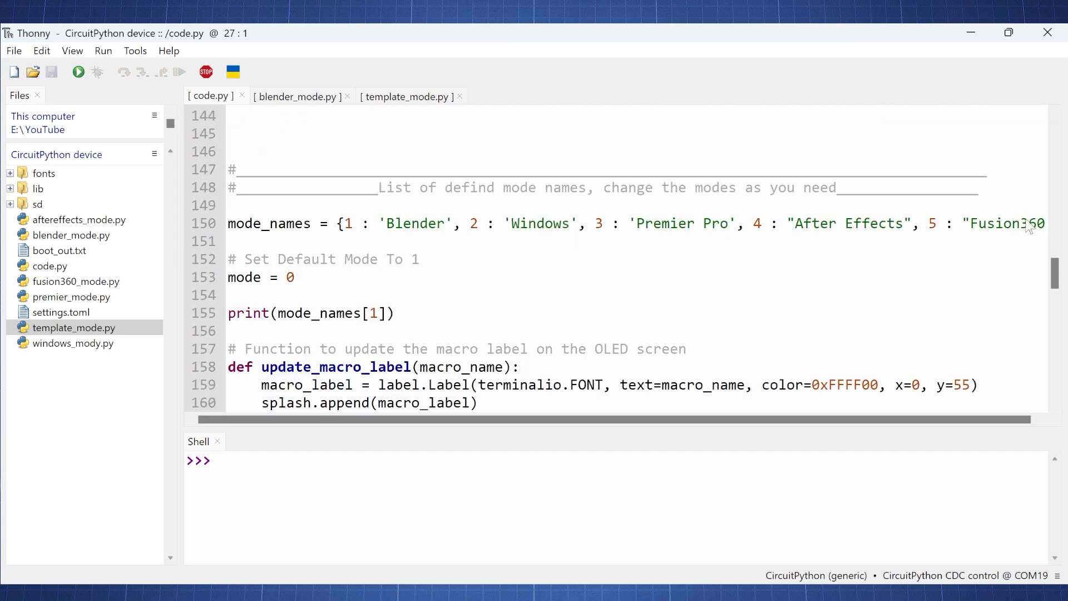
{"action": "scroll", "scroll_direction": "down", "scroll_amount": 3}
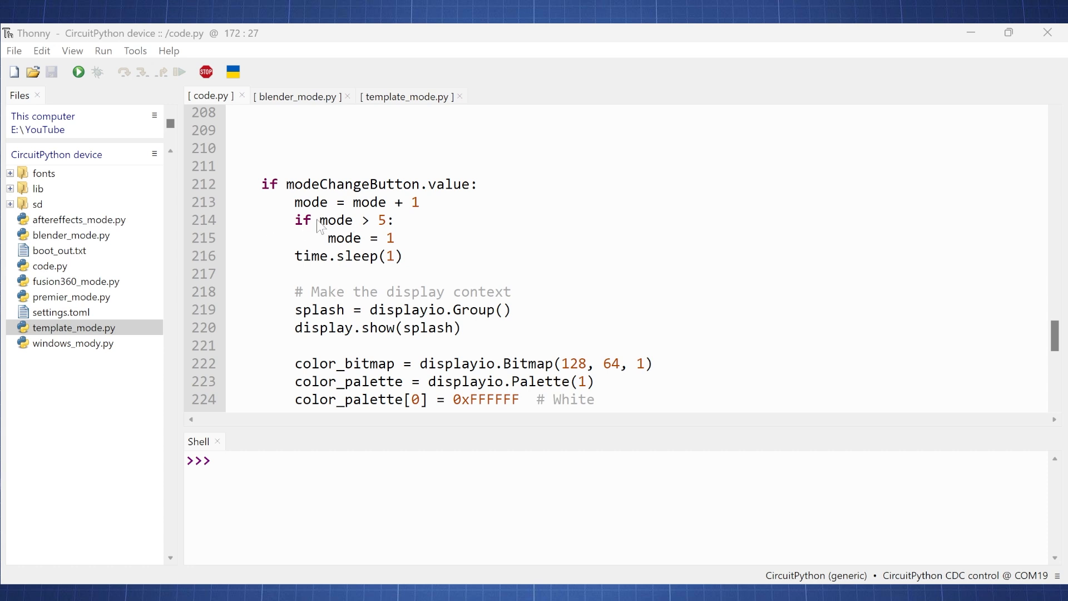
{"action": "mouse_move", "coordinate": [384, 230]}
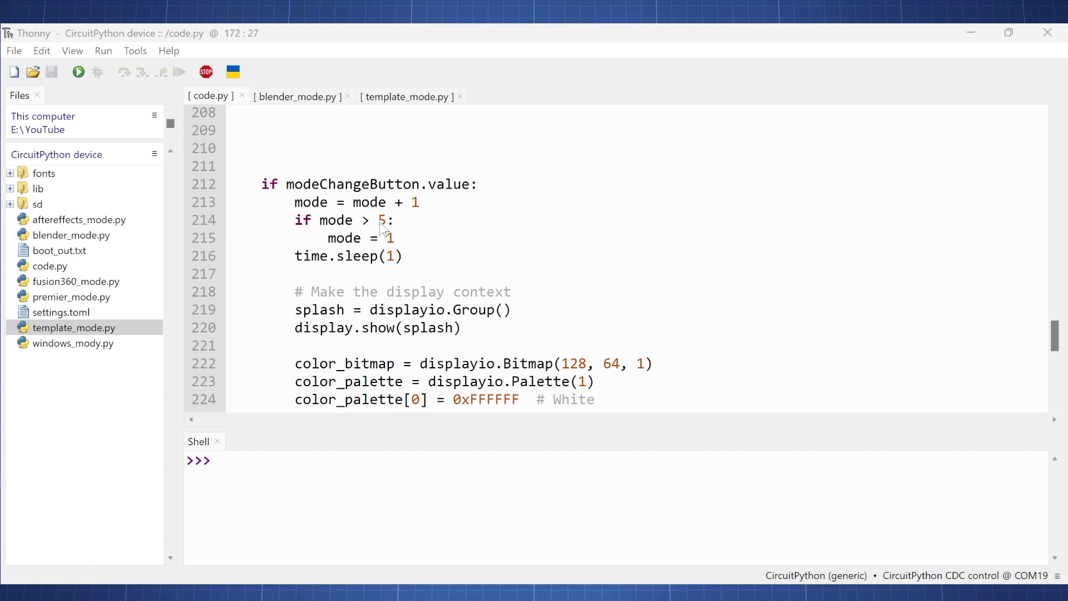
{"action": "mouse_move", "coordinate": [339, 229]}
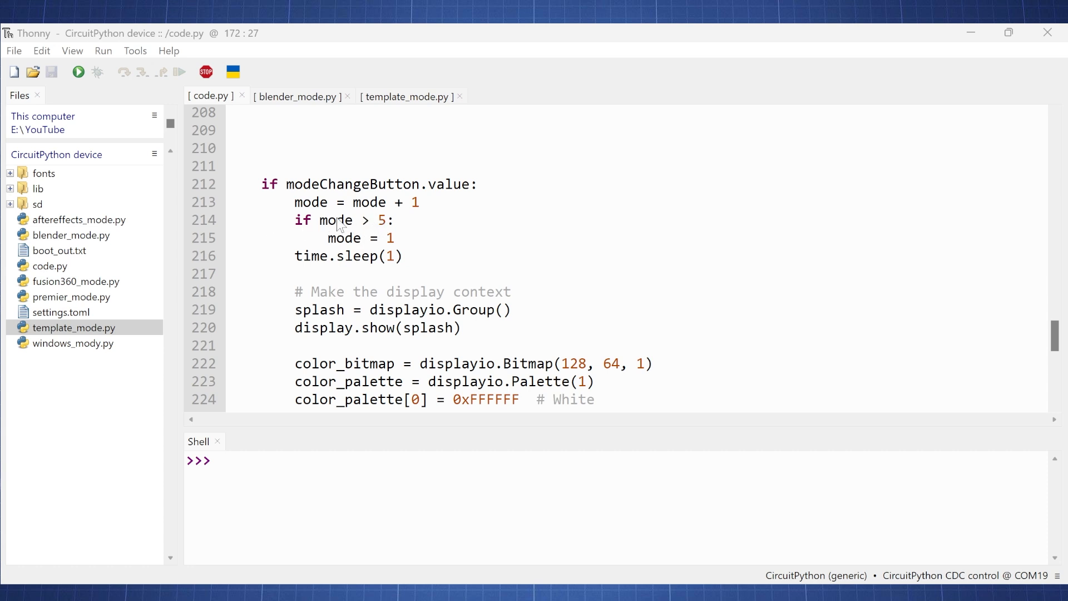
{"action": "scroll", "scroll_direction": "down", "scroll_amount": 3}
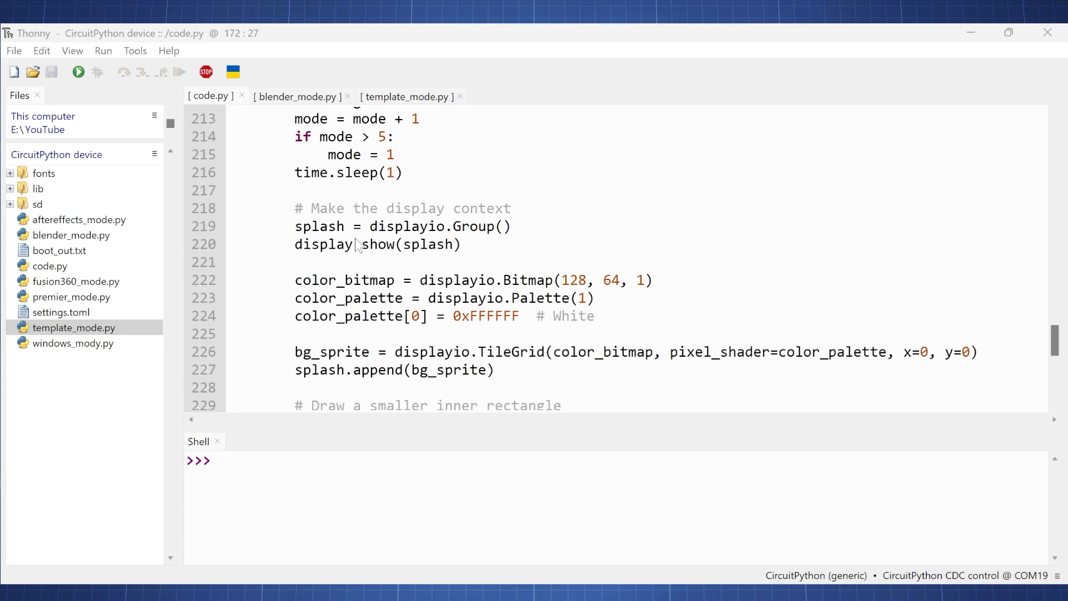
{"action": "scroll", "scroll_direction": "down", "scroll_amount": 3}
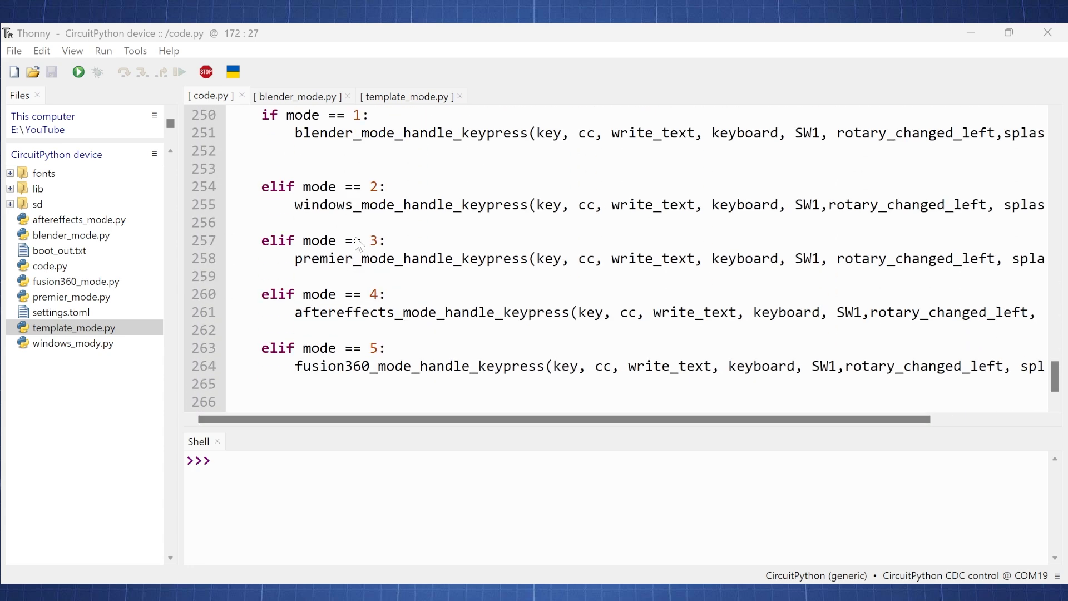
{"action": "scroll", "scroll_direction": "down", "scroll_amount": 3}
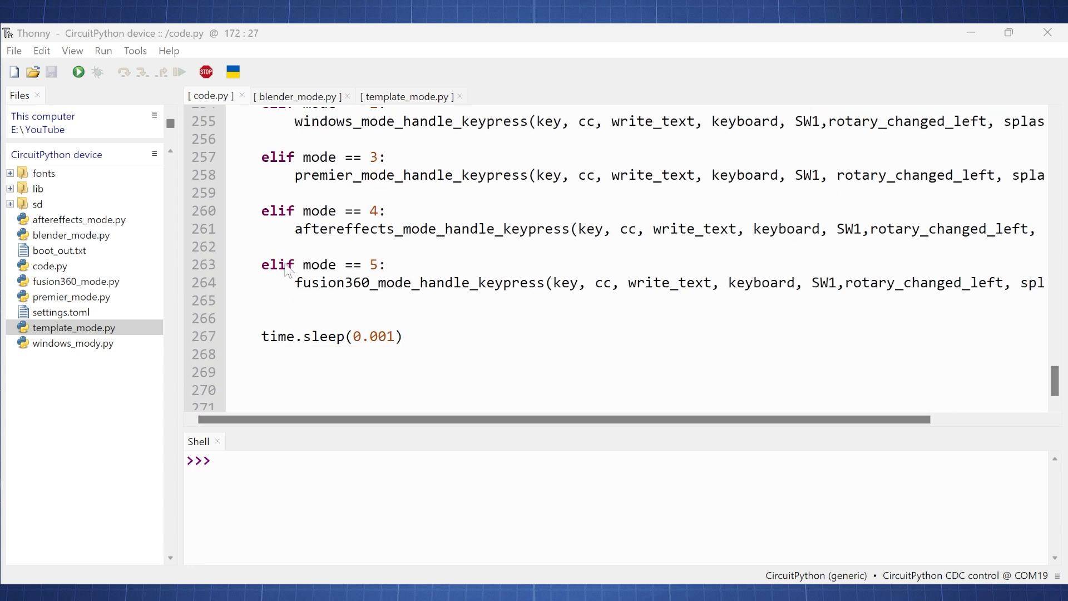
{"action": "mouse_move", "coordinate": [308, 302]}
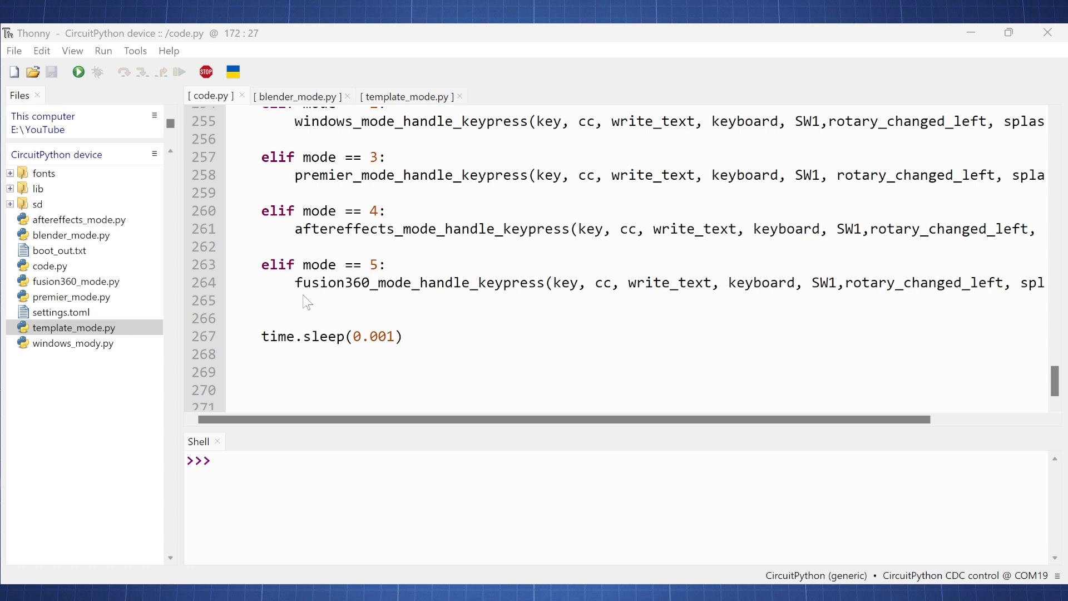